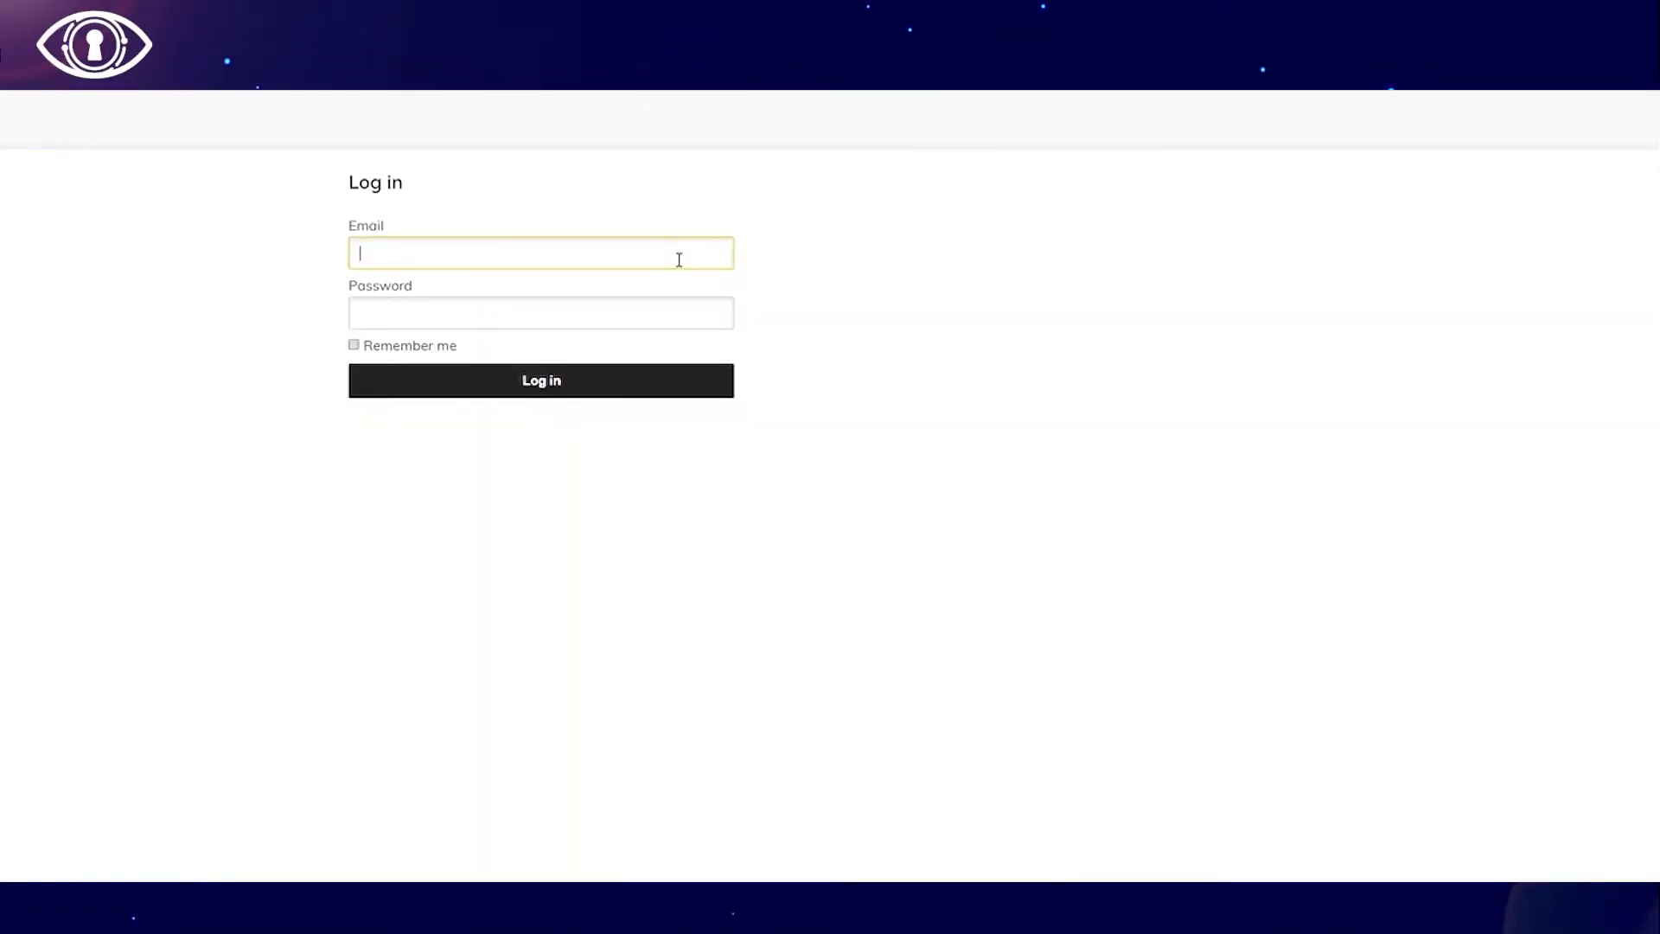
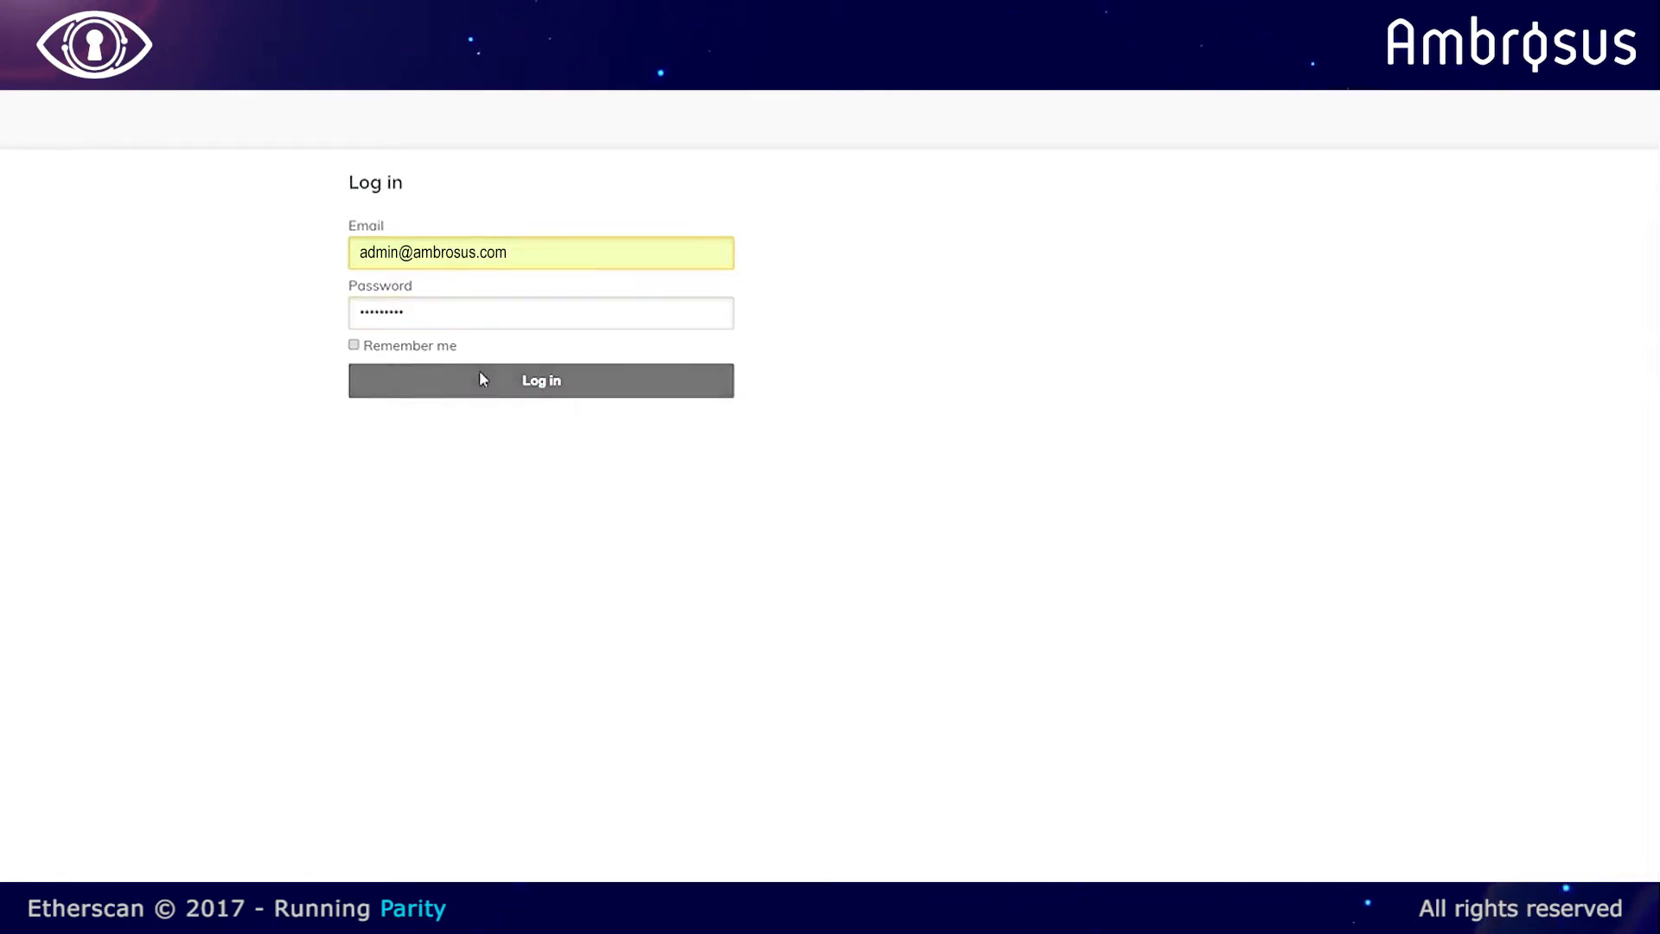
{"action": "left_click", "coordinate": [540, 380]}
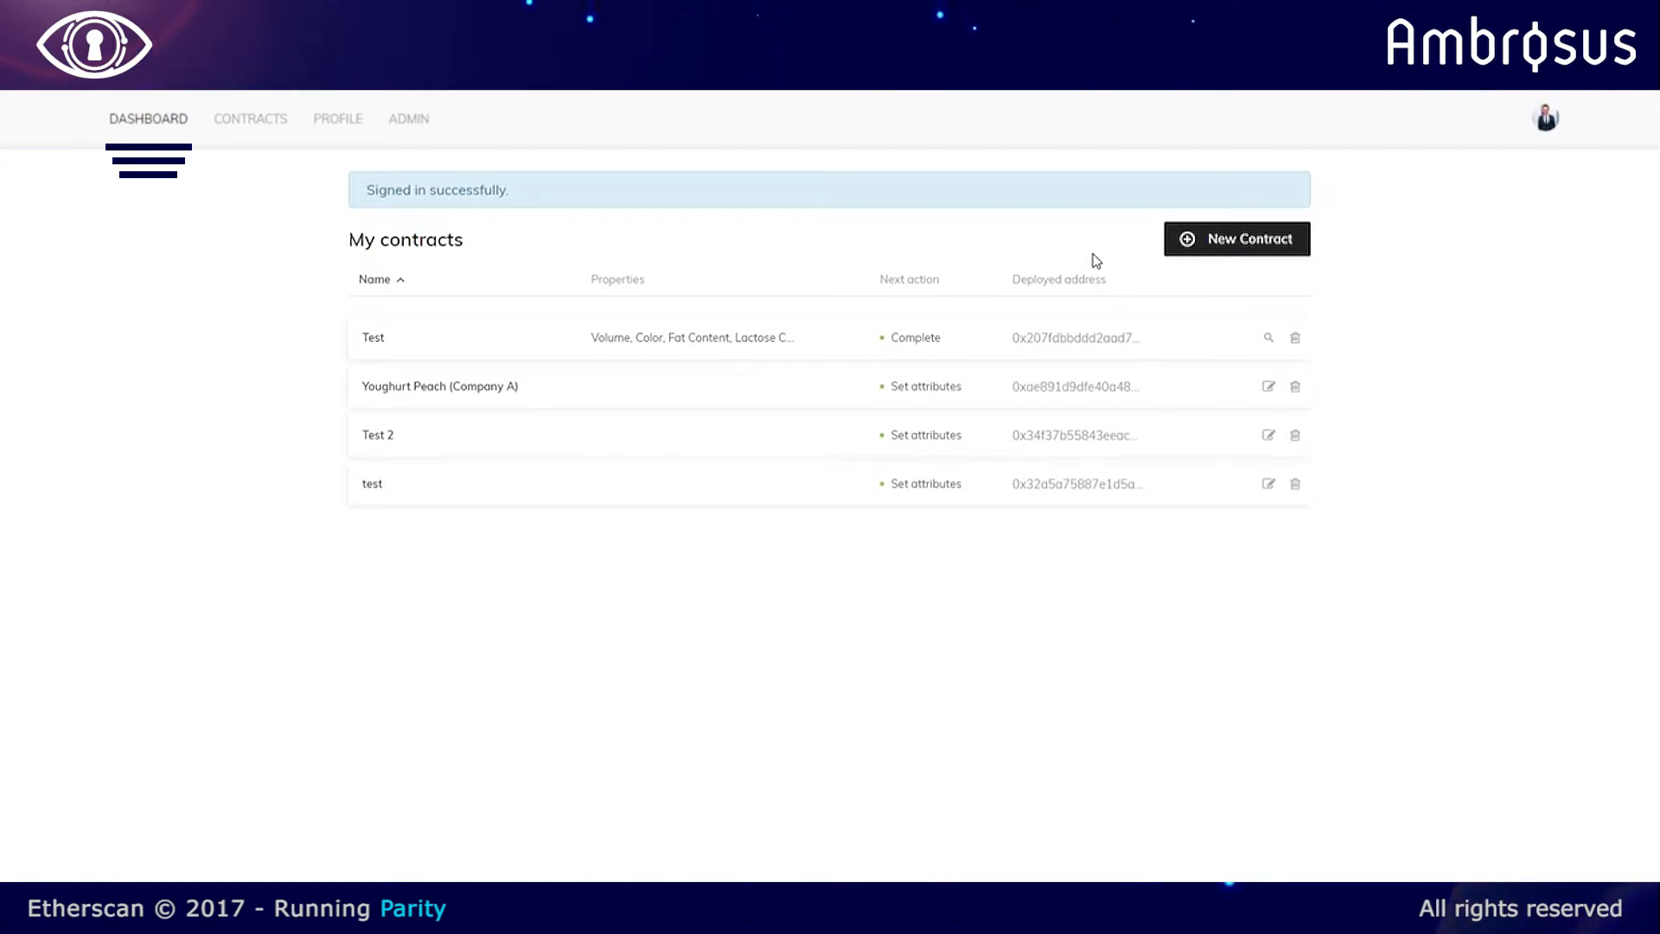
Create and save contract ARGENTINIAN STEAK COMPANY 1 with product code 05552555.
{"action": "left_click", "coordinate": [1235, 239]}
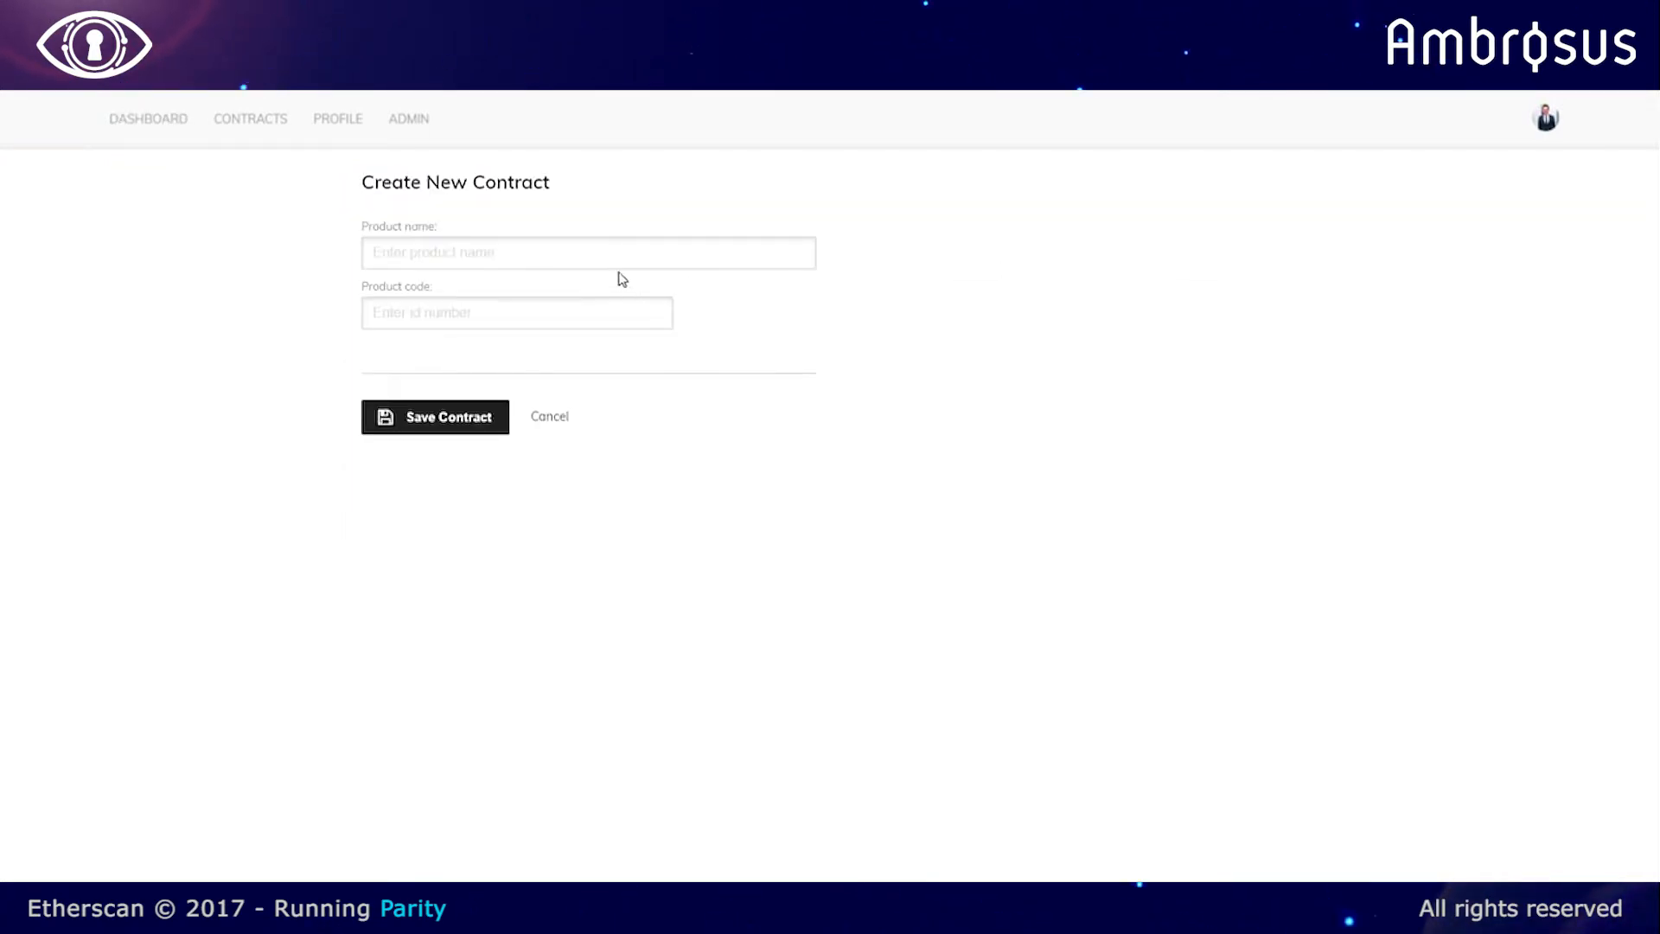
{"action": "type", "text": "ARGENT"}
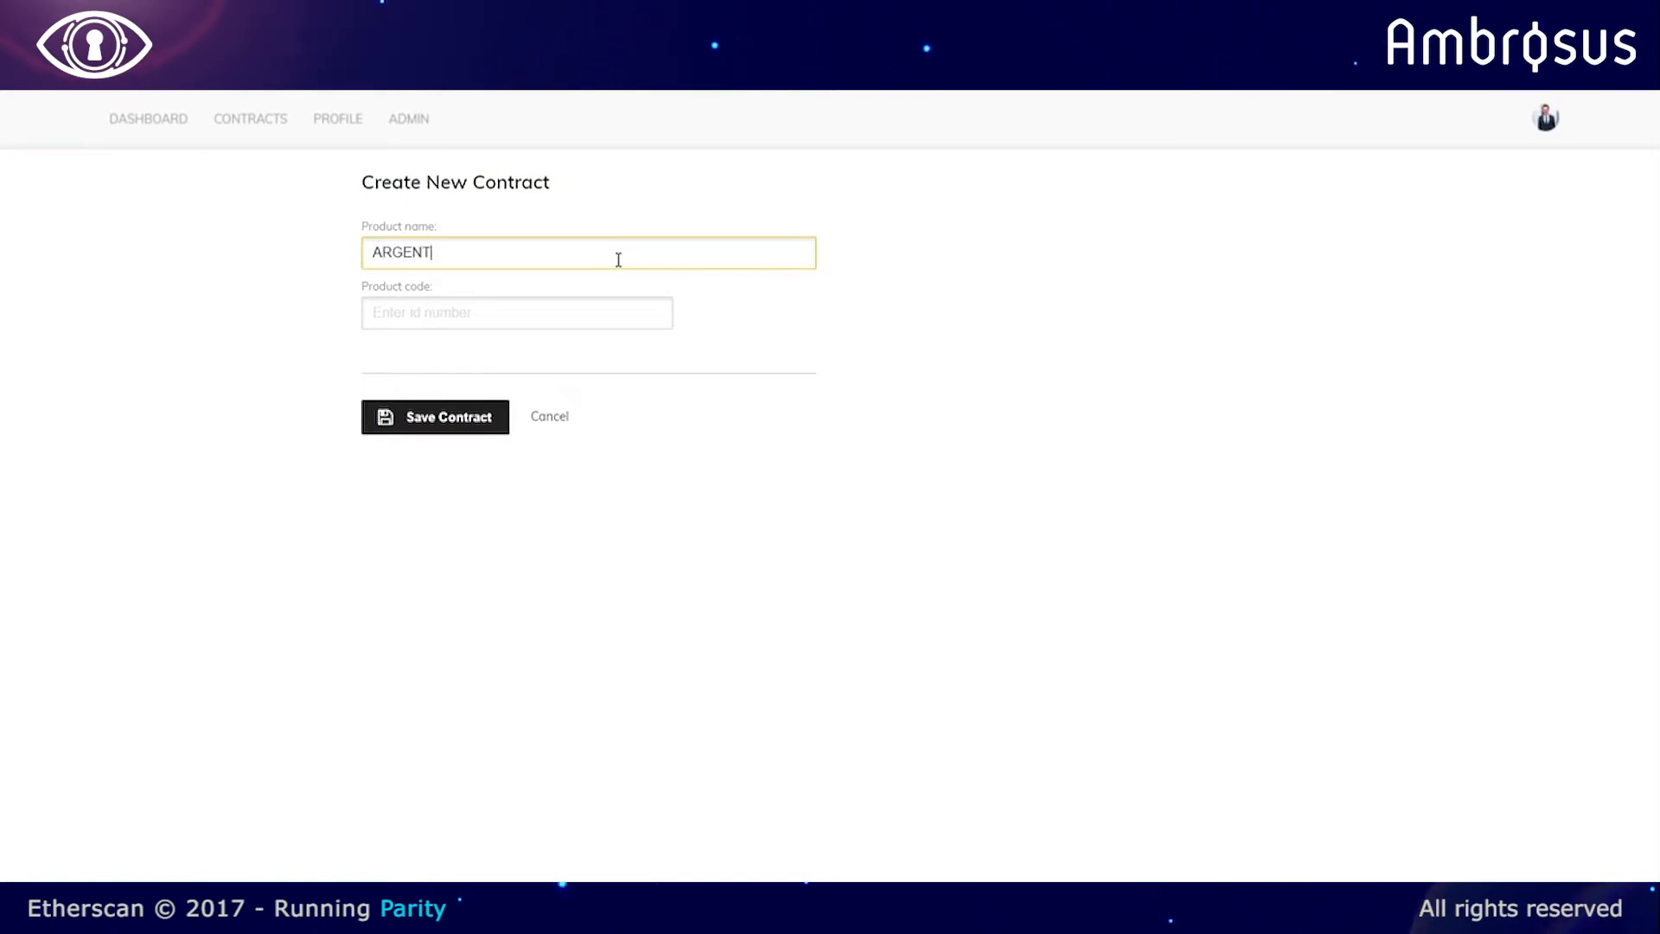
{"action": "type", "text": "INIAN STEAK"}
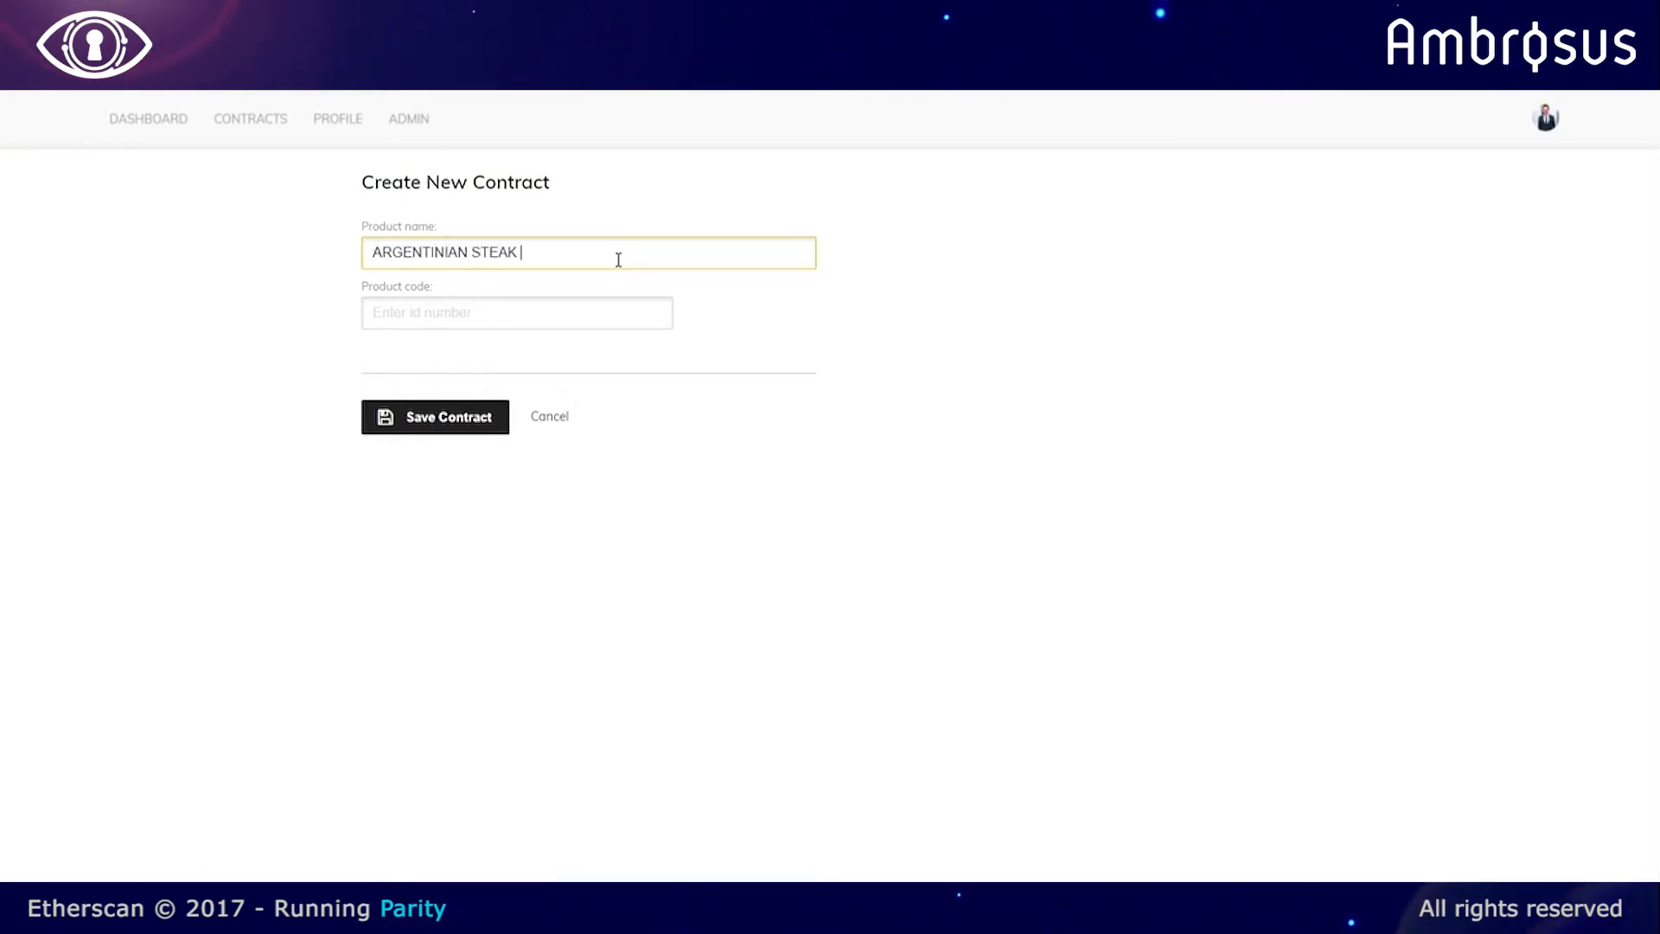
{"action": "type", "text": "COMPANY 1"}
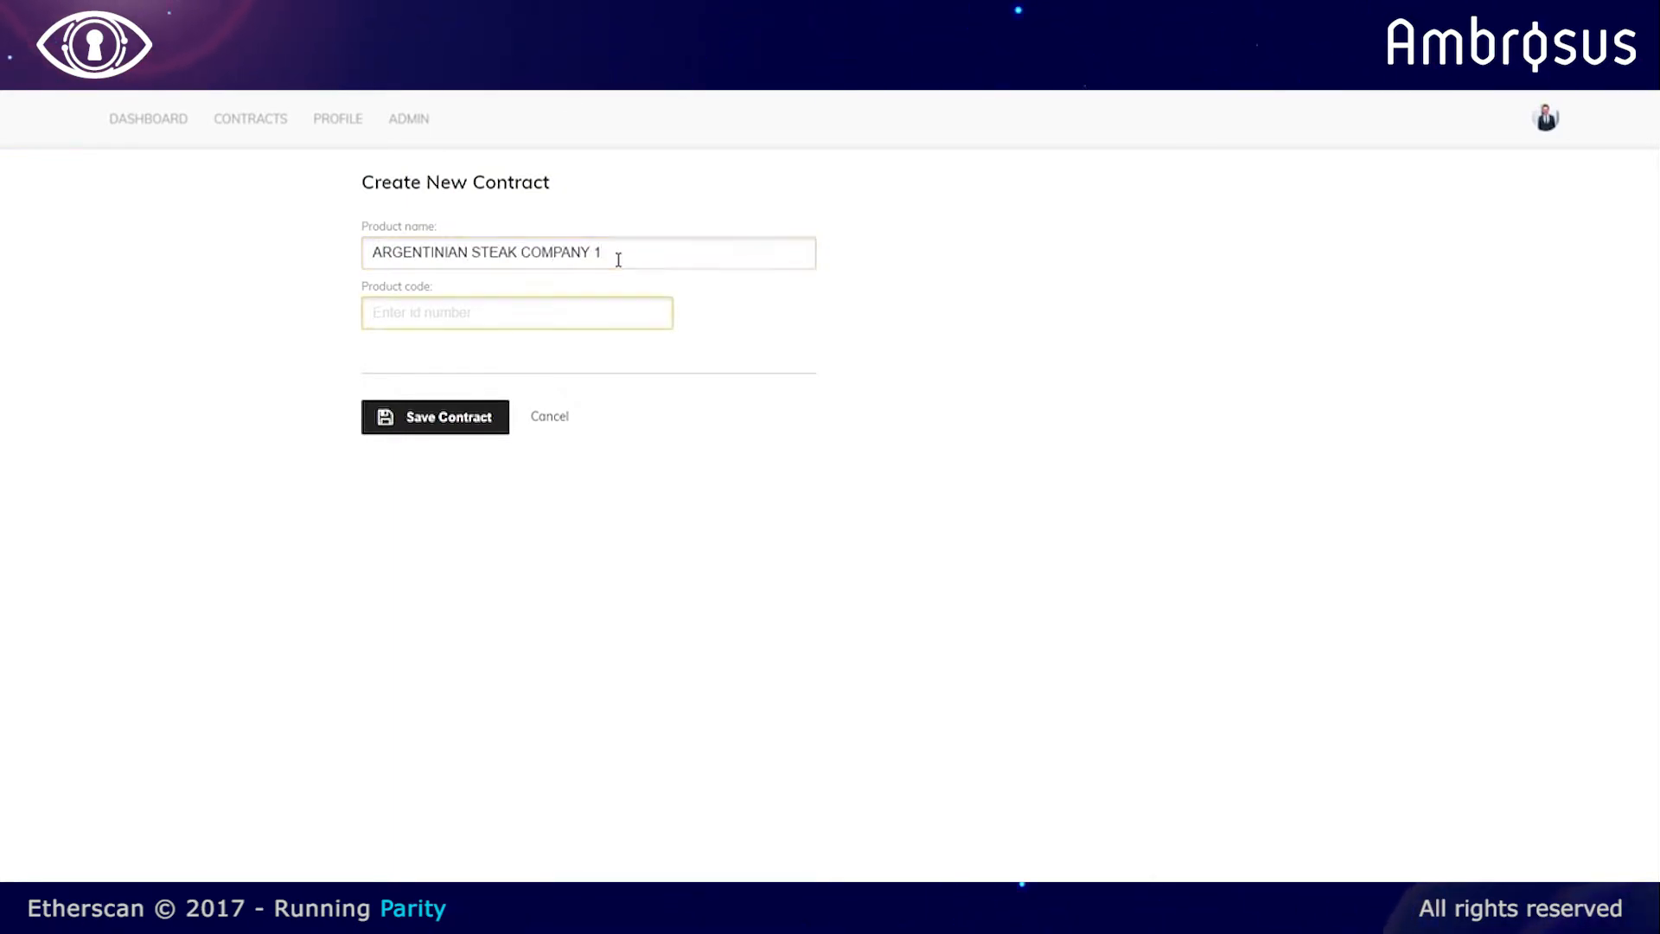
{"action": "type", "text": "05552555"}
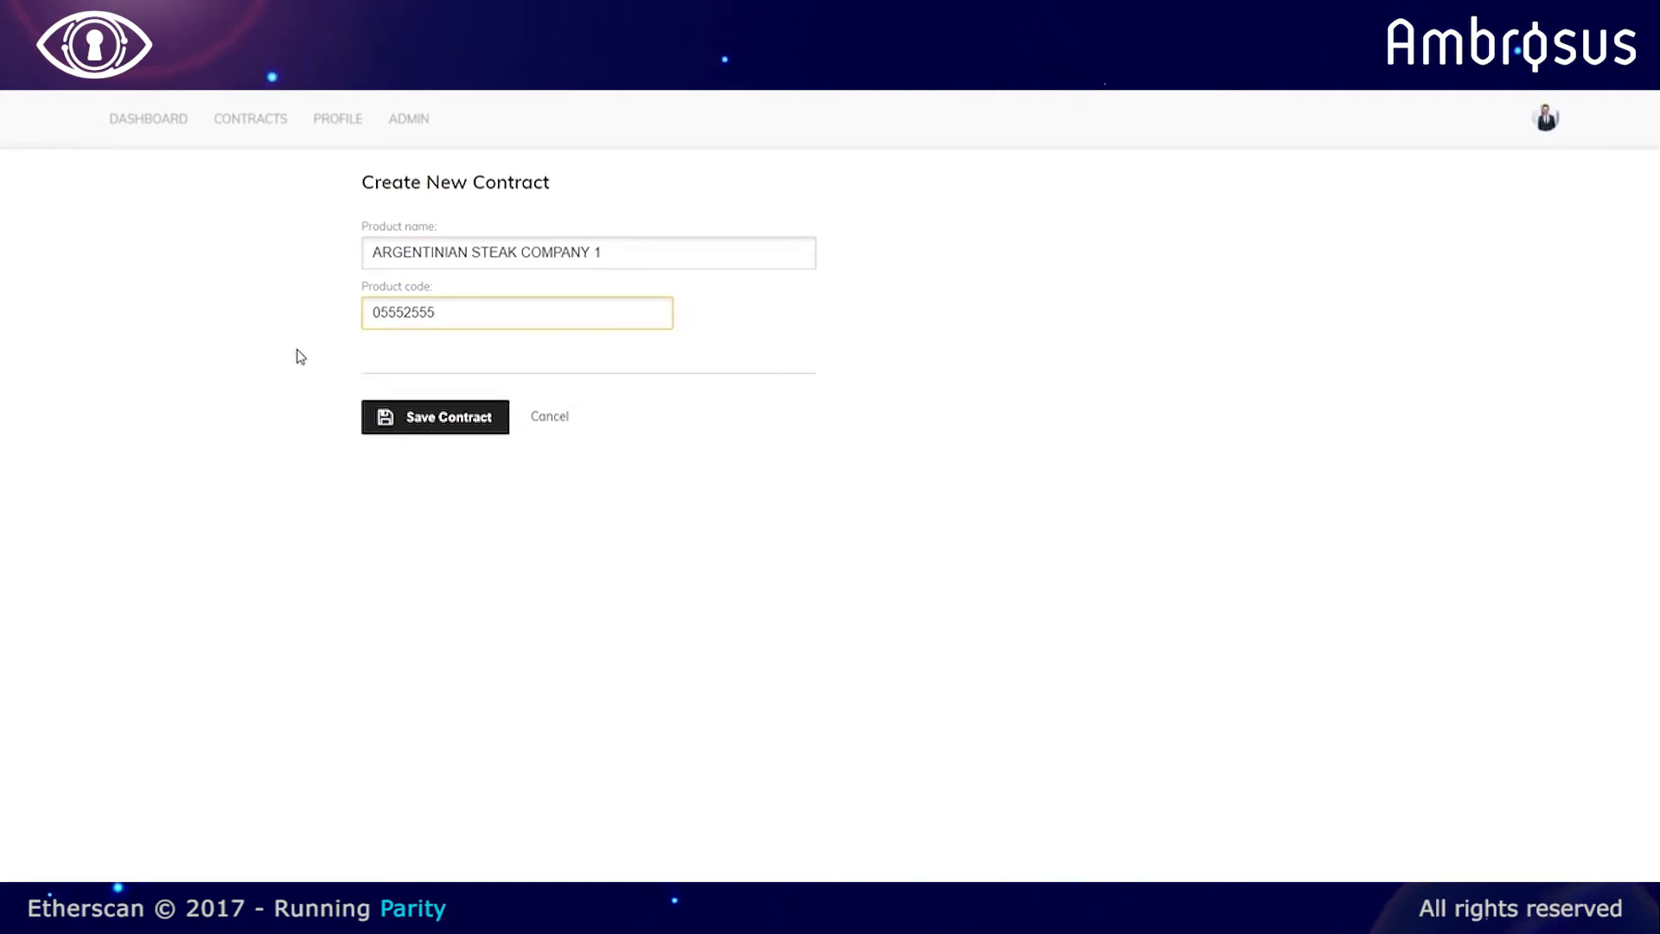
{"action": "left_click", "coordinate": [434, 416]}
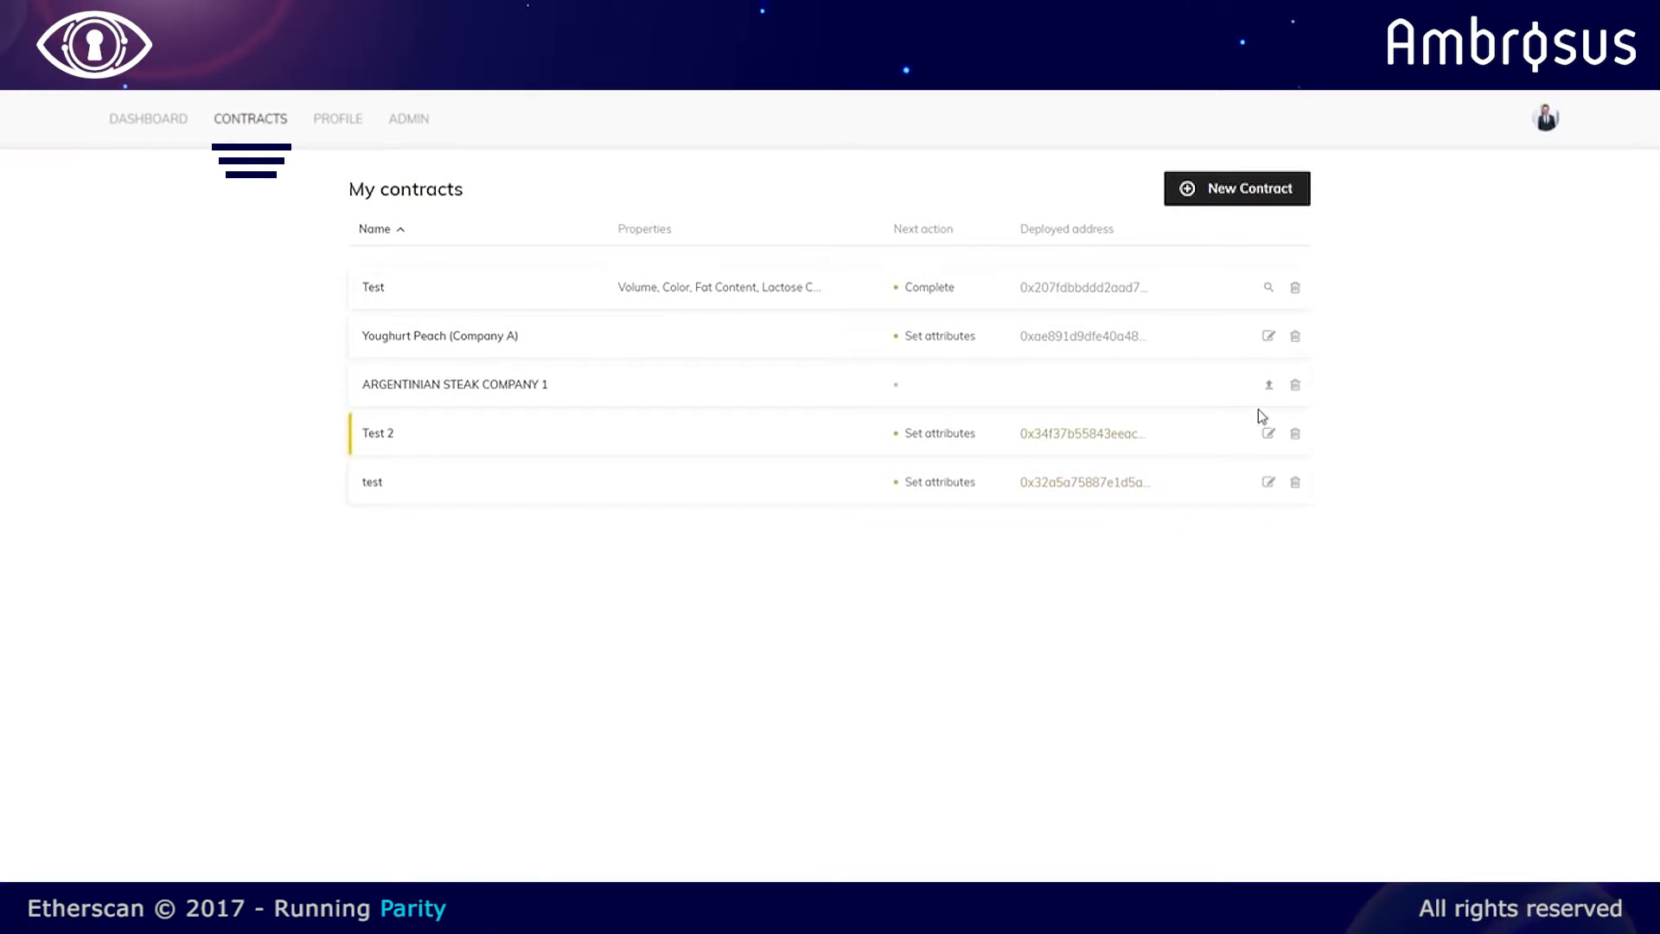
Open the contract-creation transaction on the Kovan Etherscan explorer.
{"action": "left_click", "coordinate": [1267, 384]}
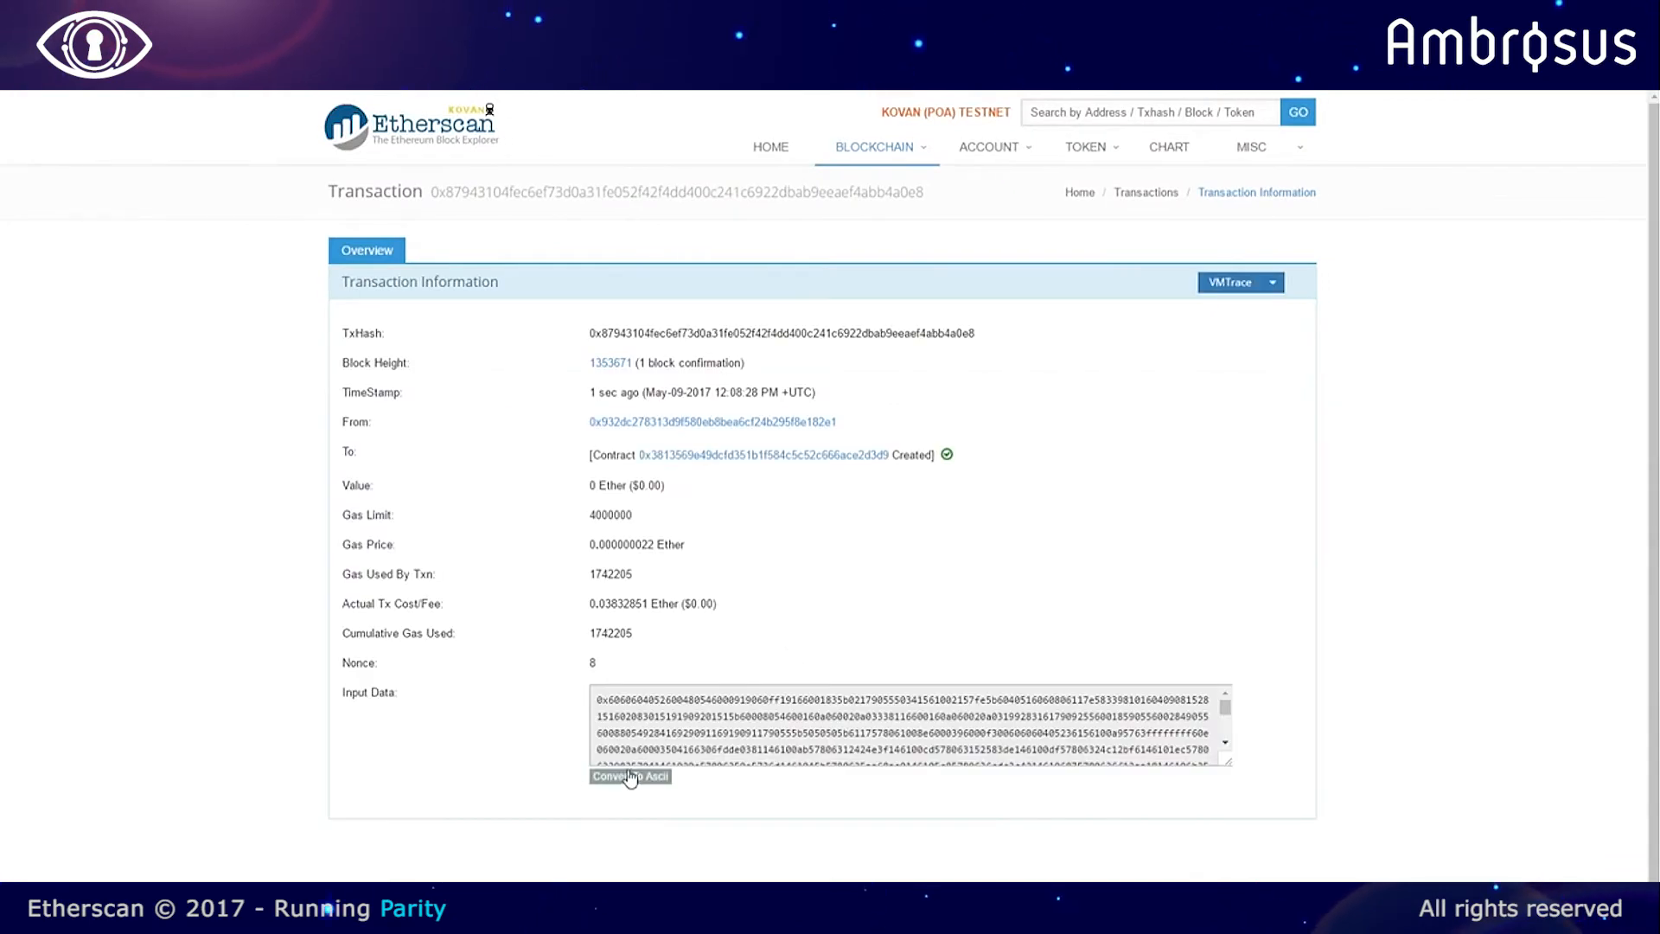
{"action": "mouse_move", "coordinate": [1222, 377]}
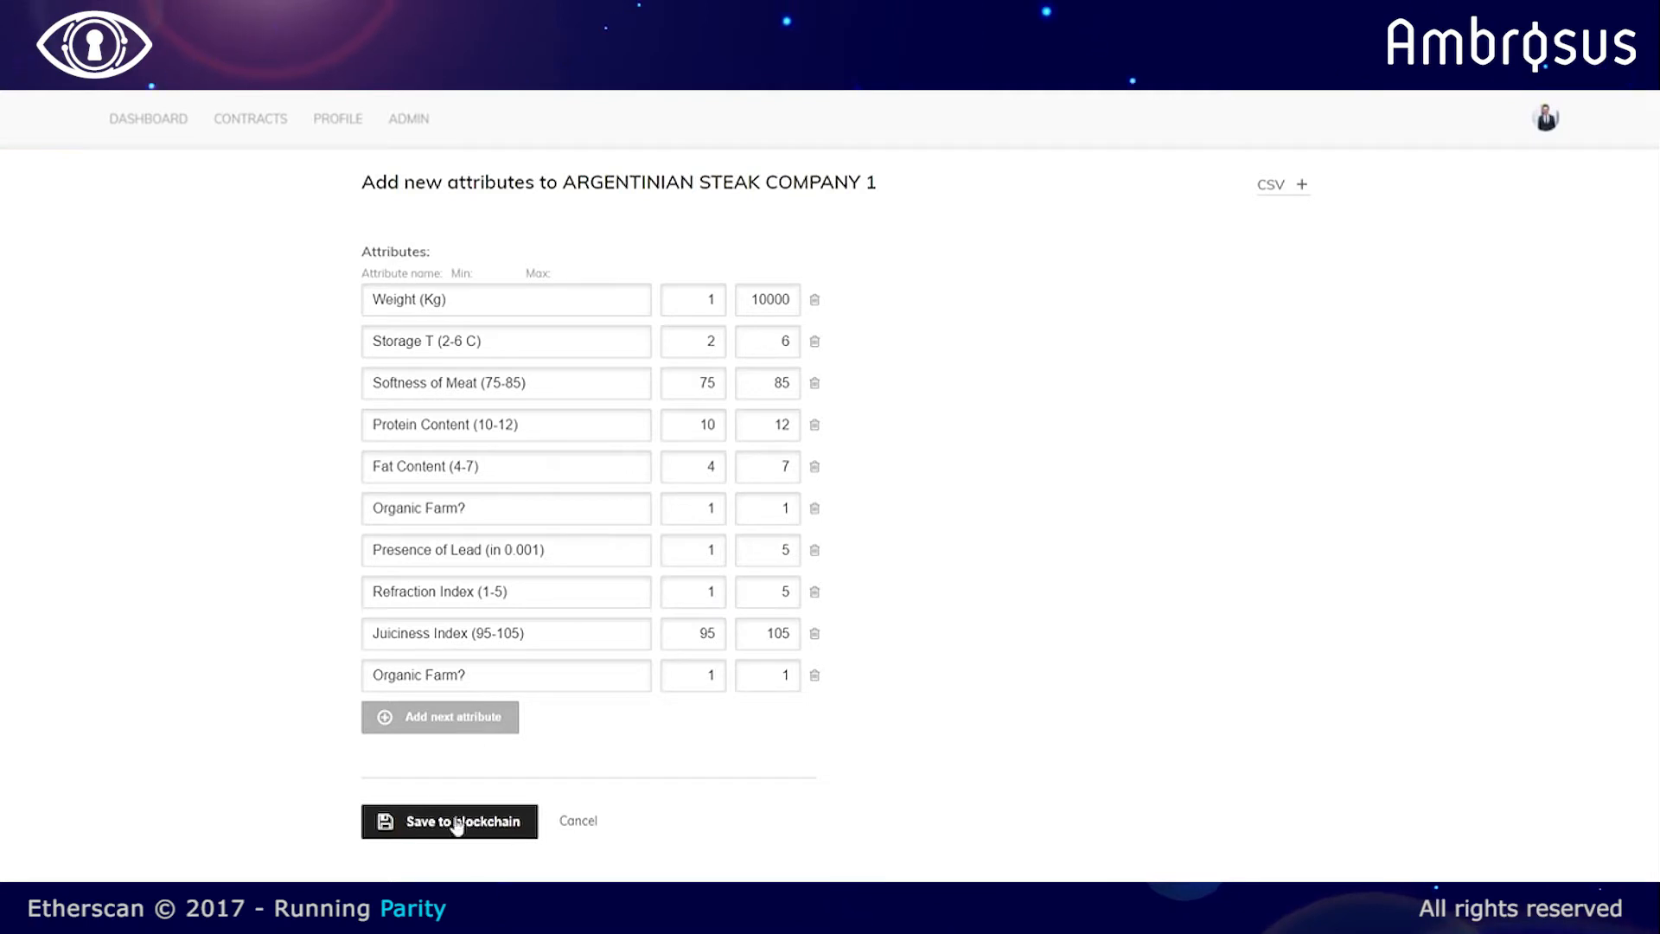
{"action": "mouse_move", "coordinate": [372, 771]}
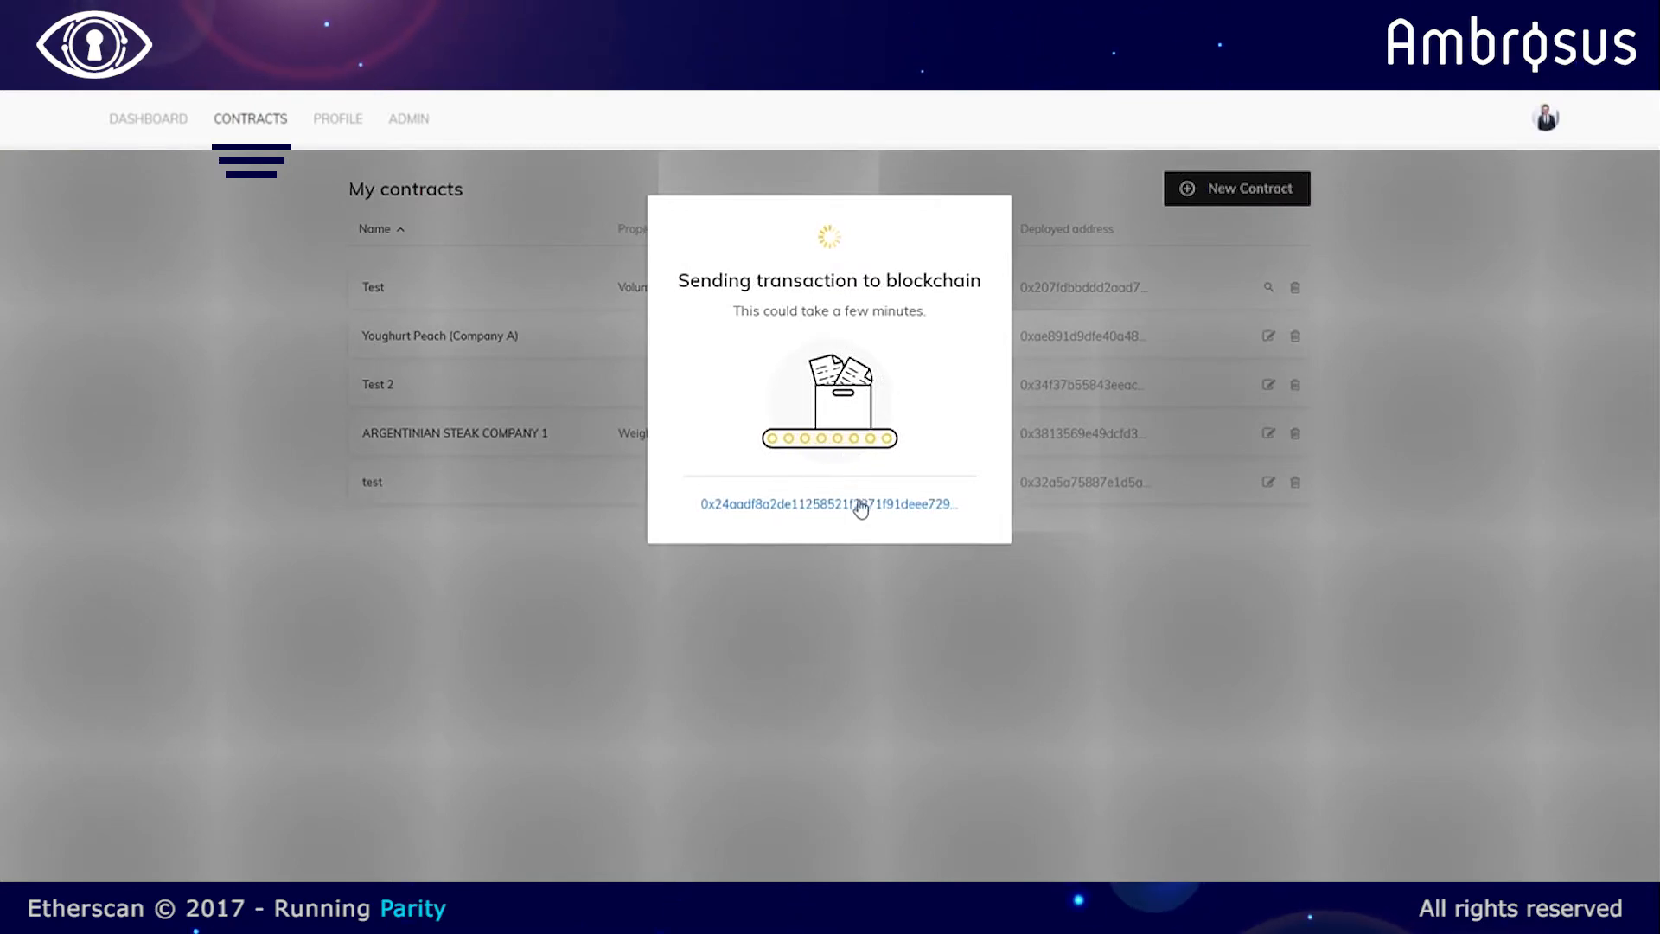
Inspect the attribute-saving transaction on Etherscan, then return to the Contracts page.
{"action": "left_click", "coordinate": [828, 503]}
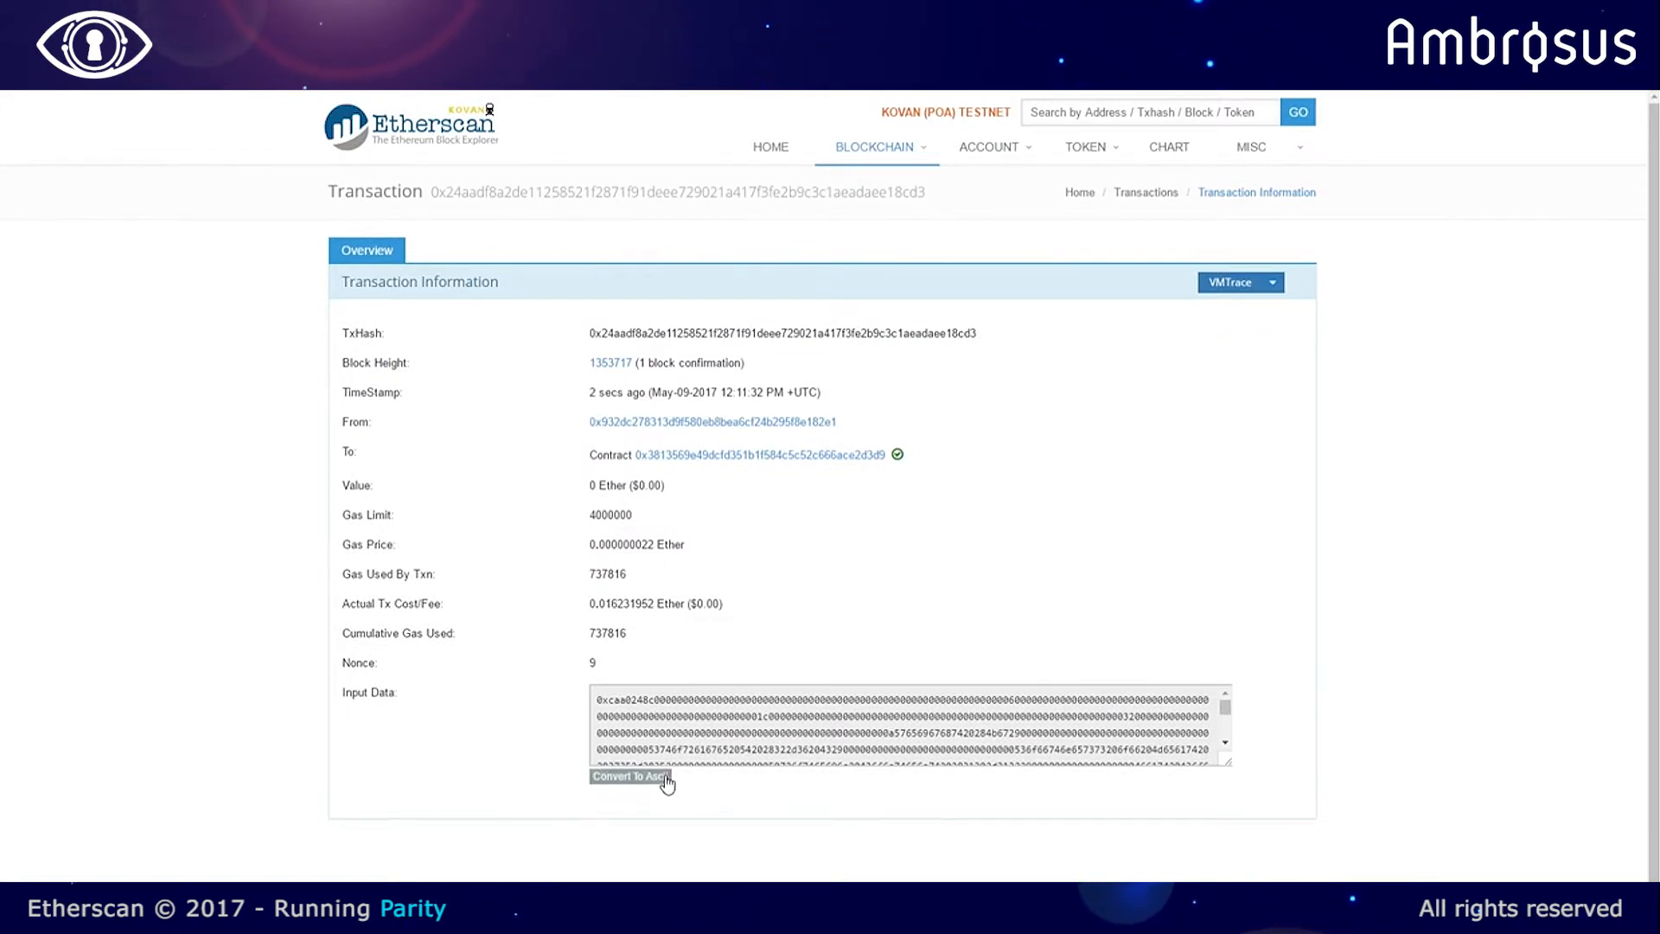
{"action": "left_click", "coordinate": [626, 776]}
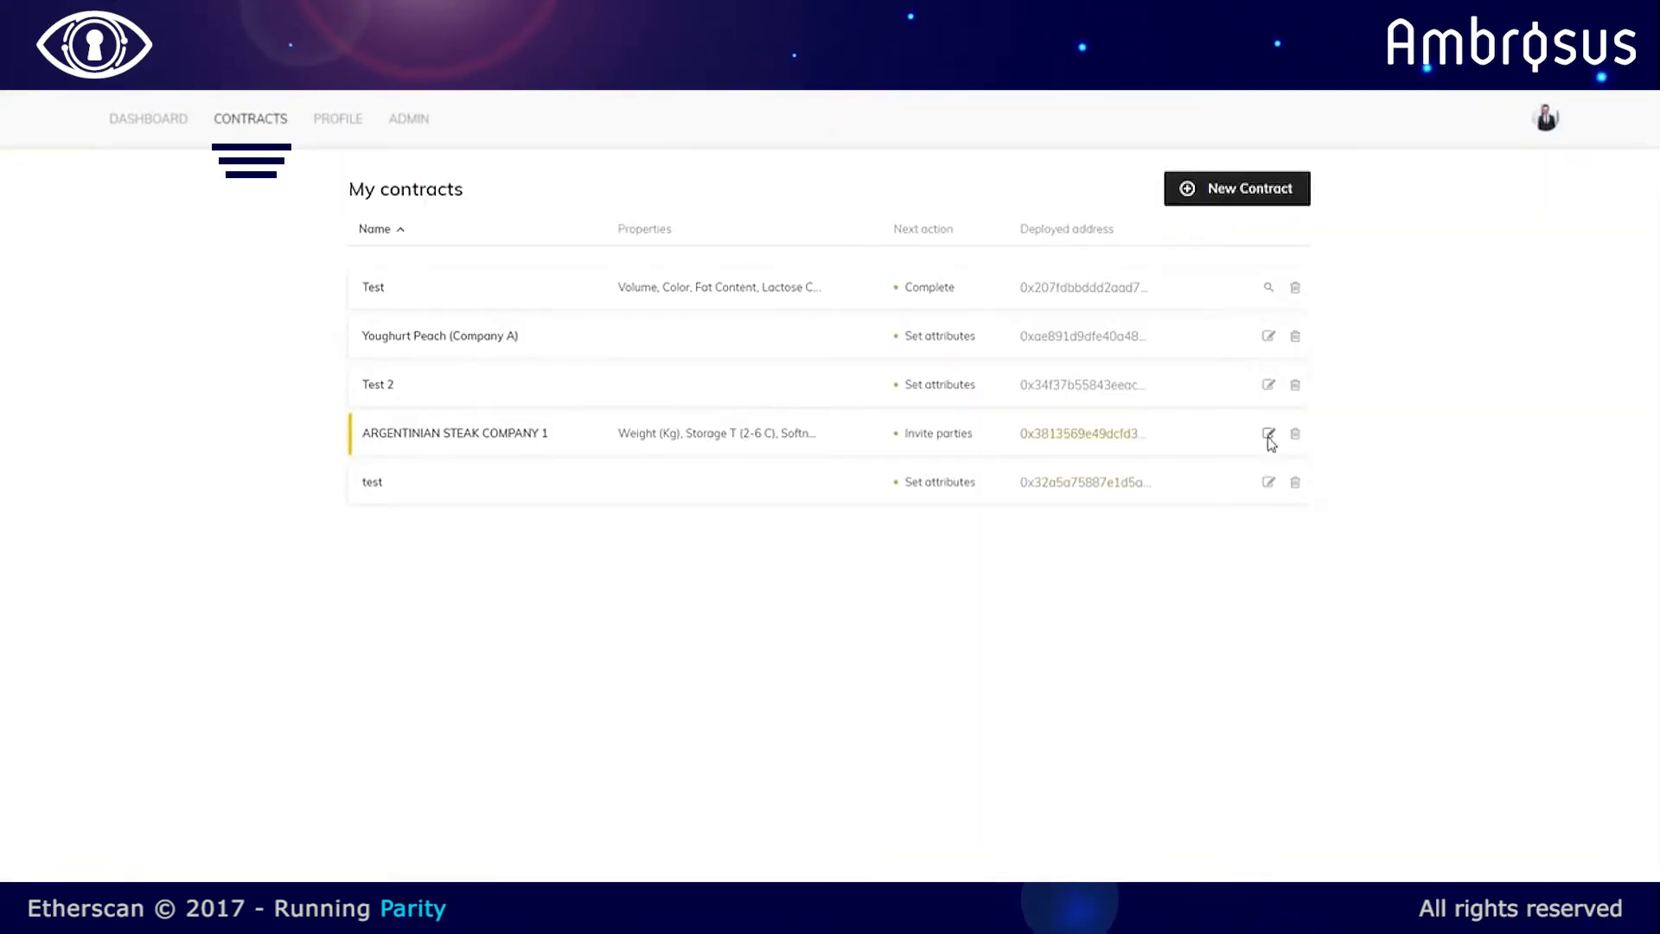
Invite two parties with amounts 50 and 150 and save the invitation to the blockchain.
{"action": "left_click", "coordinate": [1267, 432]}
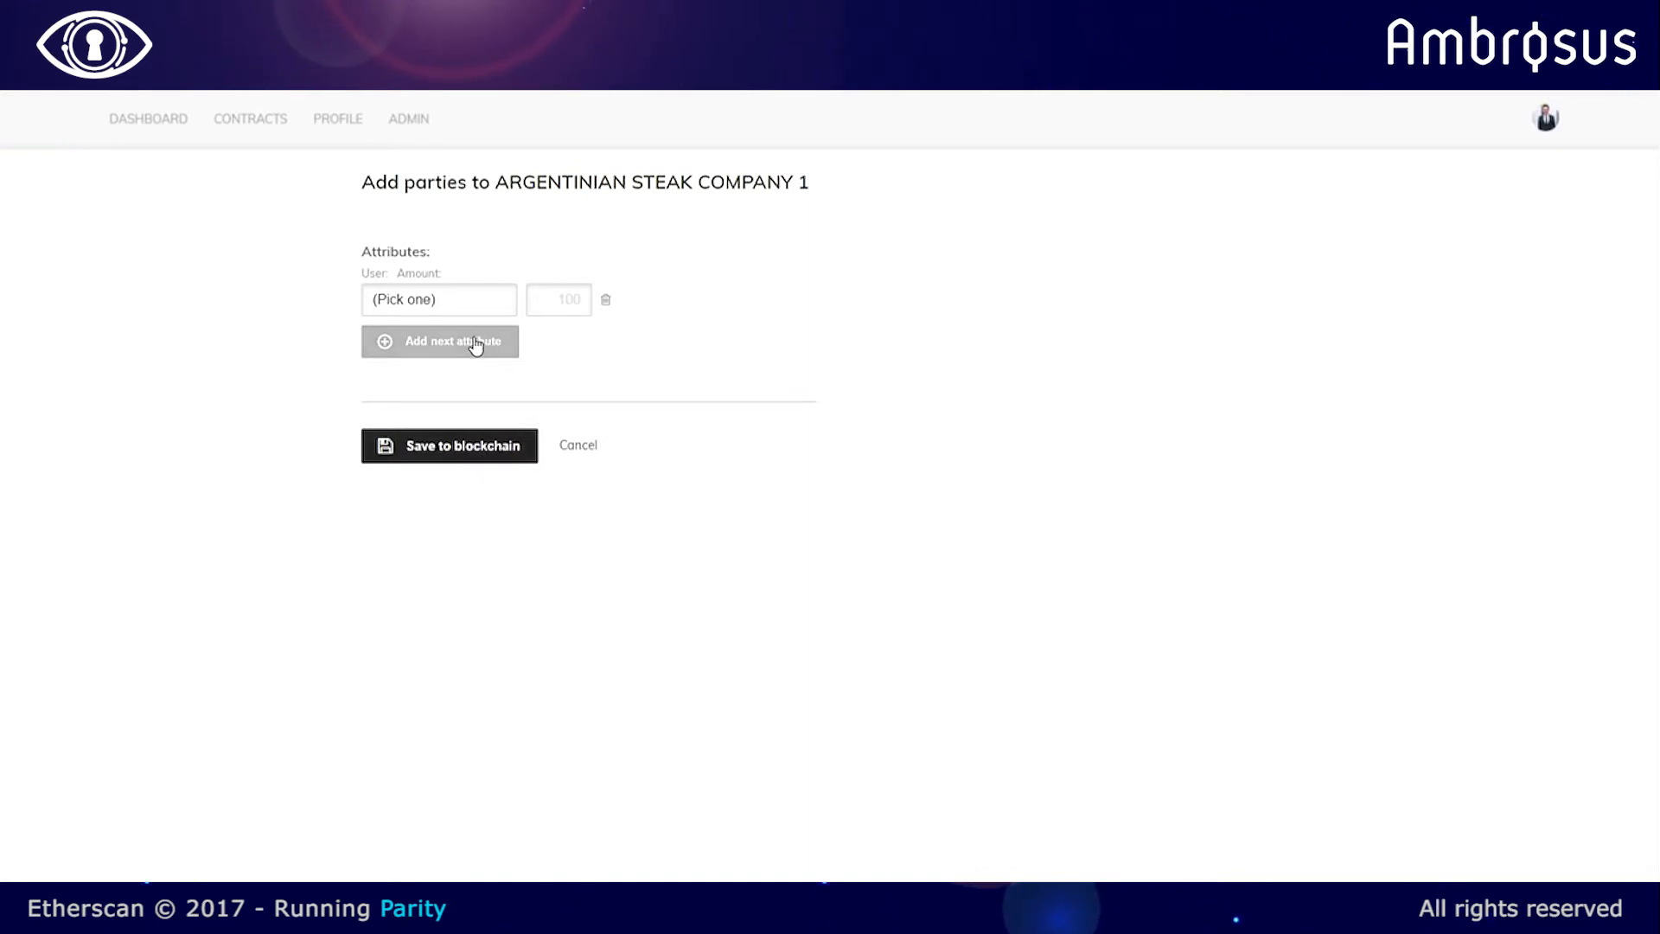
{"action": "left_click", "coordinate": [439, 340]}
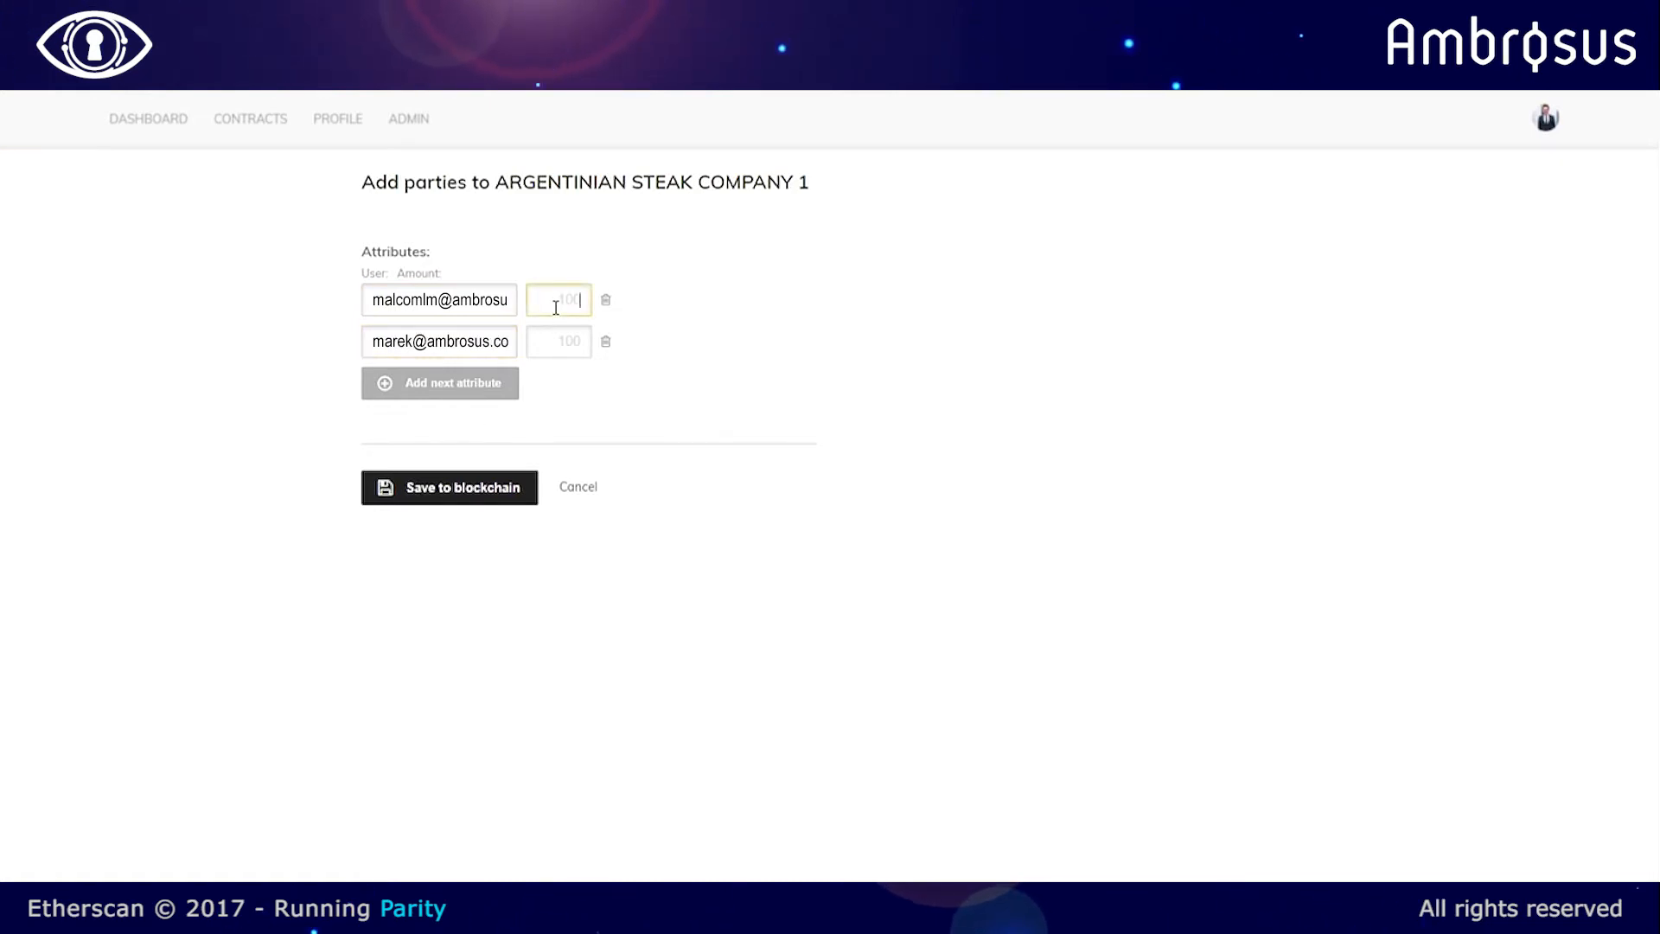
{"action": "type", "text": "50"}
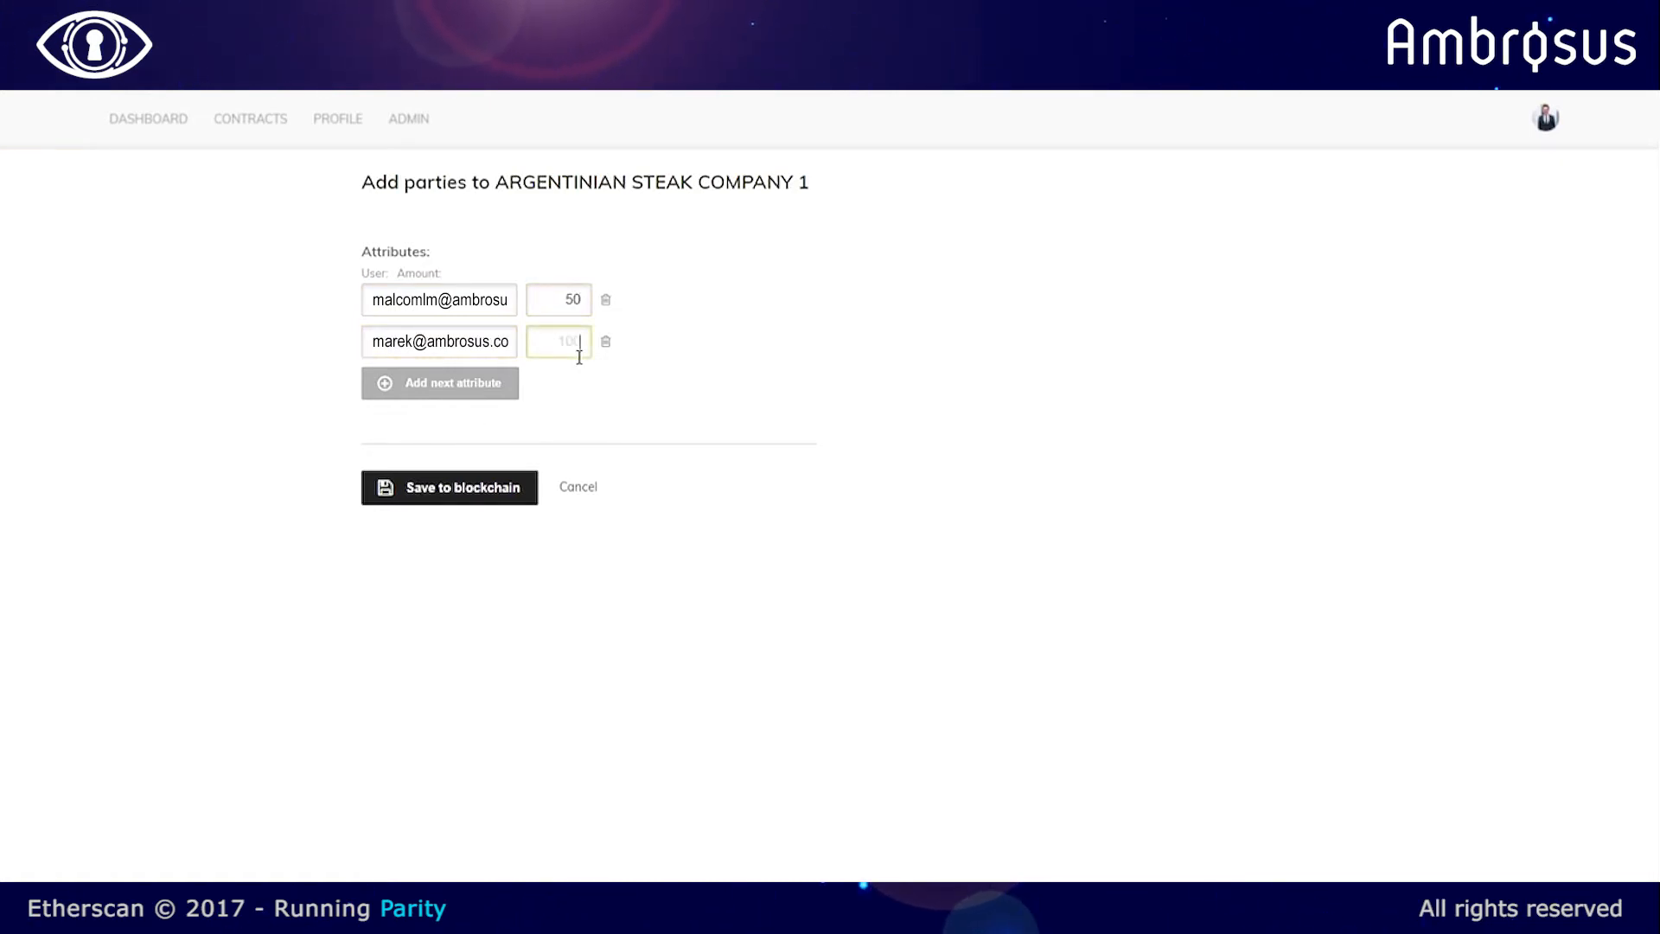
{"action": "type", "text": "150"}
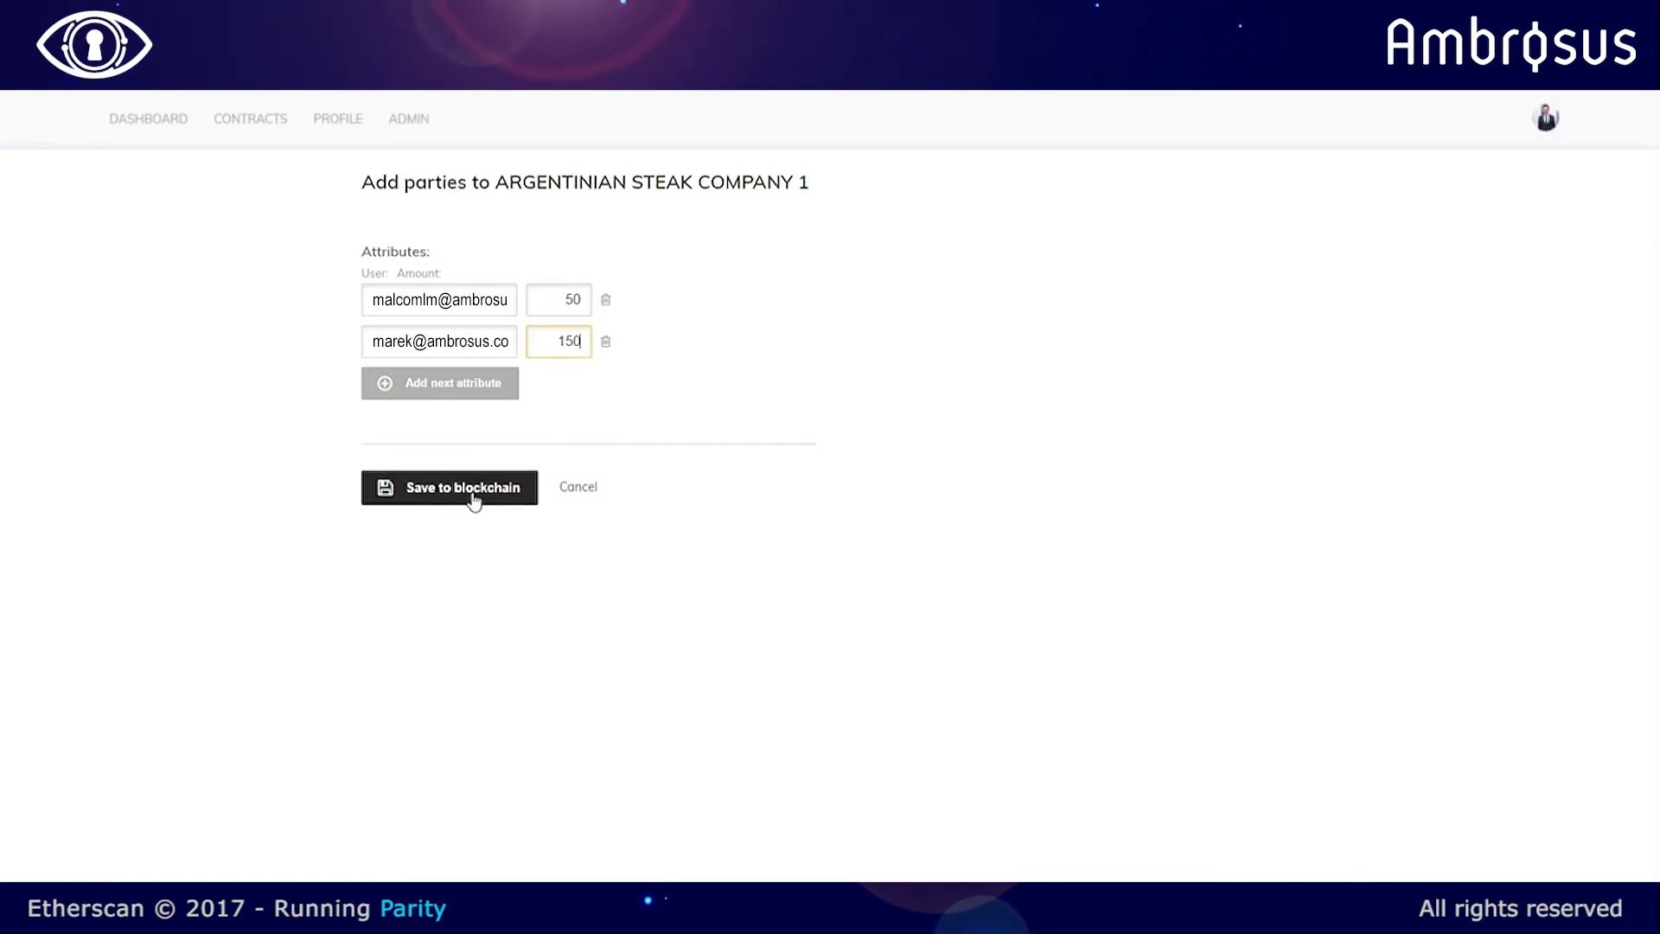
{"action": "left_click", "coordinate": [450, 488]}
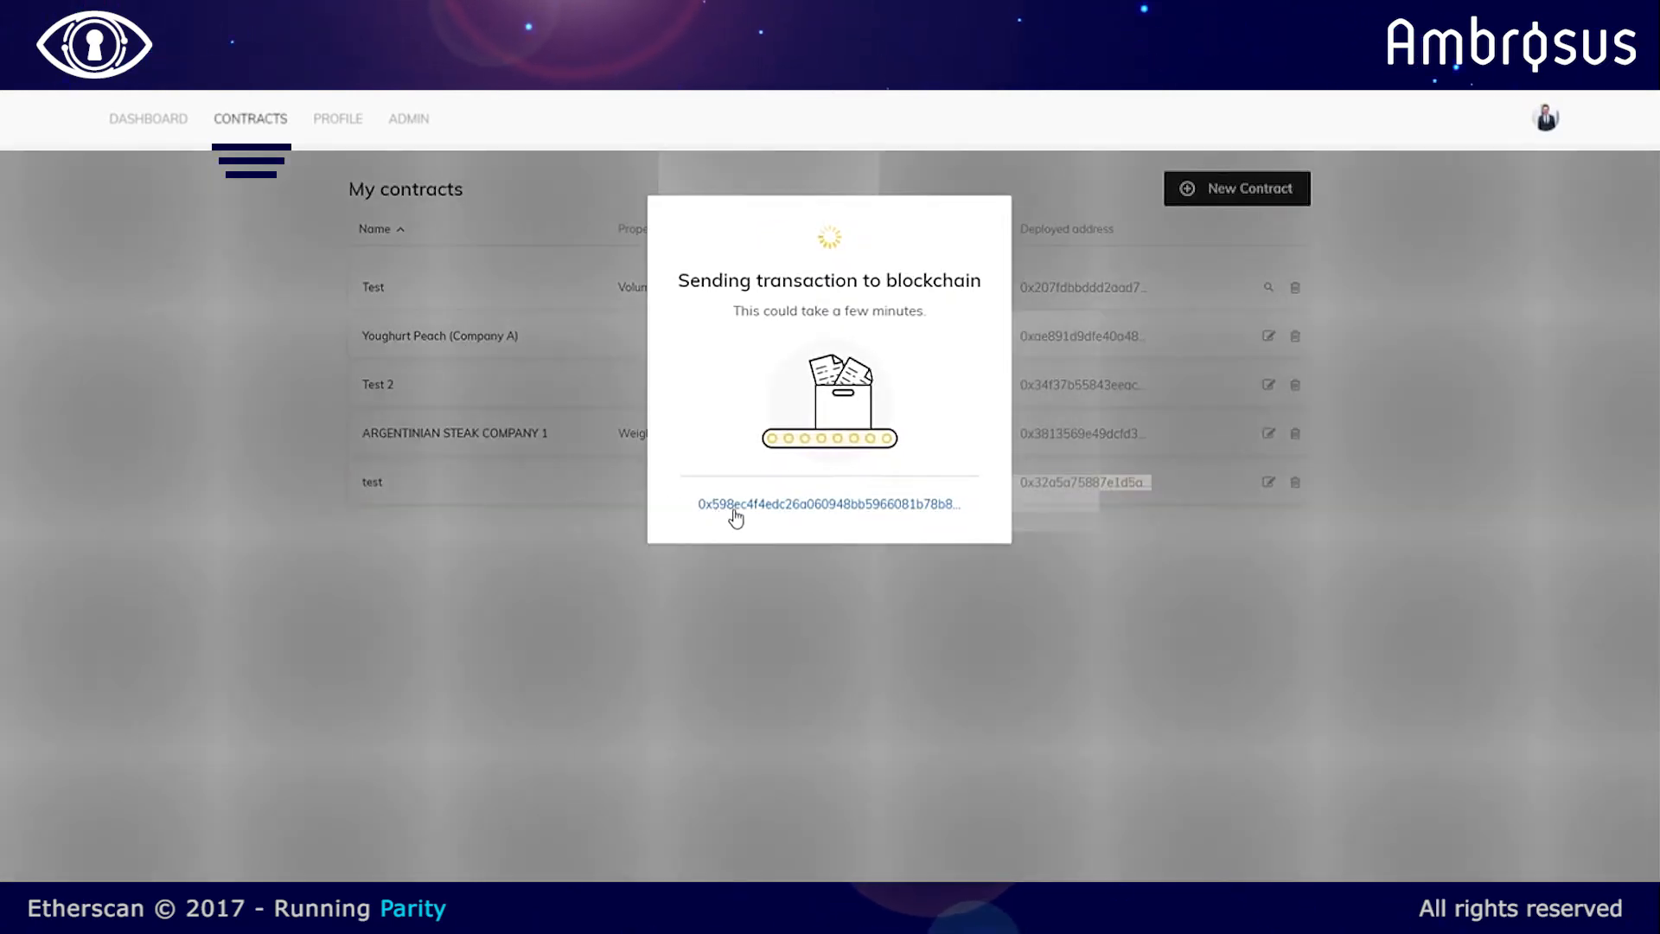
Open the party-invitation approve transaction on Etherscan.
{"action": "left_click", "coordinate": [828, 503]}
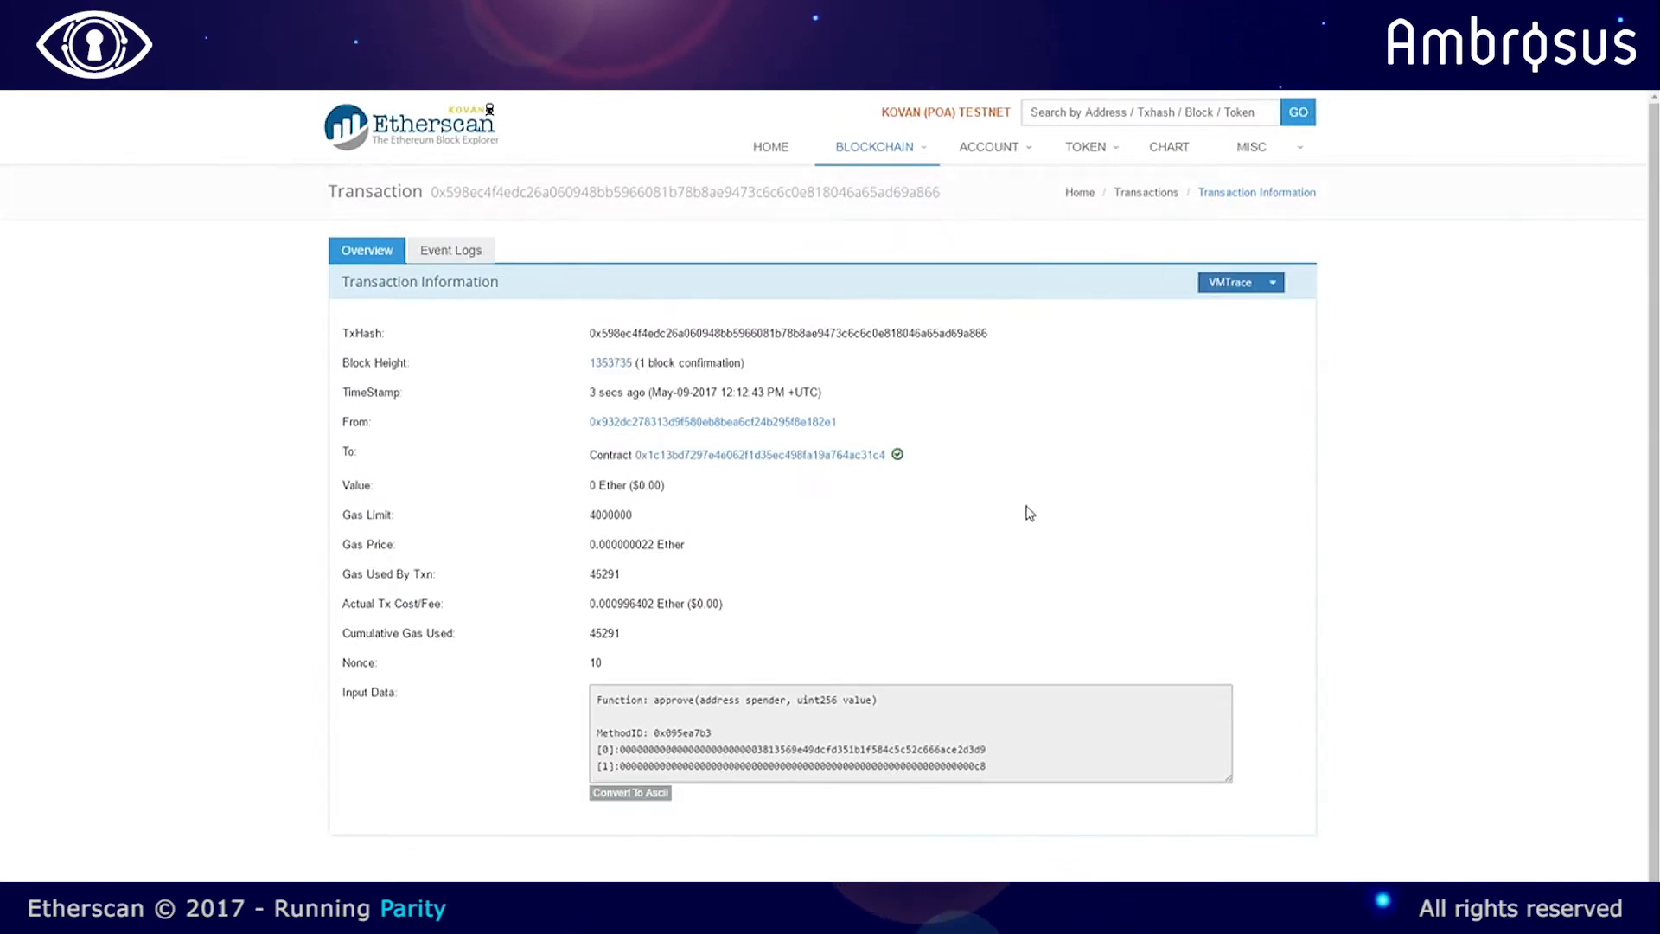
{"action": "mouse_move", "coordinate": [808, 790]}
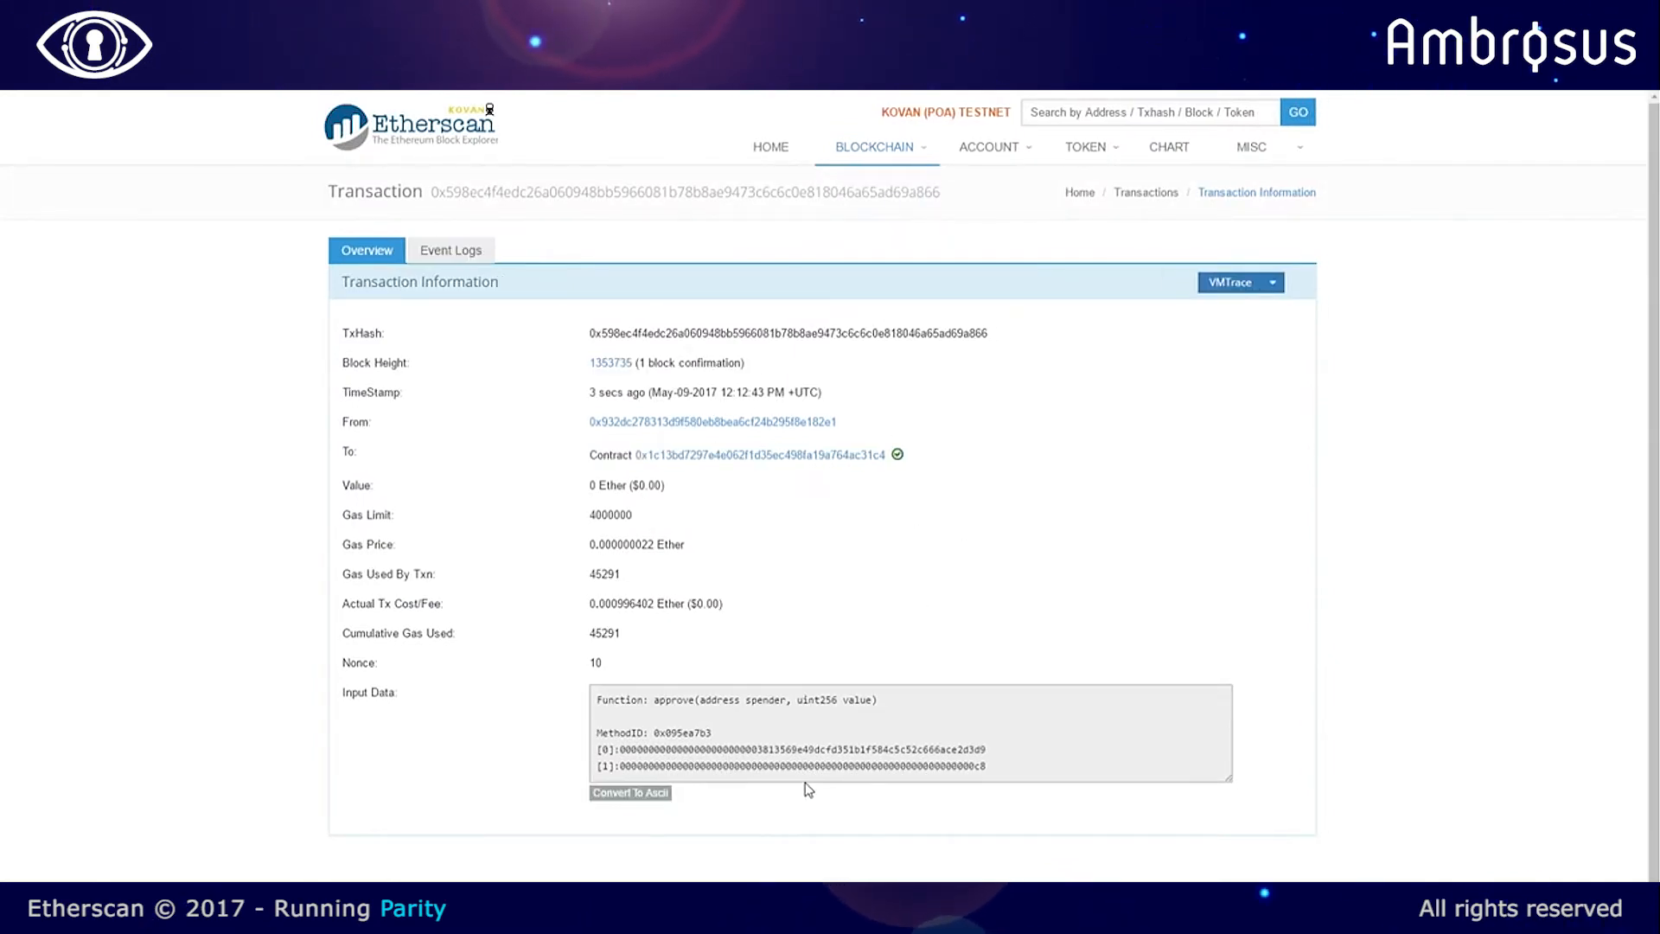
{"action": "mouse_move", "coordinate": [629, 794]}
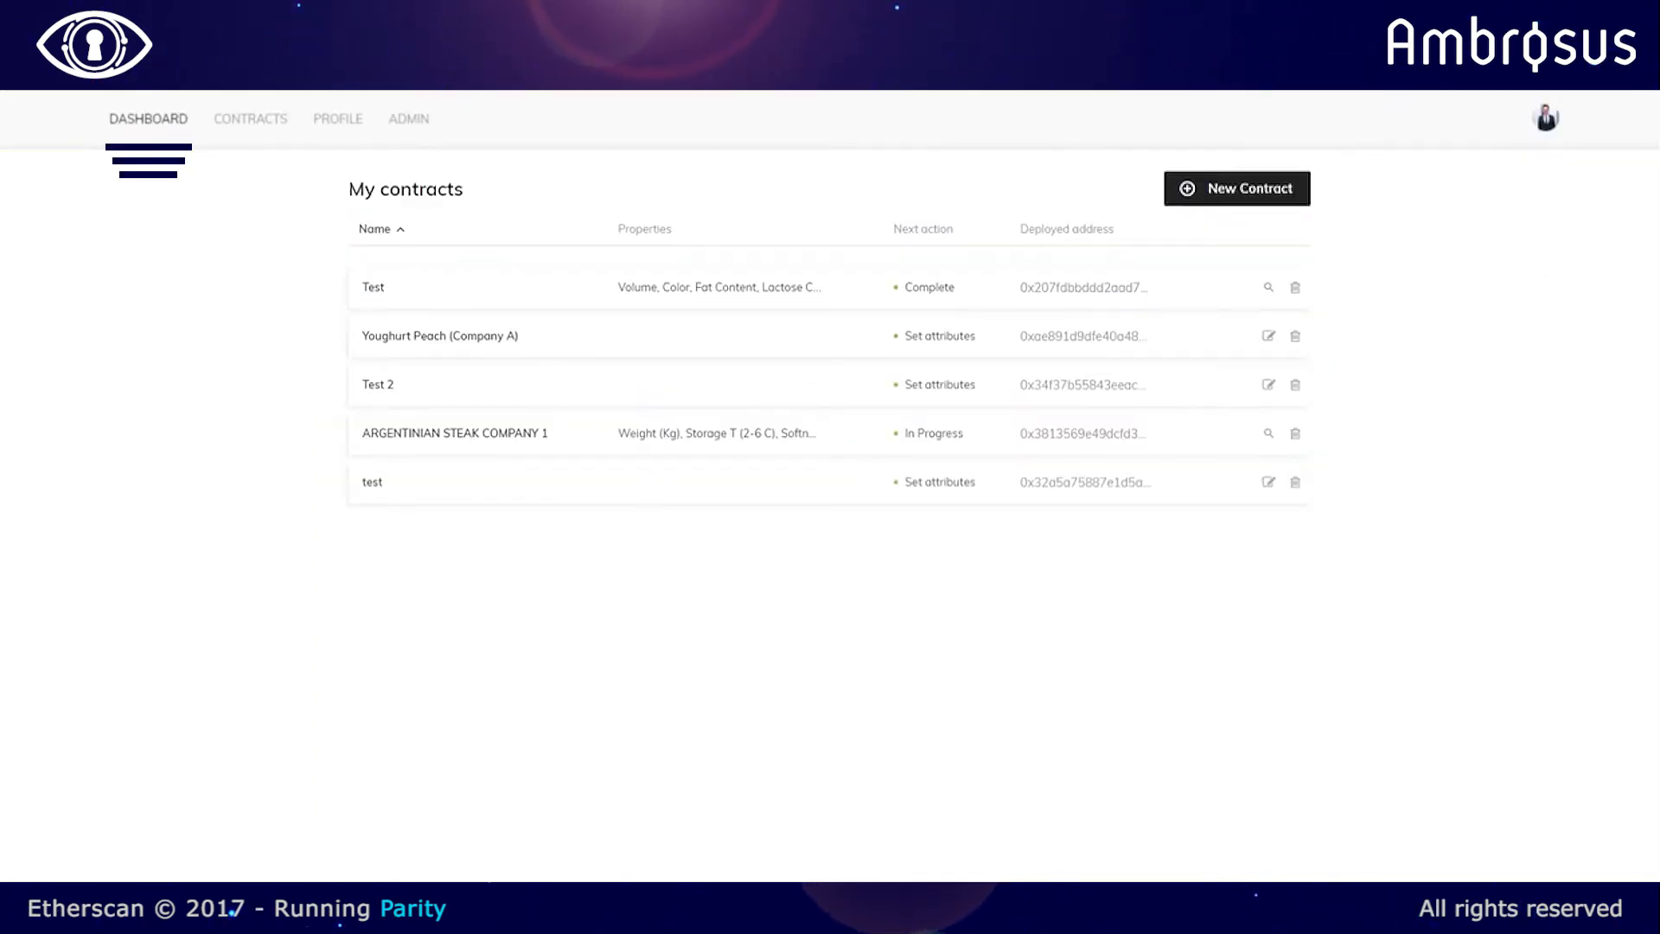
From the admin Users list, view the engineer's account details and the in-progress steak contract.
{"action": "left_click", "coordinate": [408, 118]}
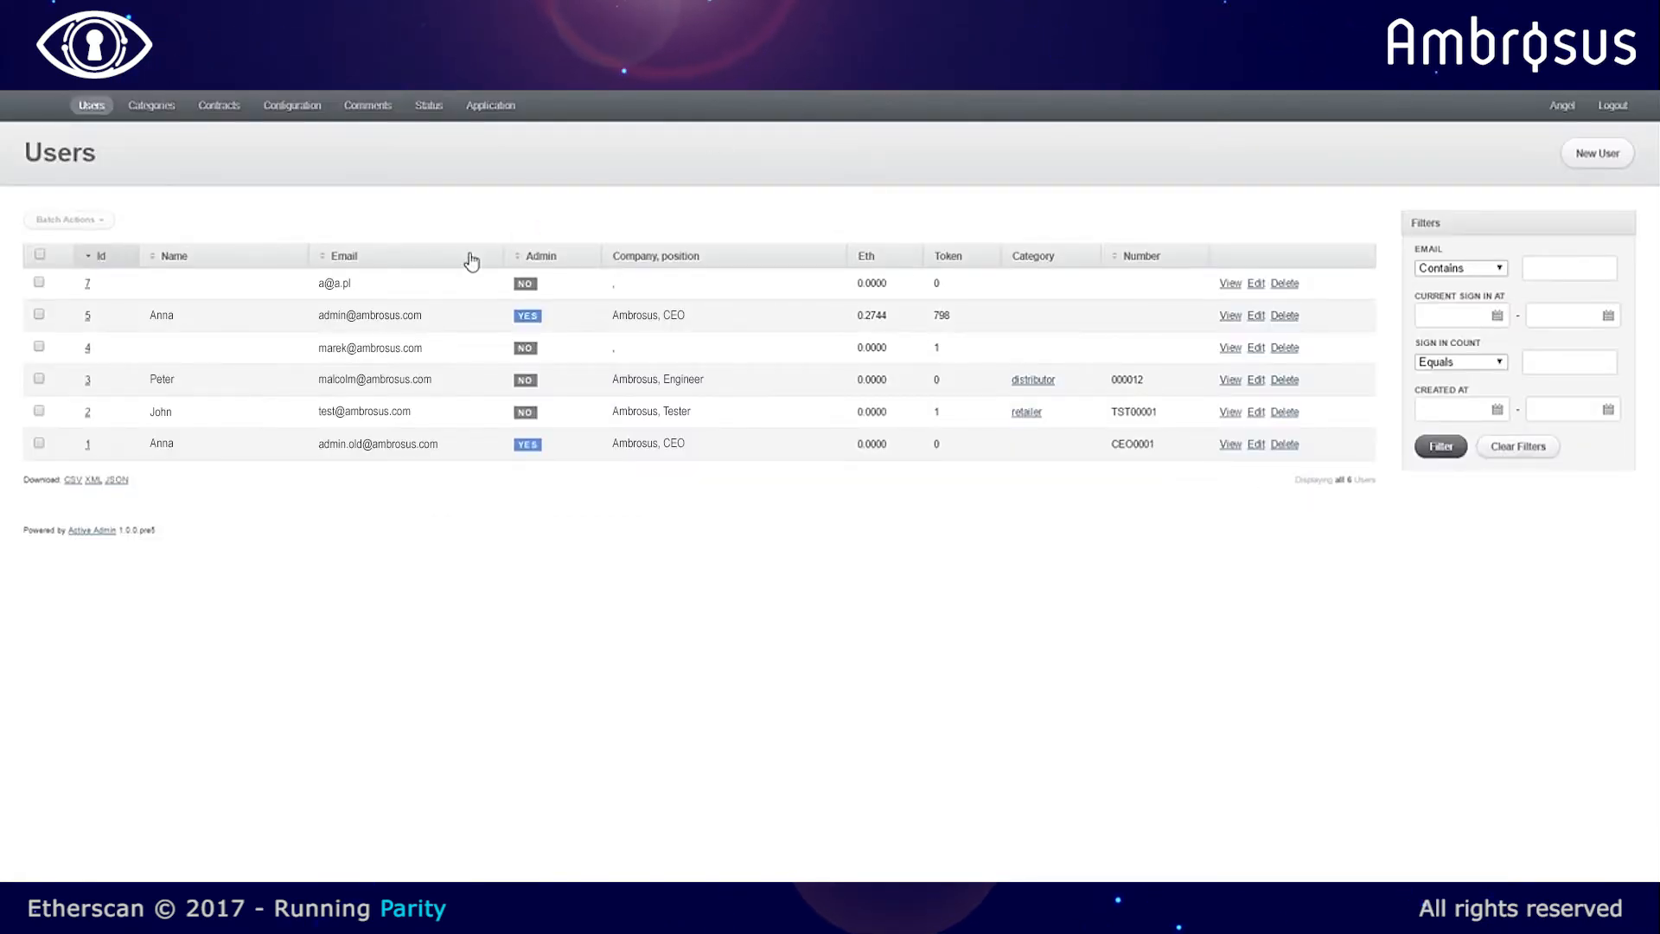
{"action": "mouse_move", "coordinate": [211, 287]}
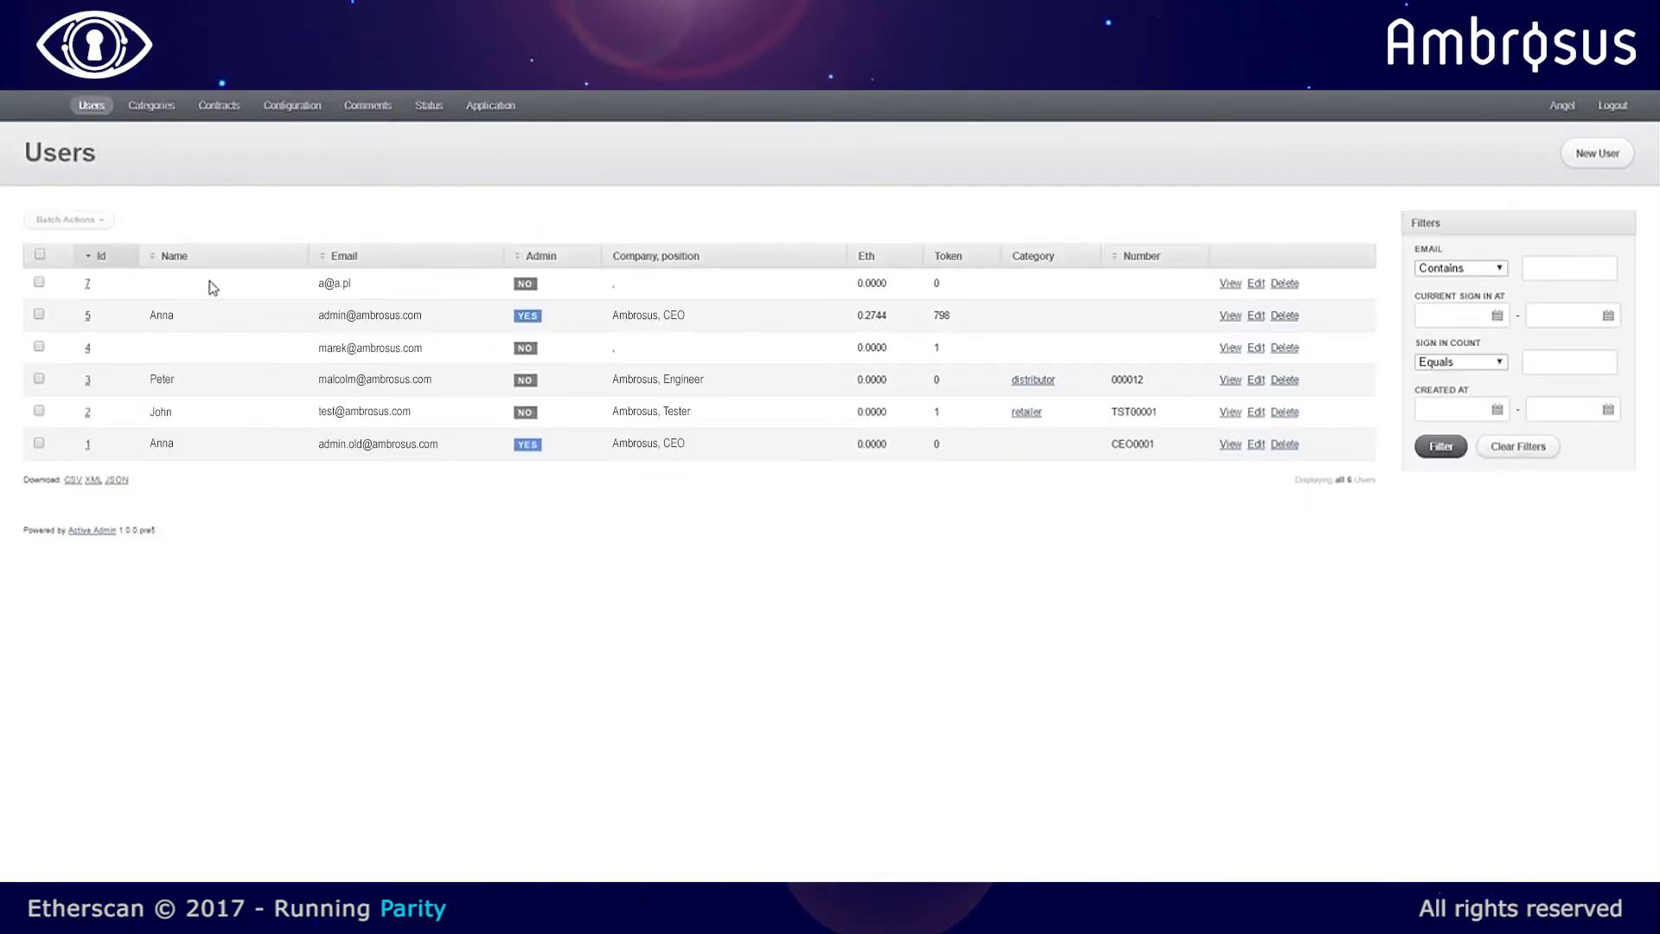
{"action": "mouse_move", "coordinate": [1222, 384]}
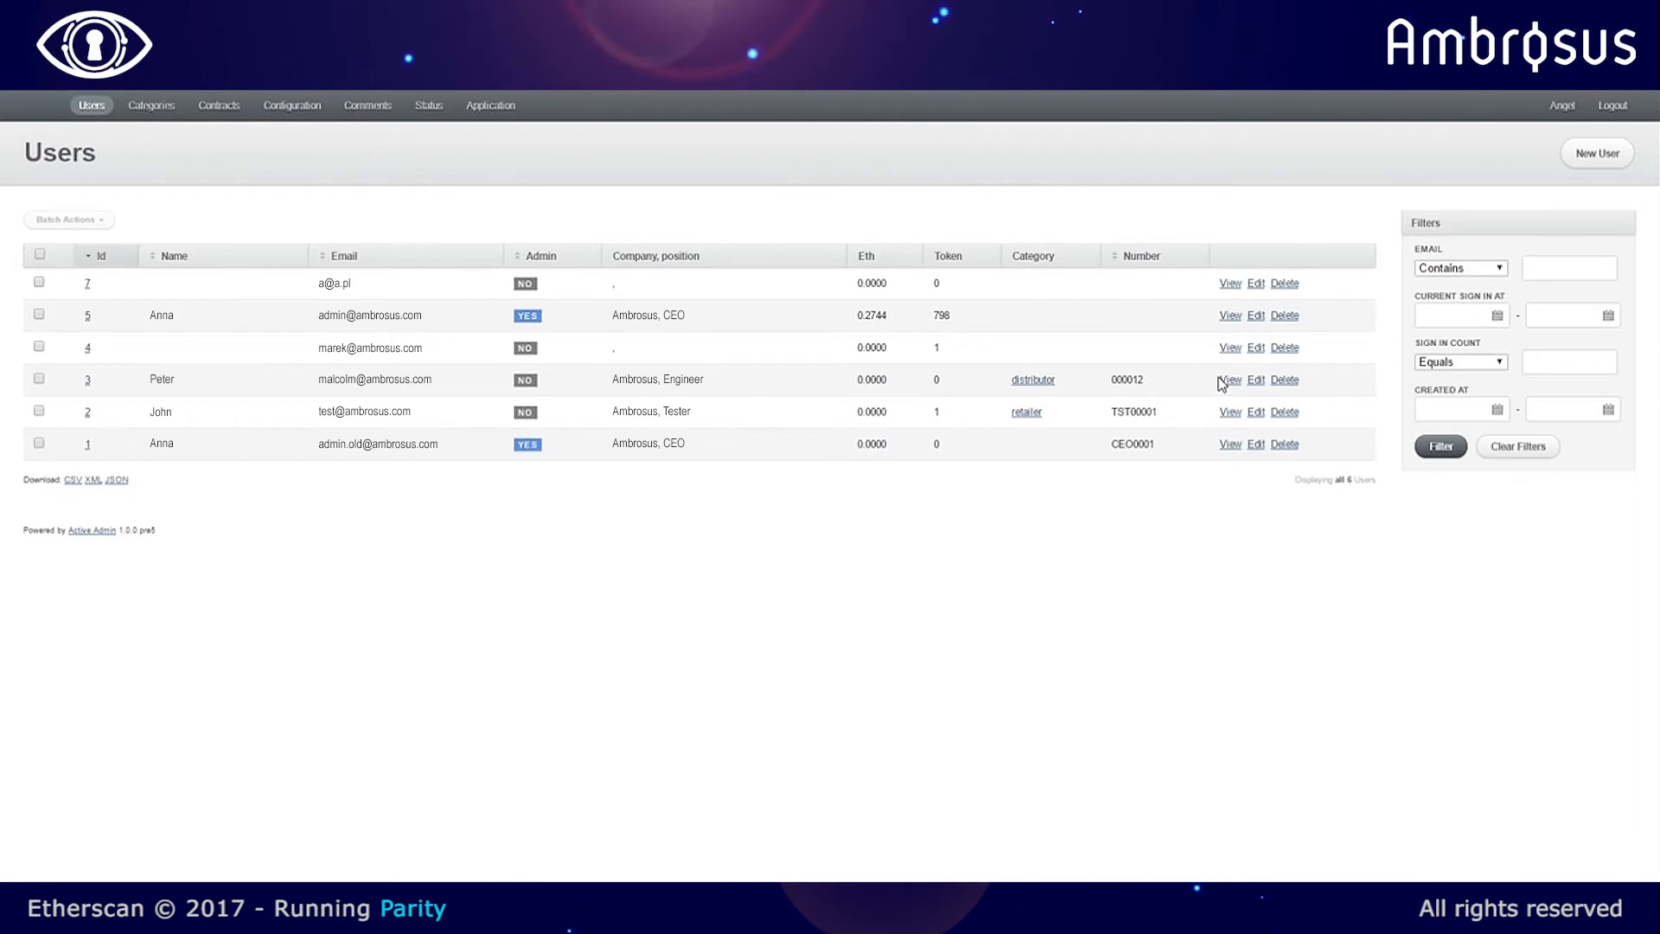
{"action": "left_click", "coordinate": [1230, 379]}
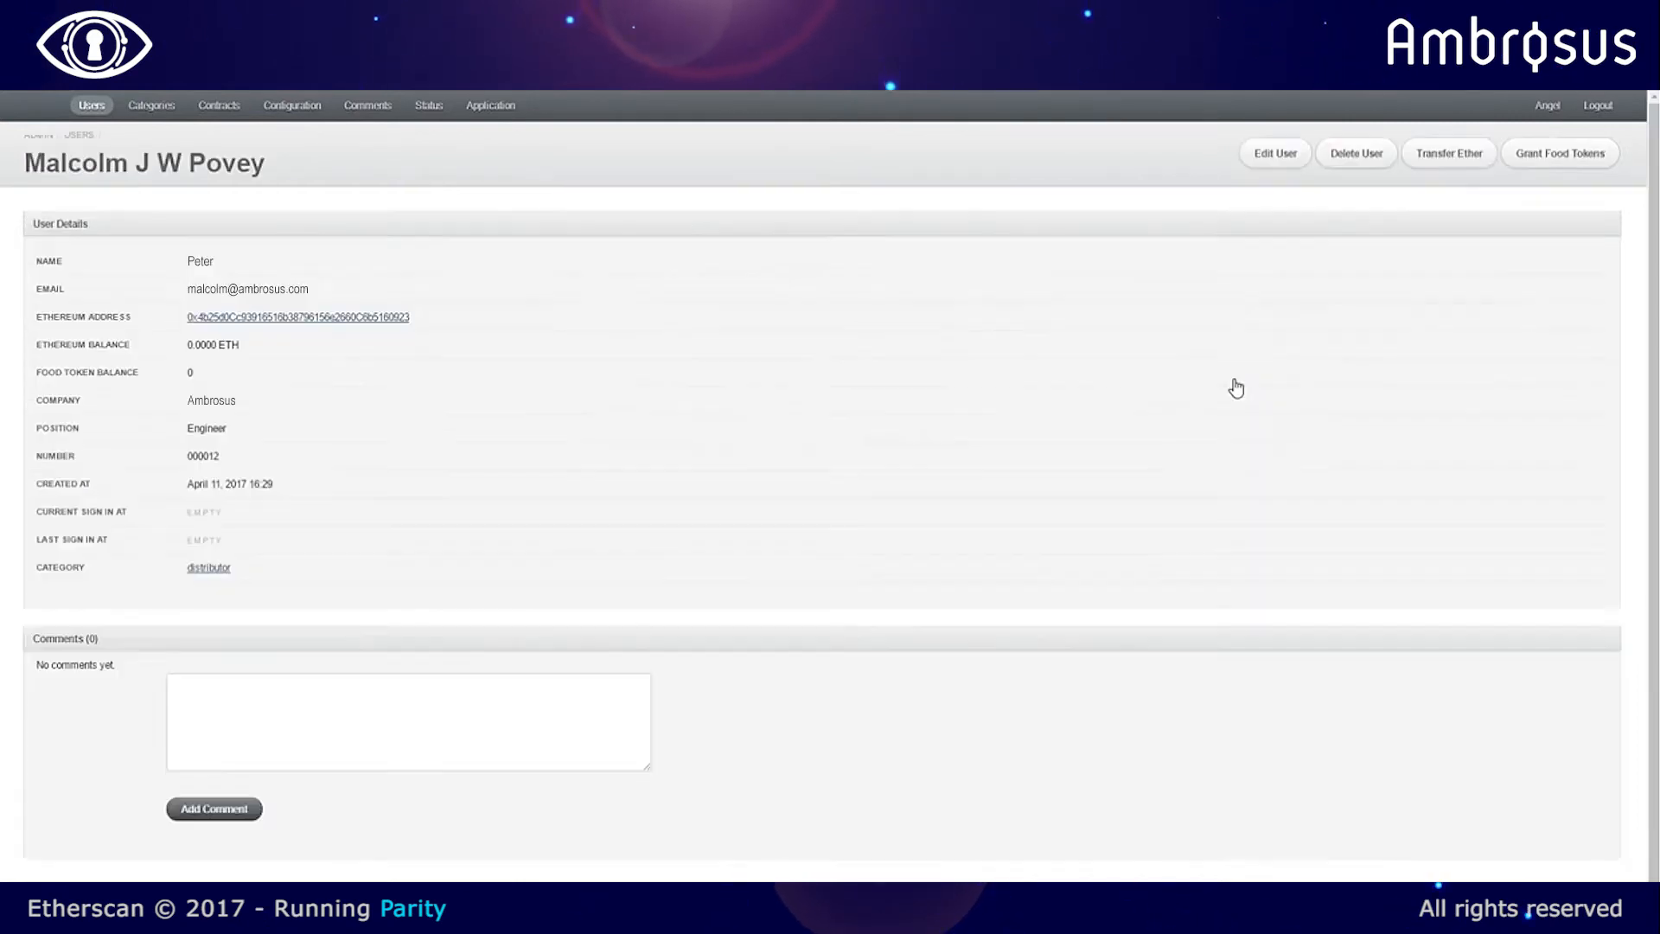
{"action": "mouse_move", "coordinate": [233, 554]}
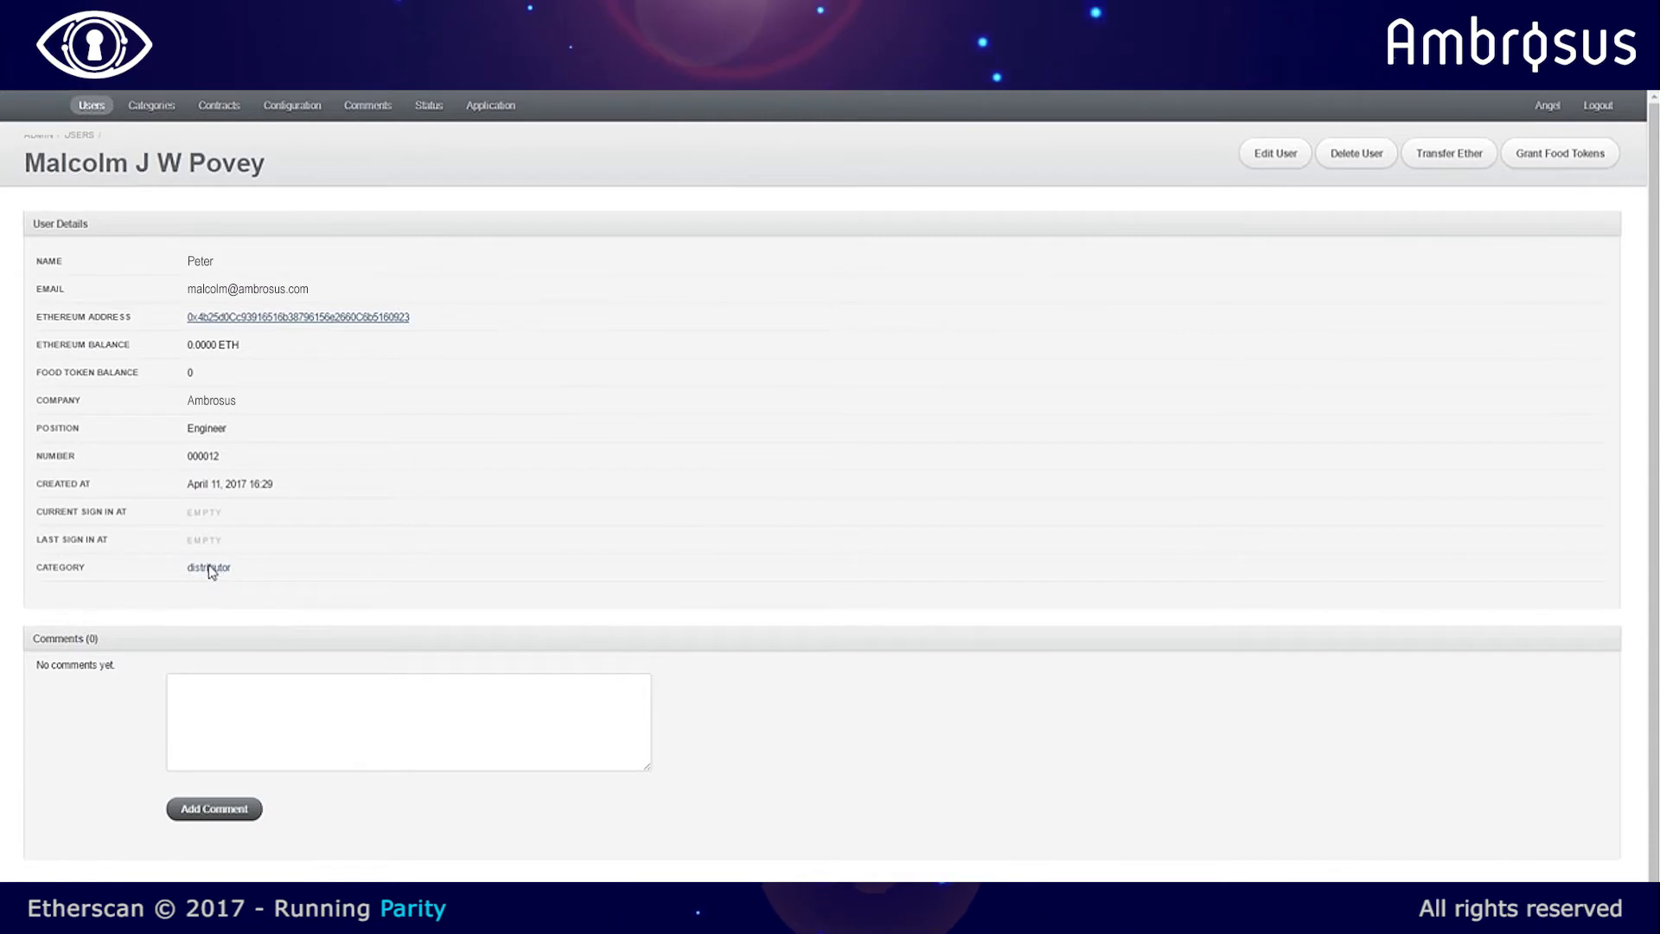
{"action": "left_click", "coordinate": [208, 567]}
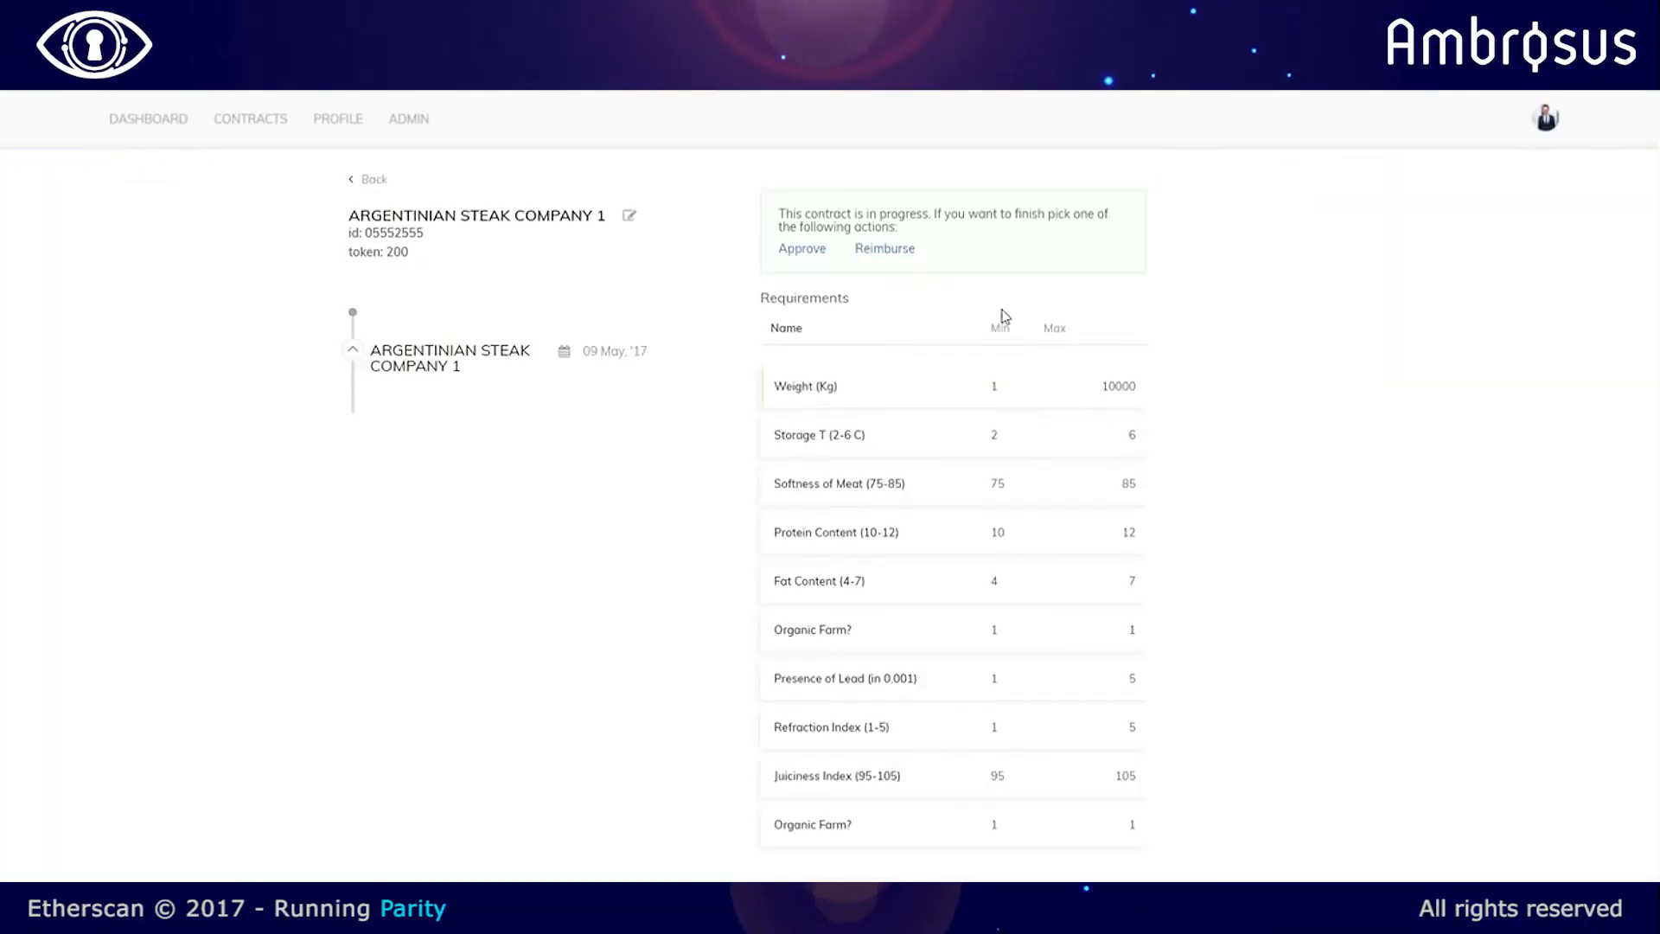
{"action": "mouse_move", "coordinate": [904, 266]}
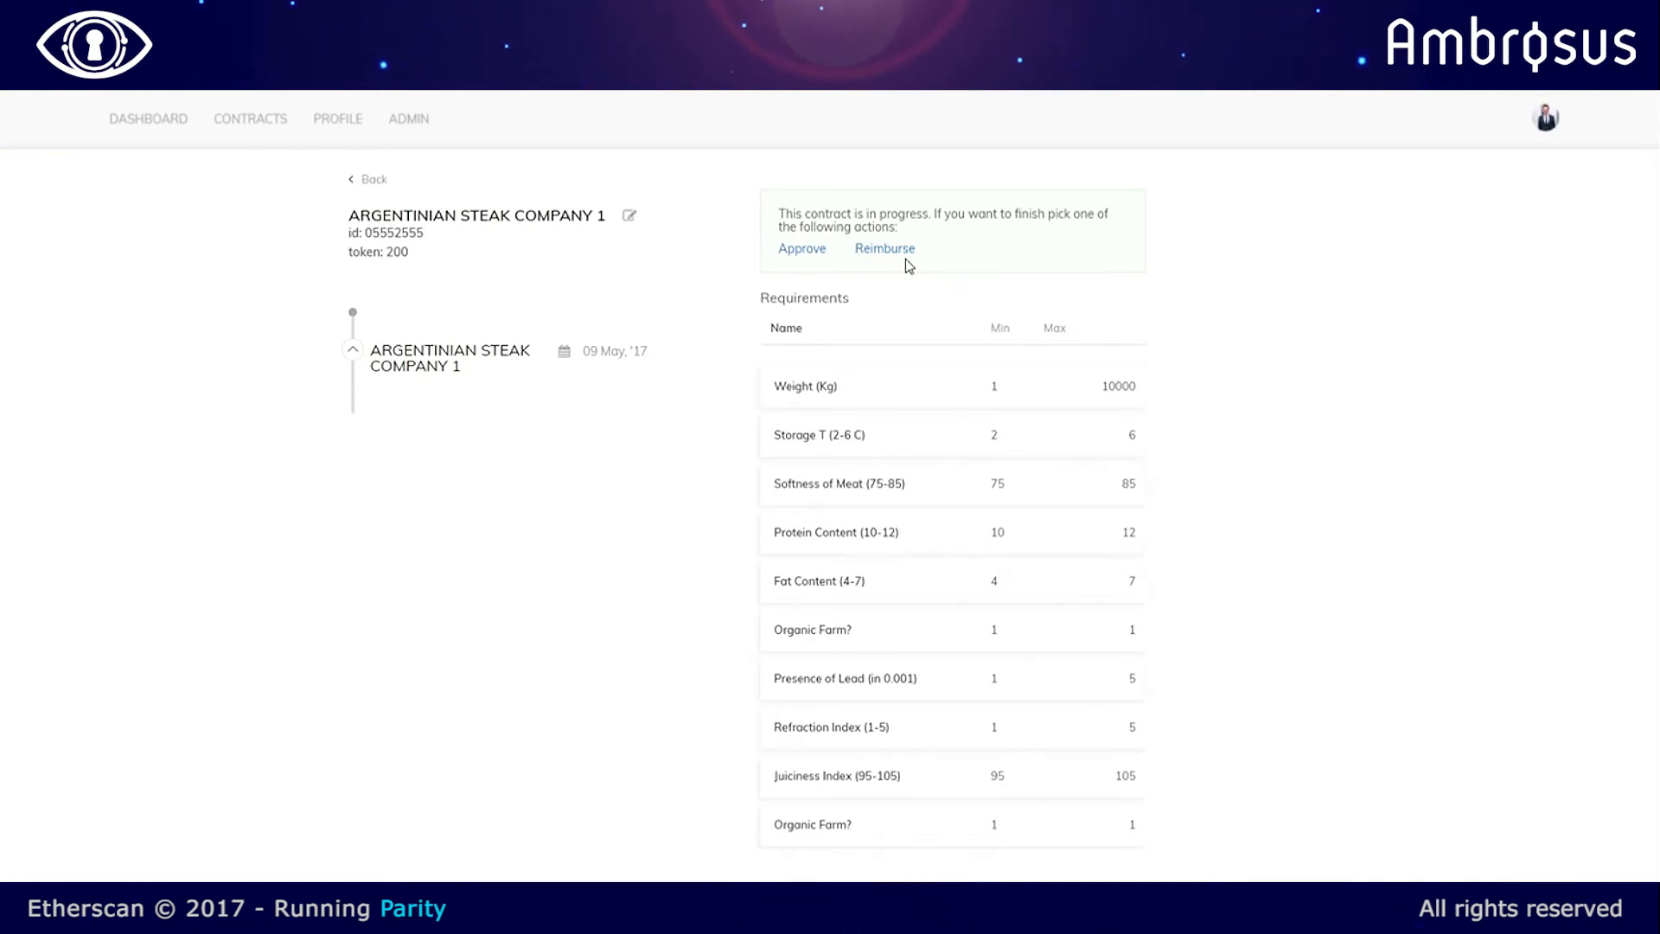
{"action": "mouse_move", "coordinate": [588, 465]}
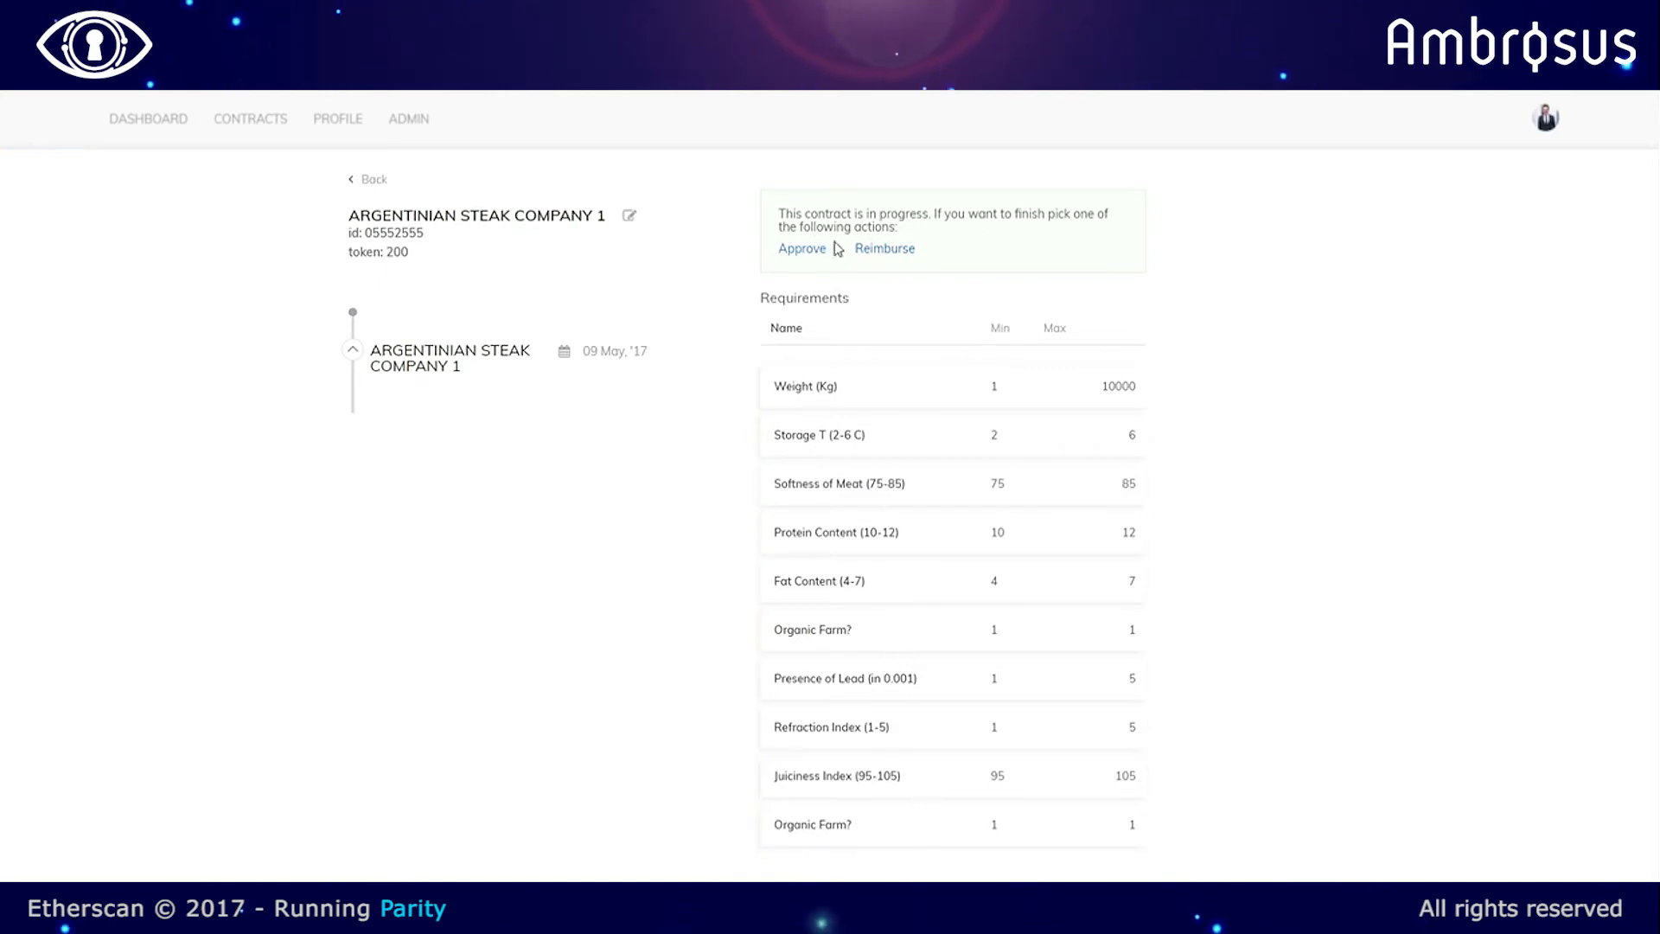
Approve the steak contract and view its approval transaction on Etherscan.
{"action": "left_click", "coordinate": [800, 247]}
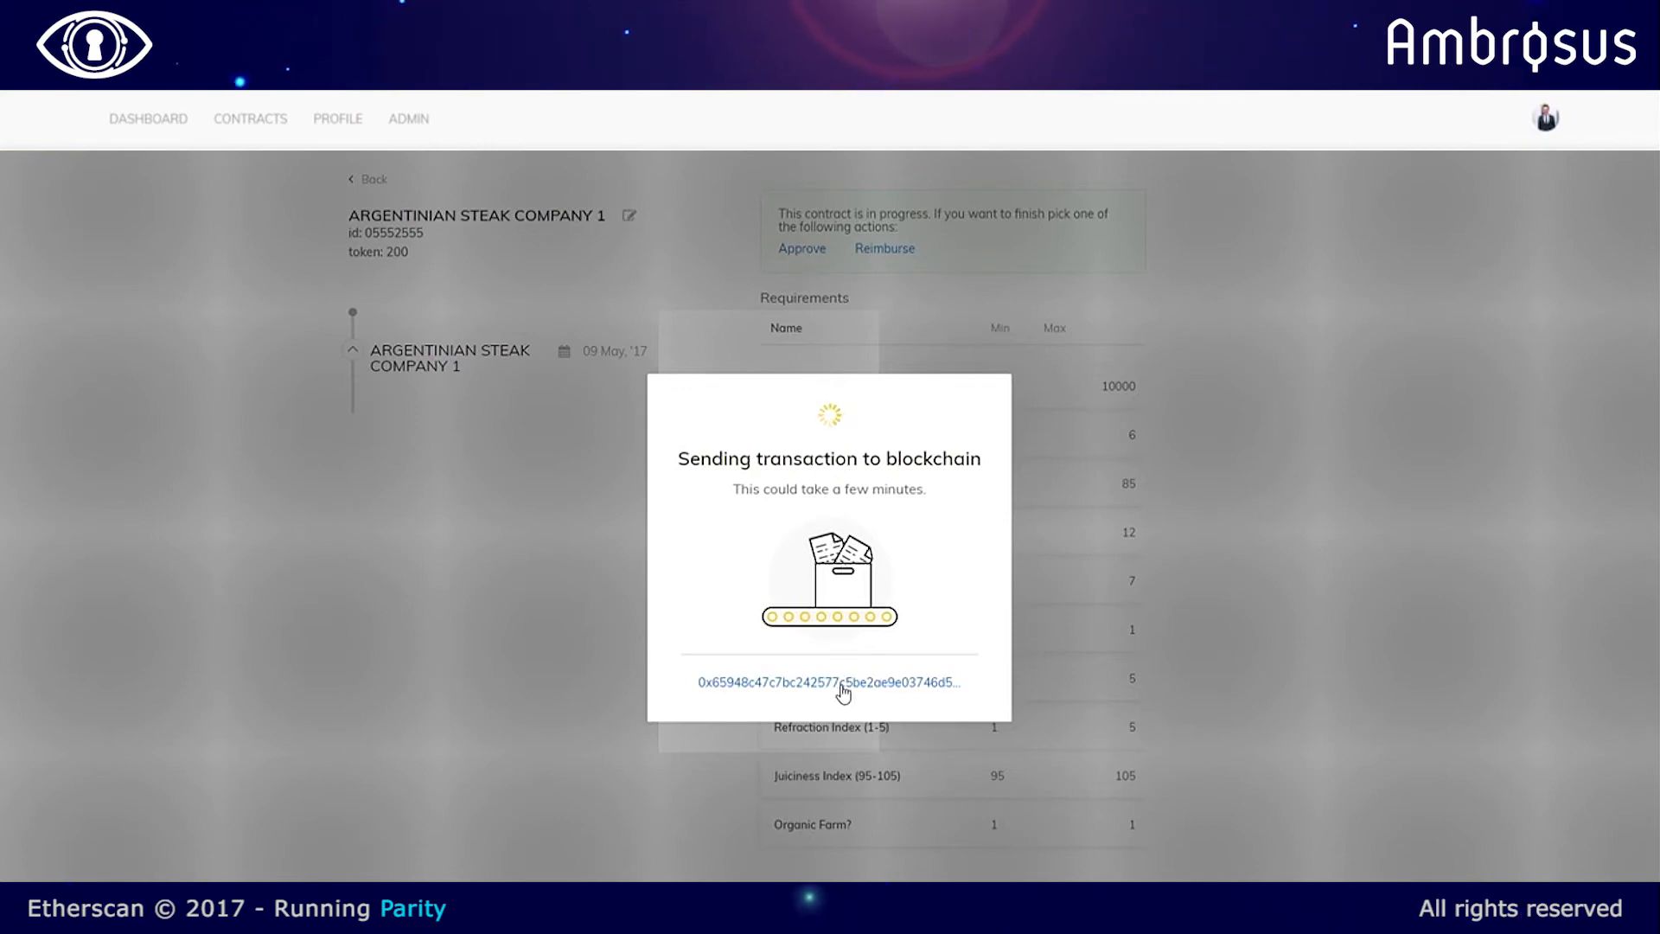
{"action": "left_click", "coordinate": [828, 681]}
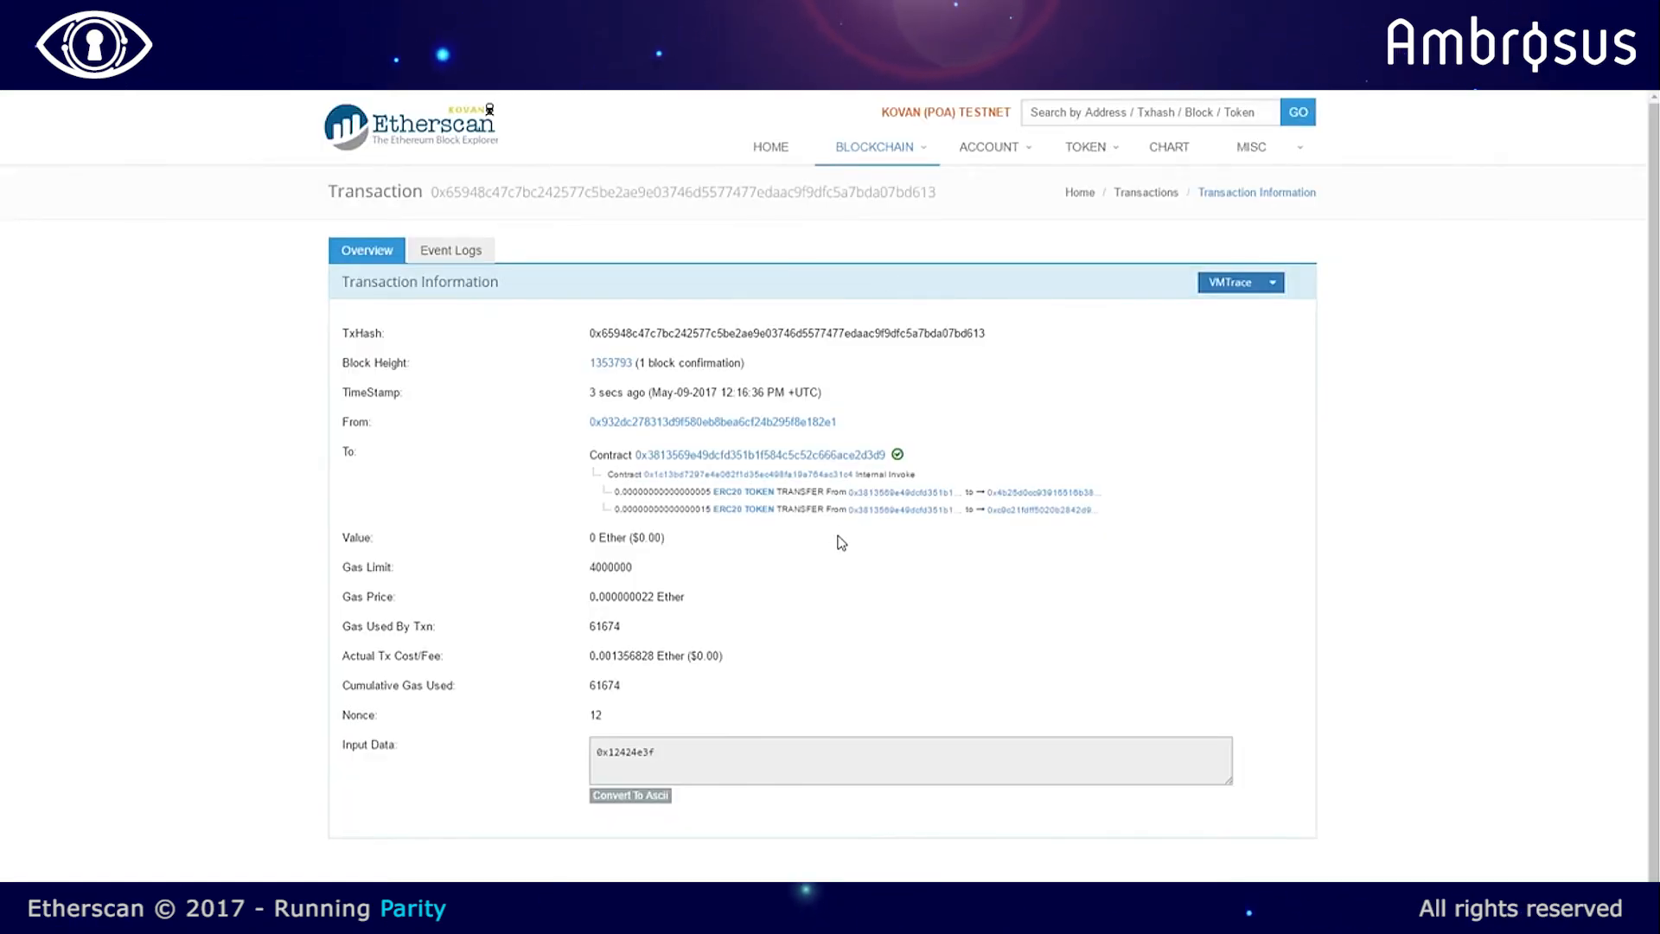
{"action": "mouse_move", "coordinate": [871, 472]}
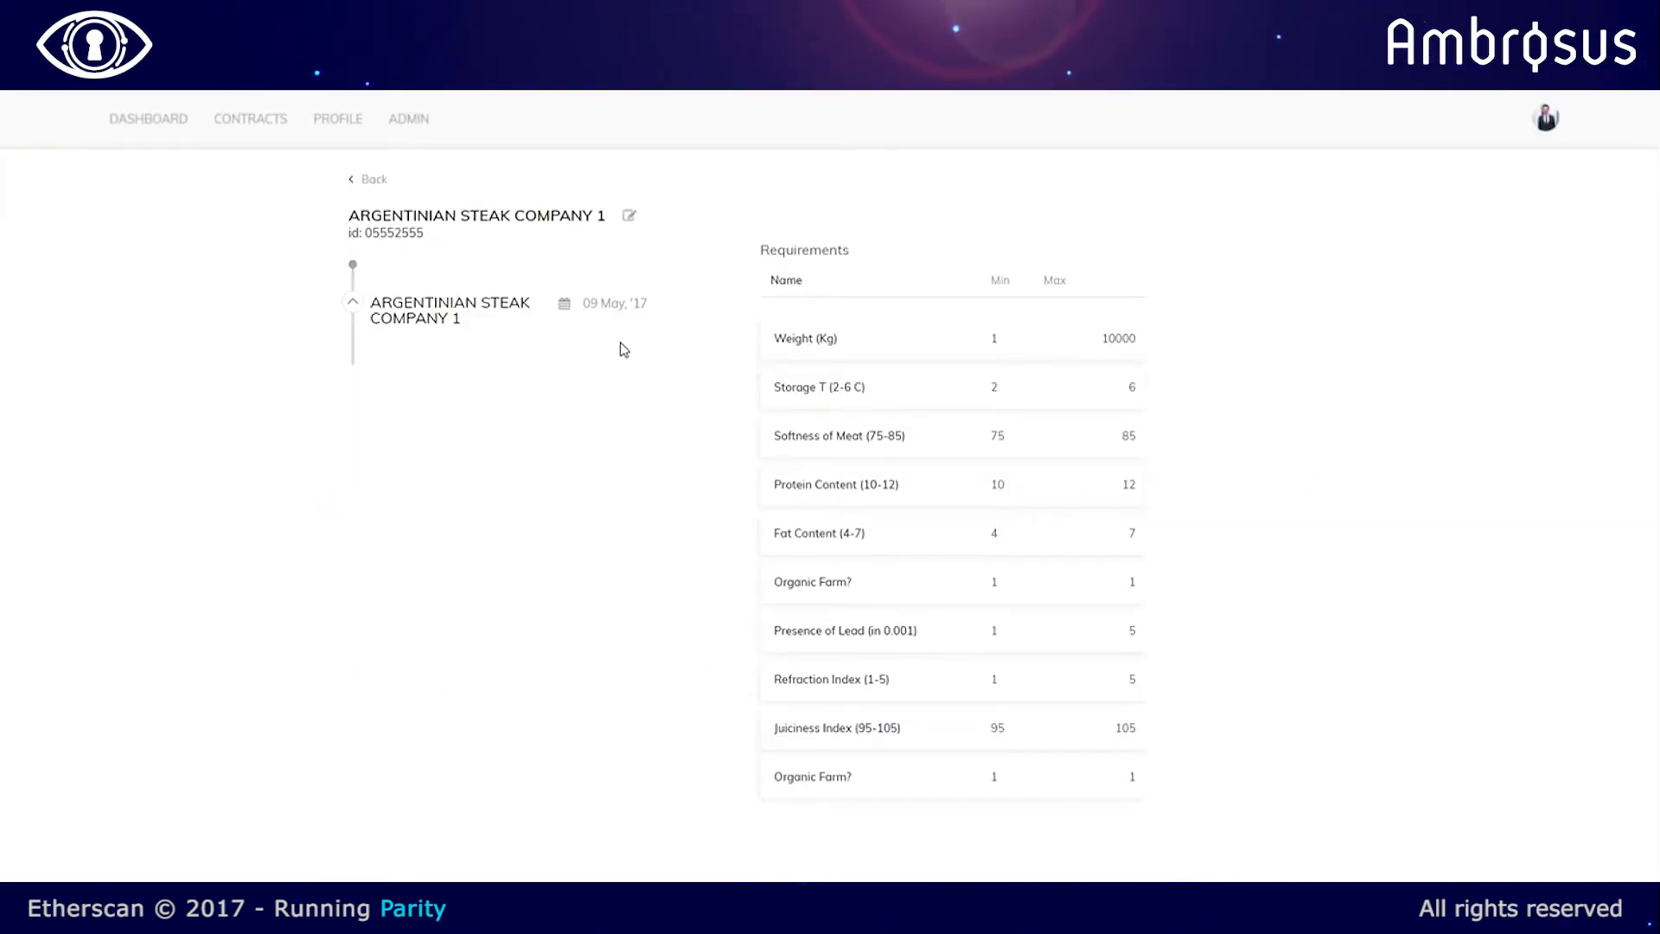
{"action": "mouse_move", "coordinate": [631, 223]}
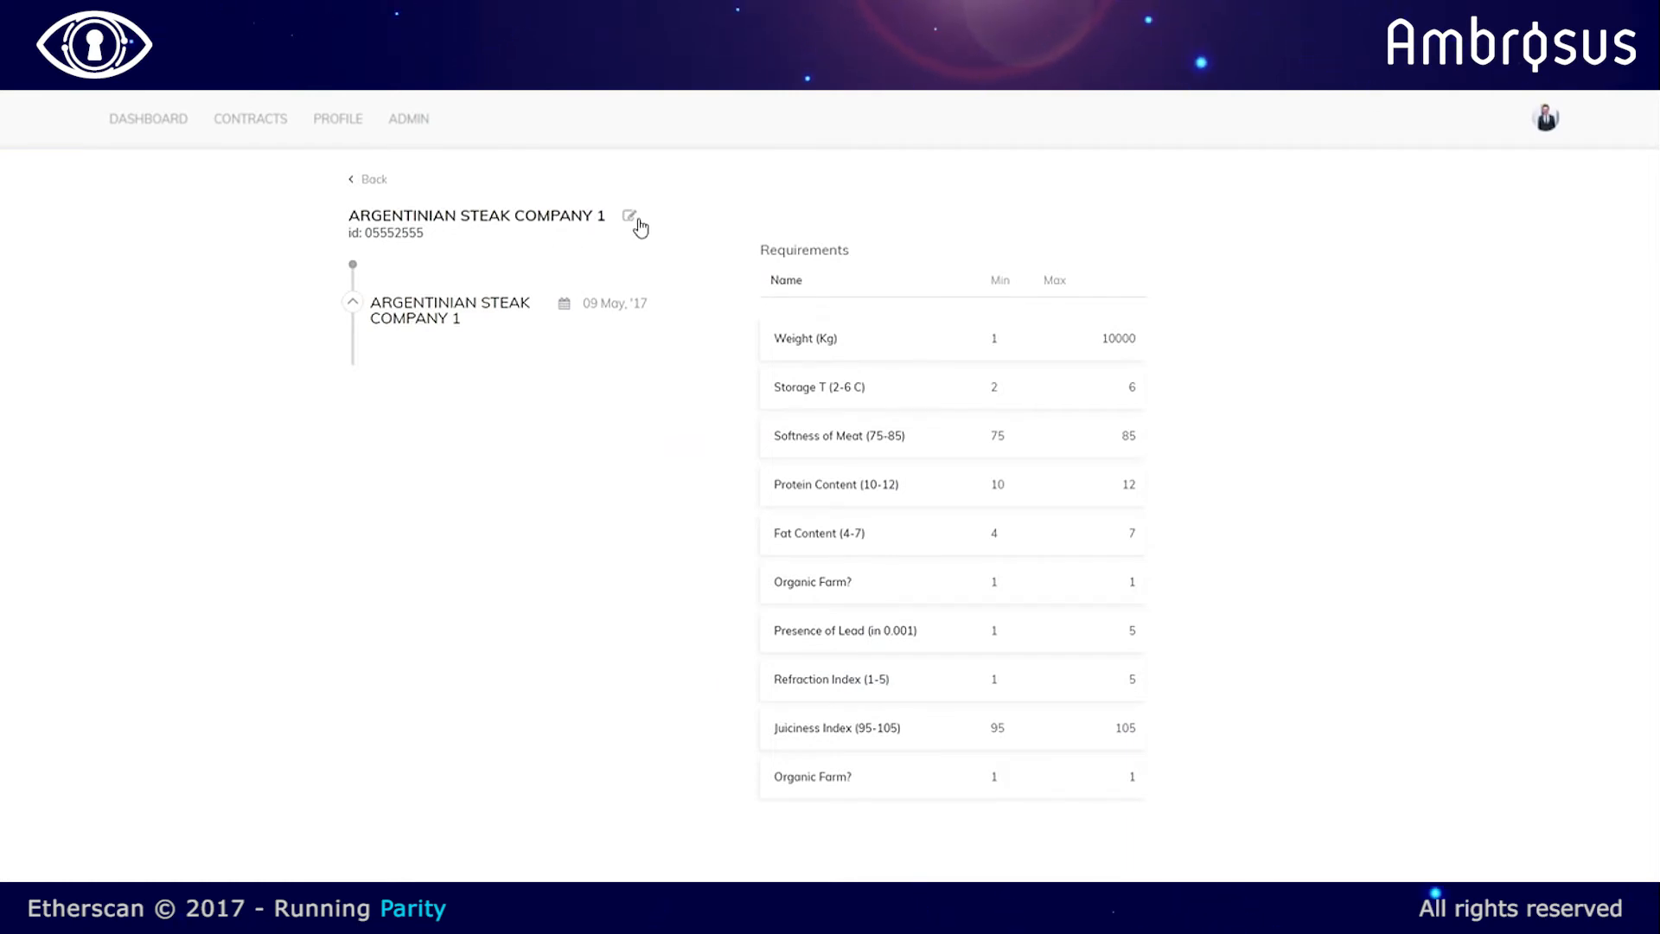
Upload the measurements CSV, save it, and view the upload transaction on Etherscan.
{"action": "left_click", "coordinate": [630, 216]}
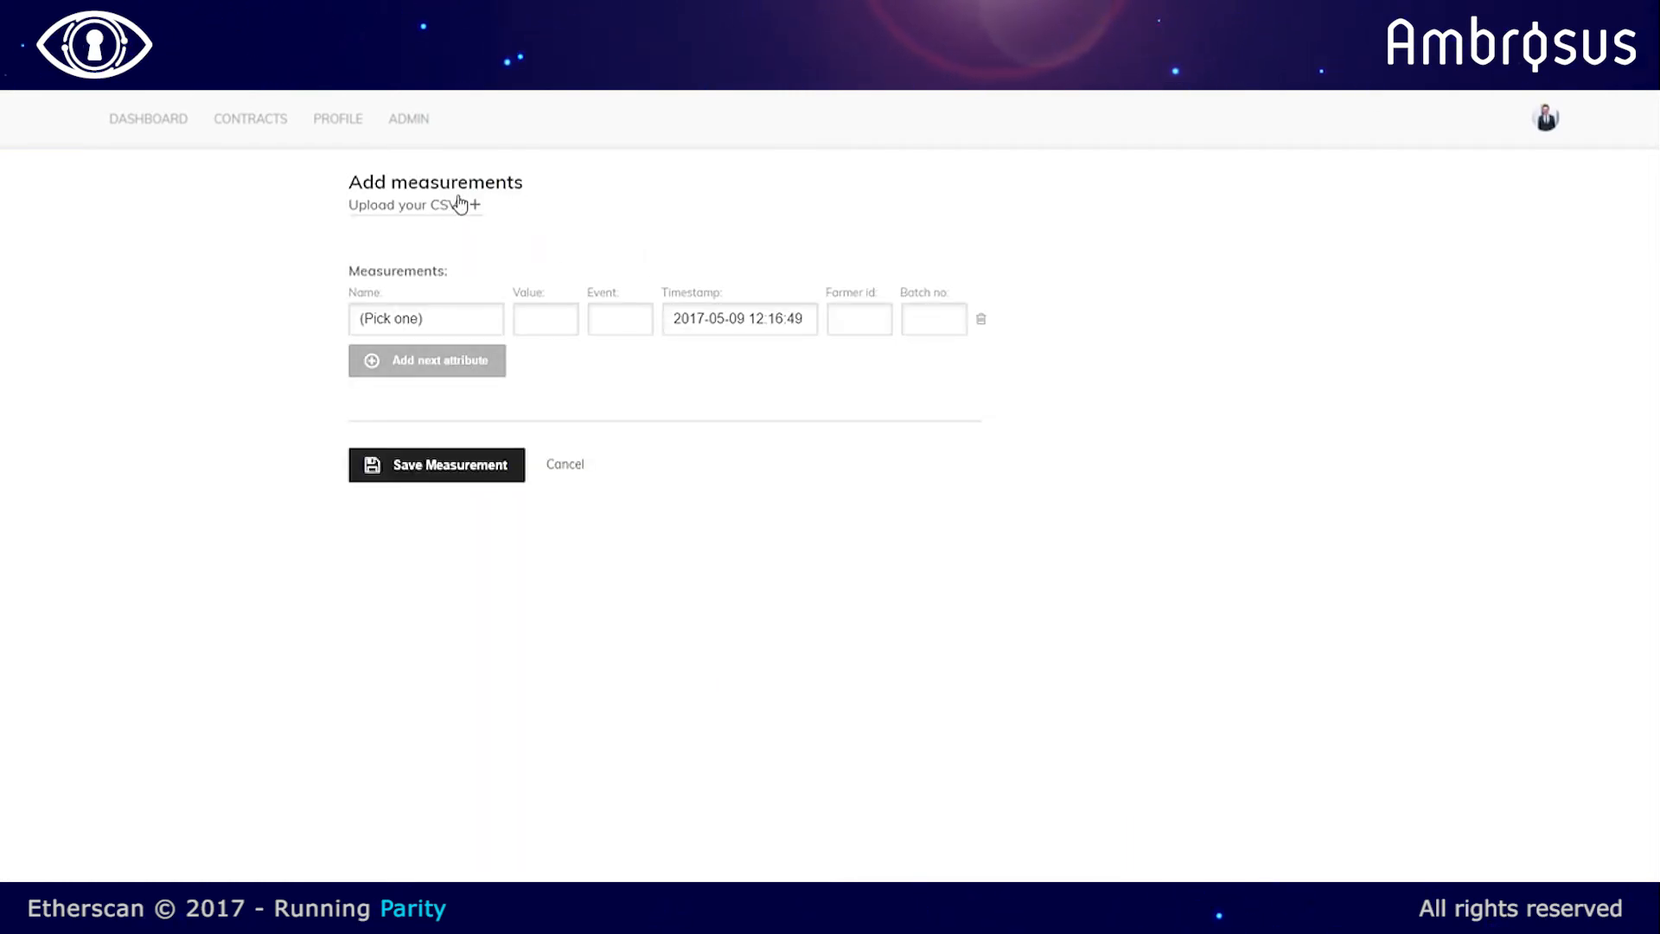
{"action": "left_click", "coordinate": [465, 204]}
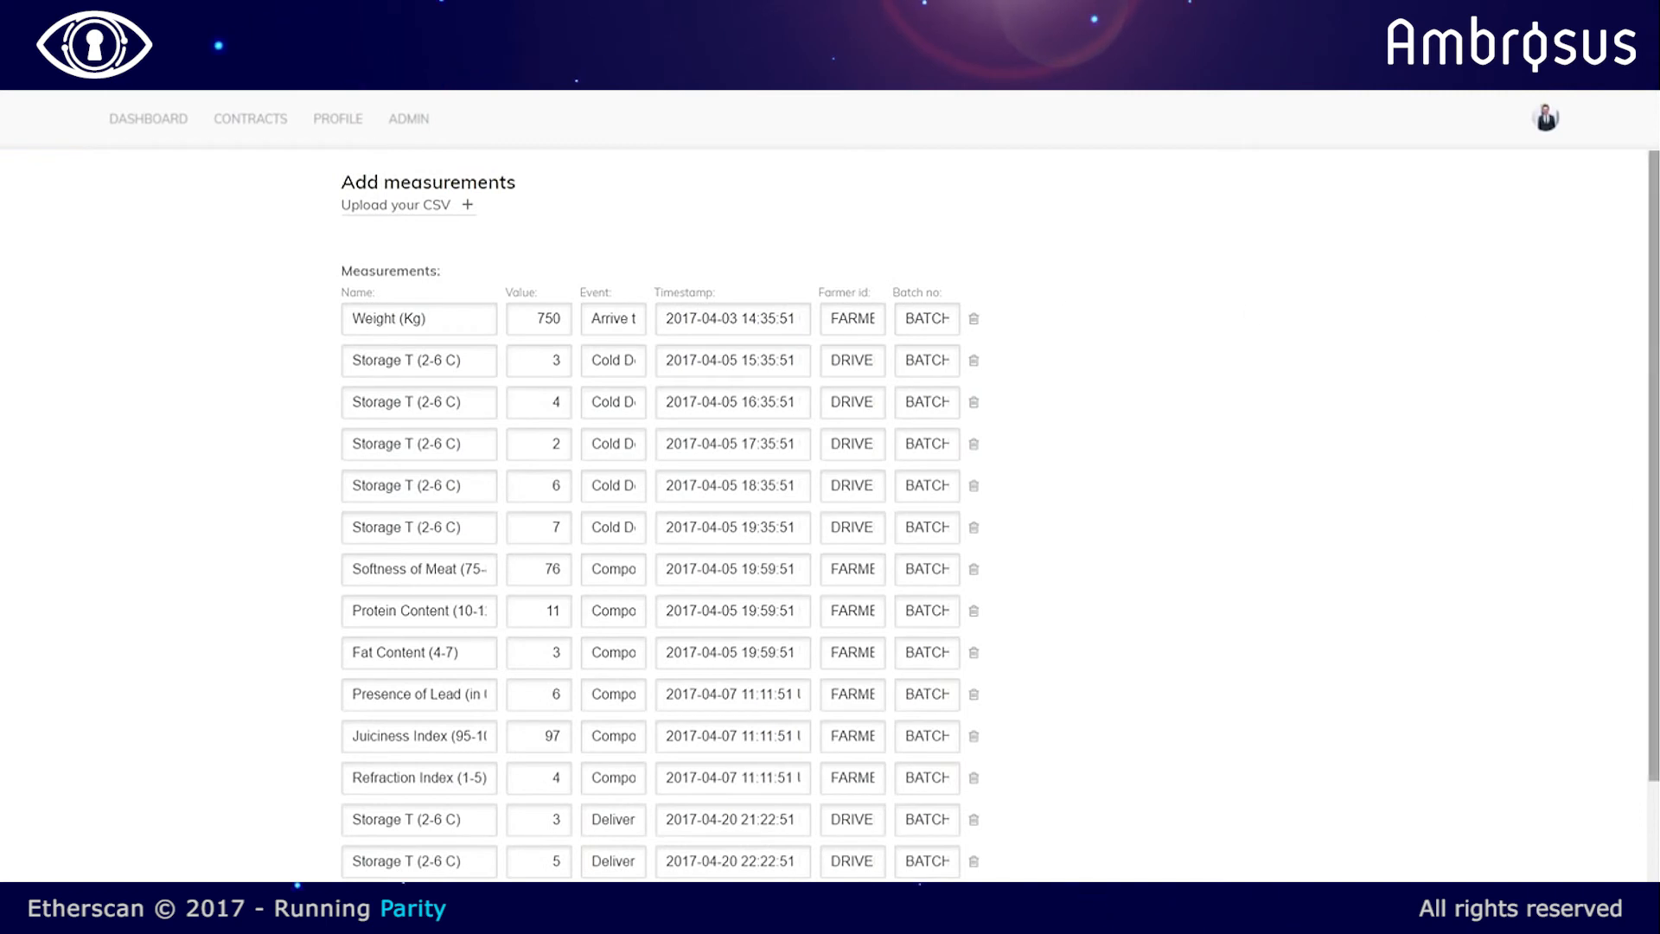
{"action": "scroll", "scroll_direction": "down", "scroll_amount": 3}
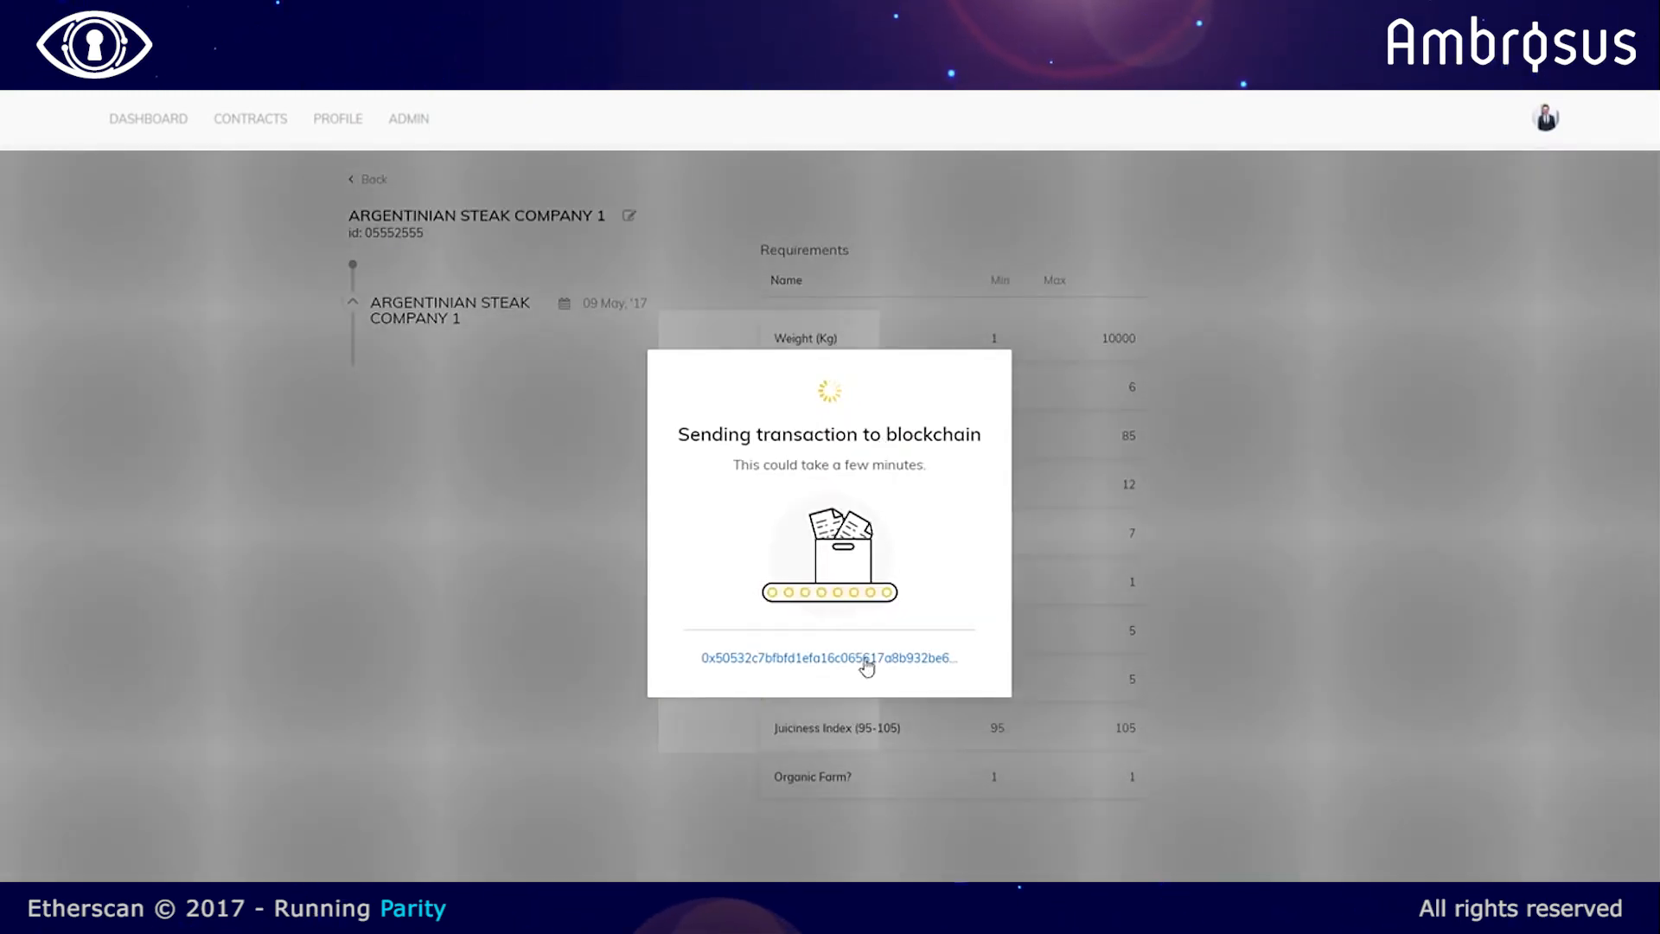
{"action": "left_click", "coordinate": [828, 657]}
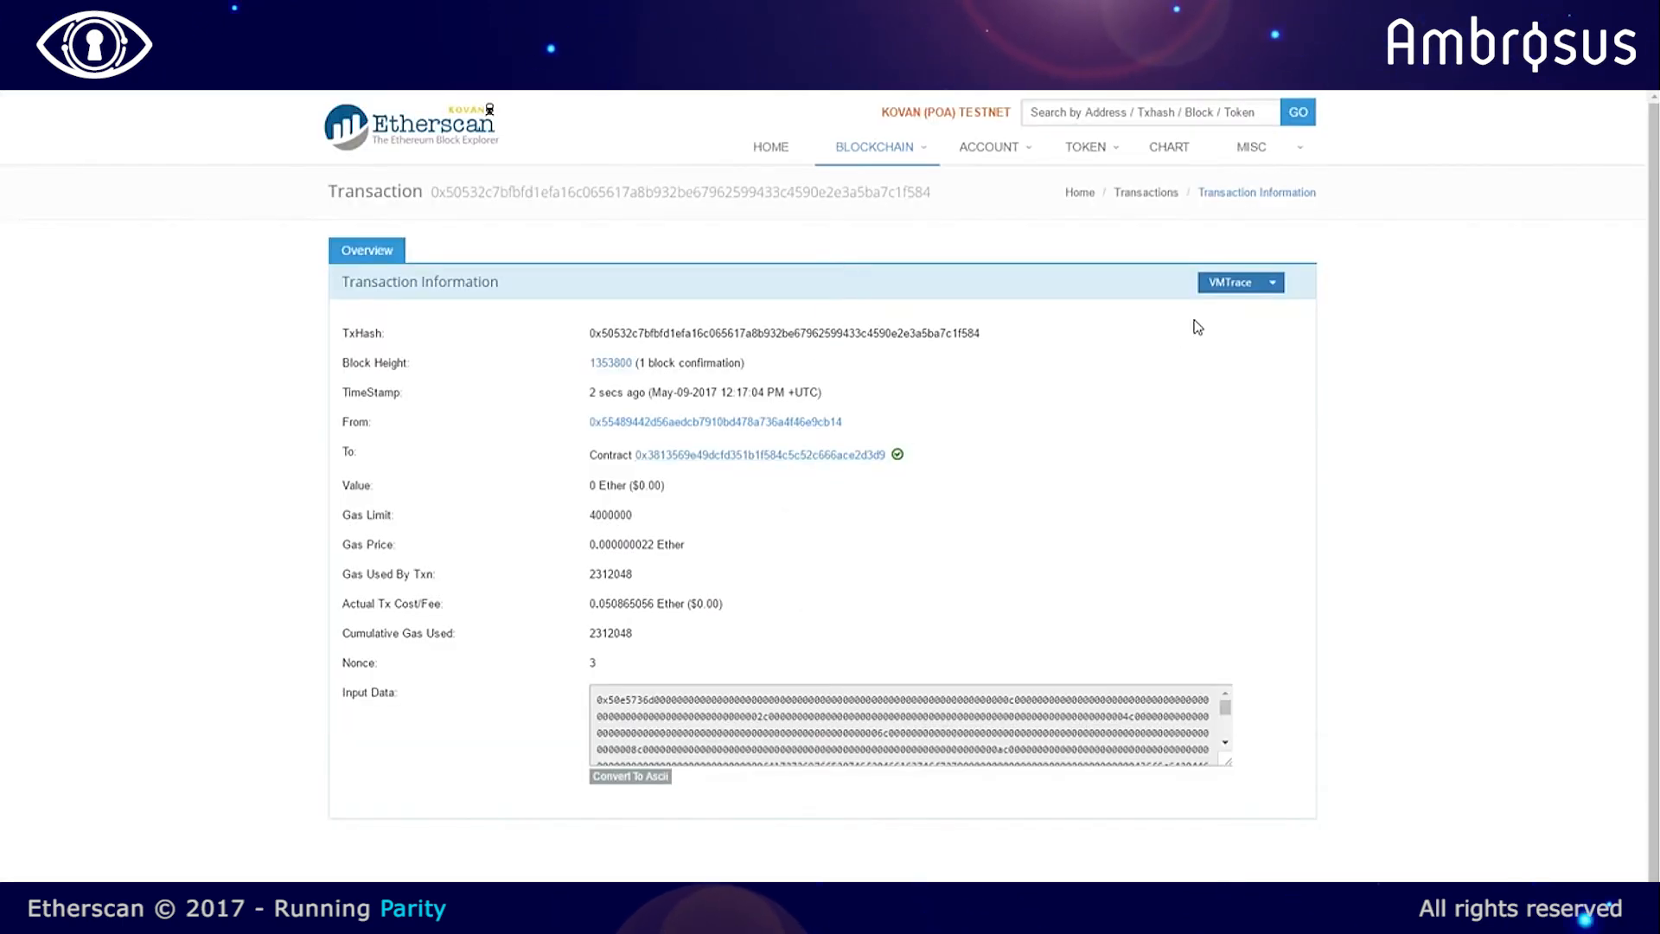
Convert the transaction's input data to ASCII and scroll through the decoded measurement names.
{"action": "left_click", "coordinate": [630, 776]}
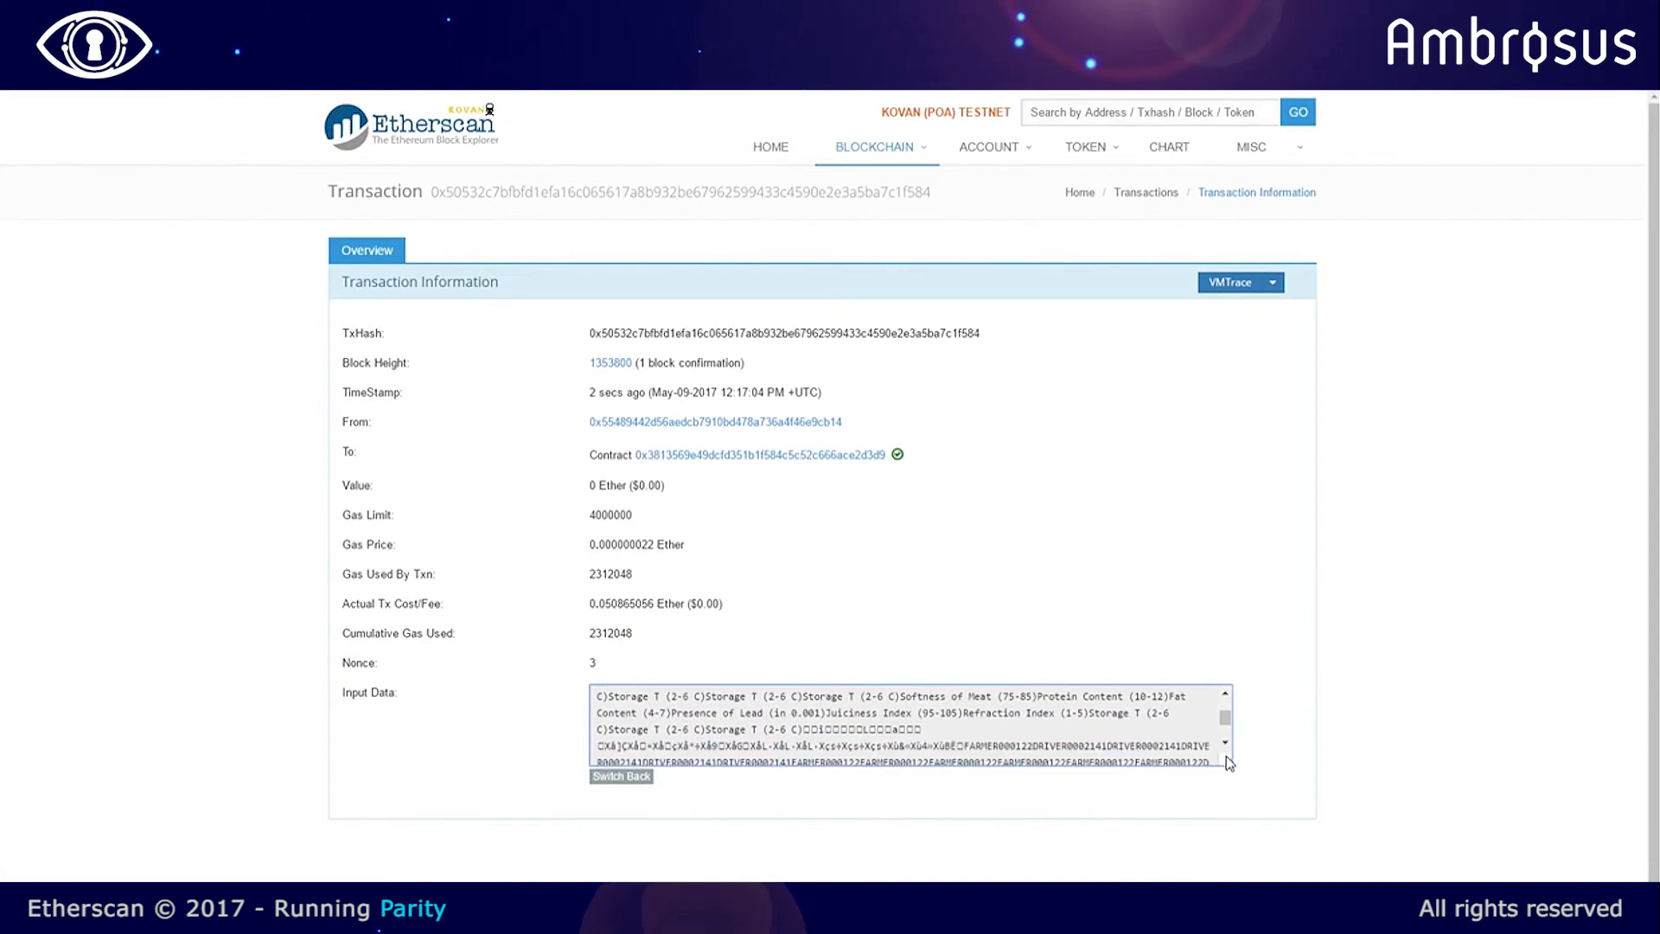
{"action": "scroll", "scroll_direction": "down", "scroll_amount": 3}
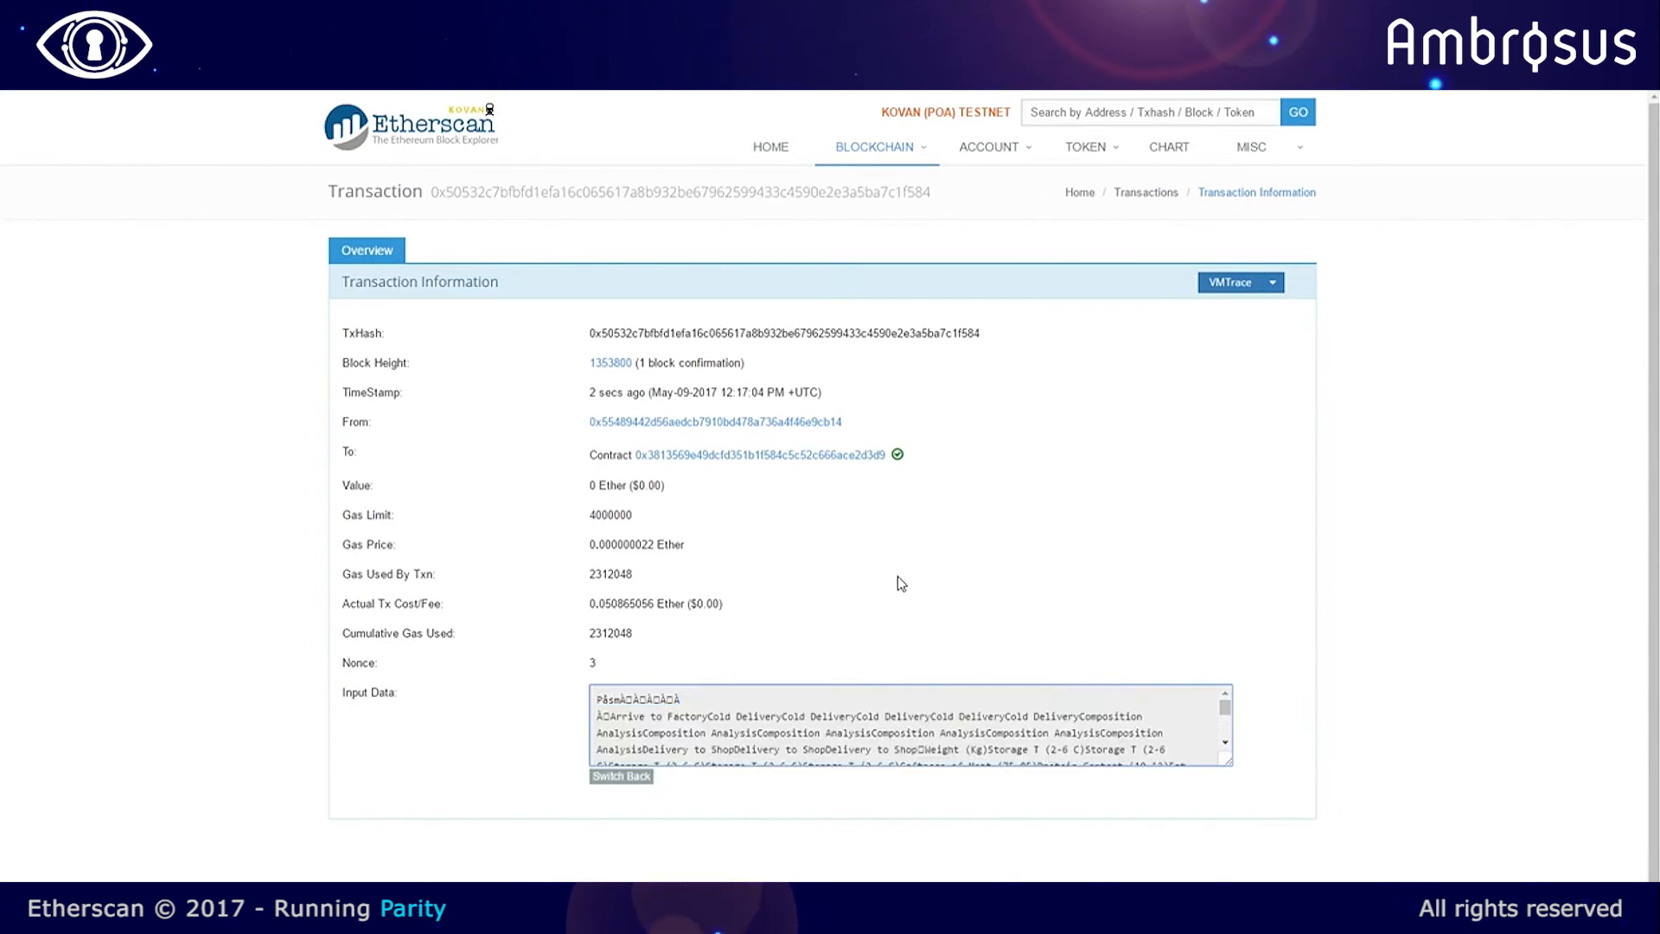
{"action": "mouse_move", "coordinate": [1582, 247]}
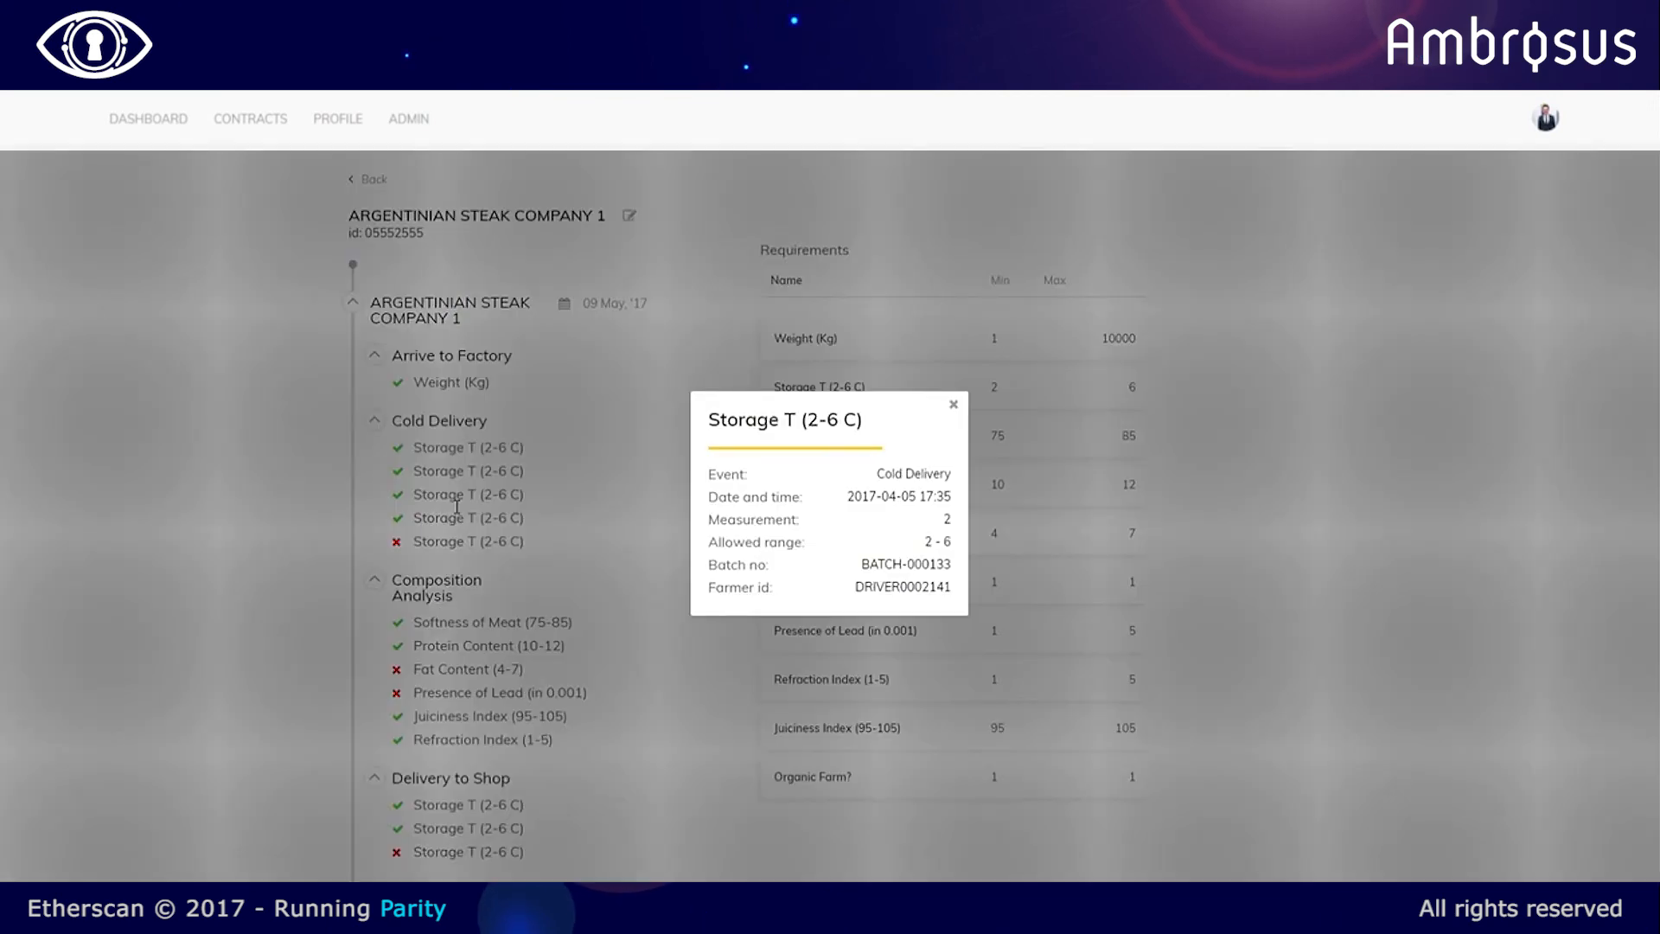
{"action": "mouse_move", "coordinate": [851, 482]}
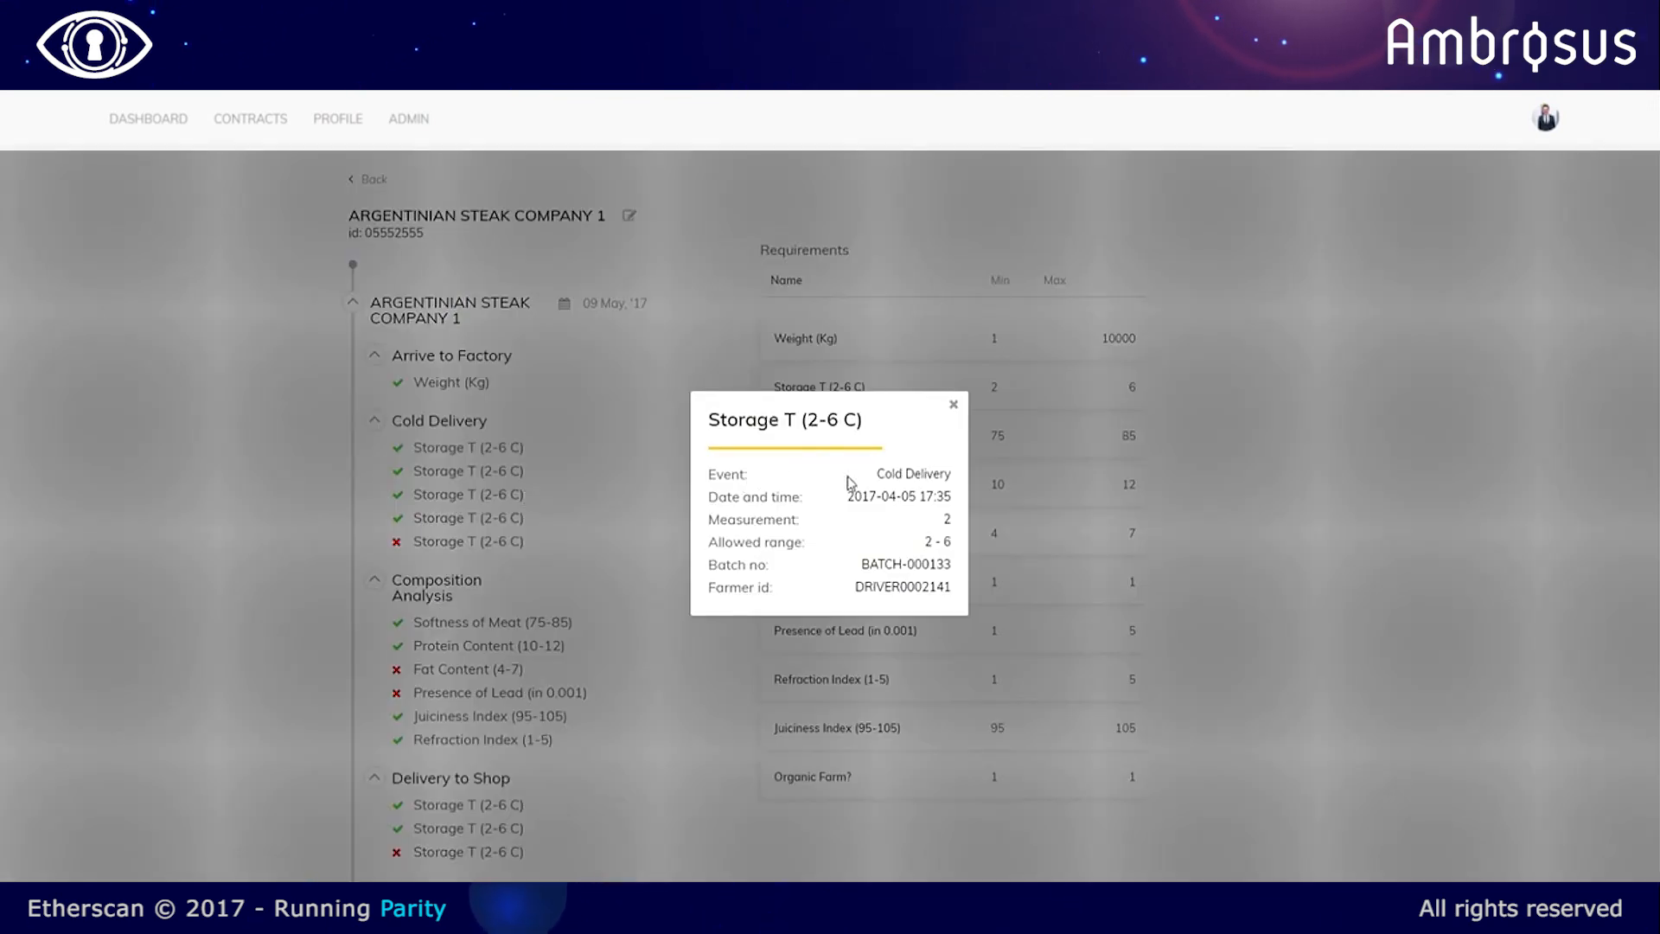
{"action": "mouse_move", "coordinate": [905, 550]}
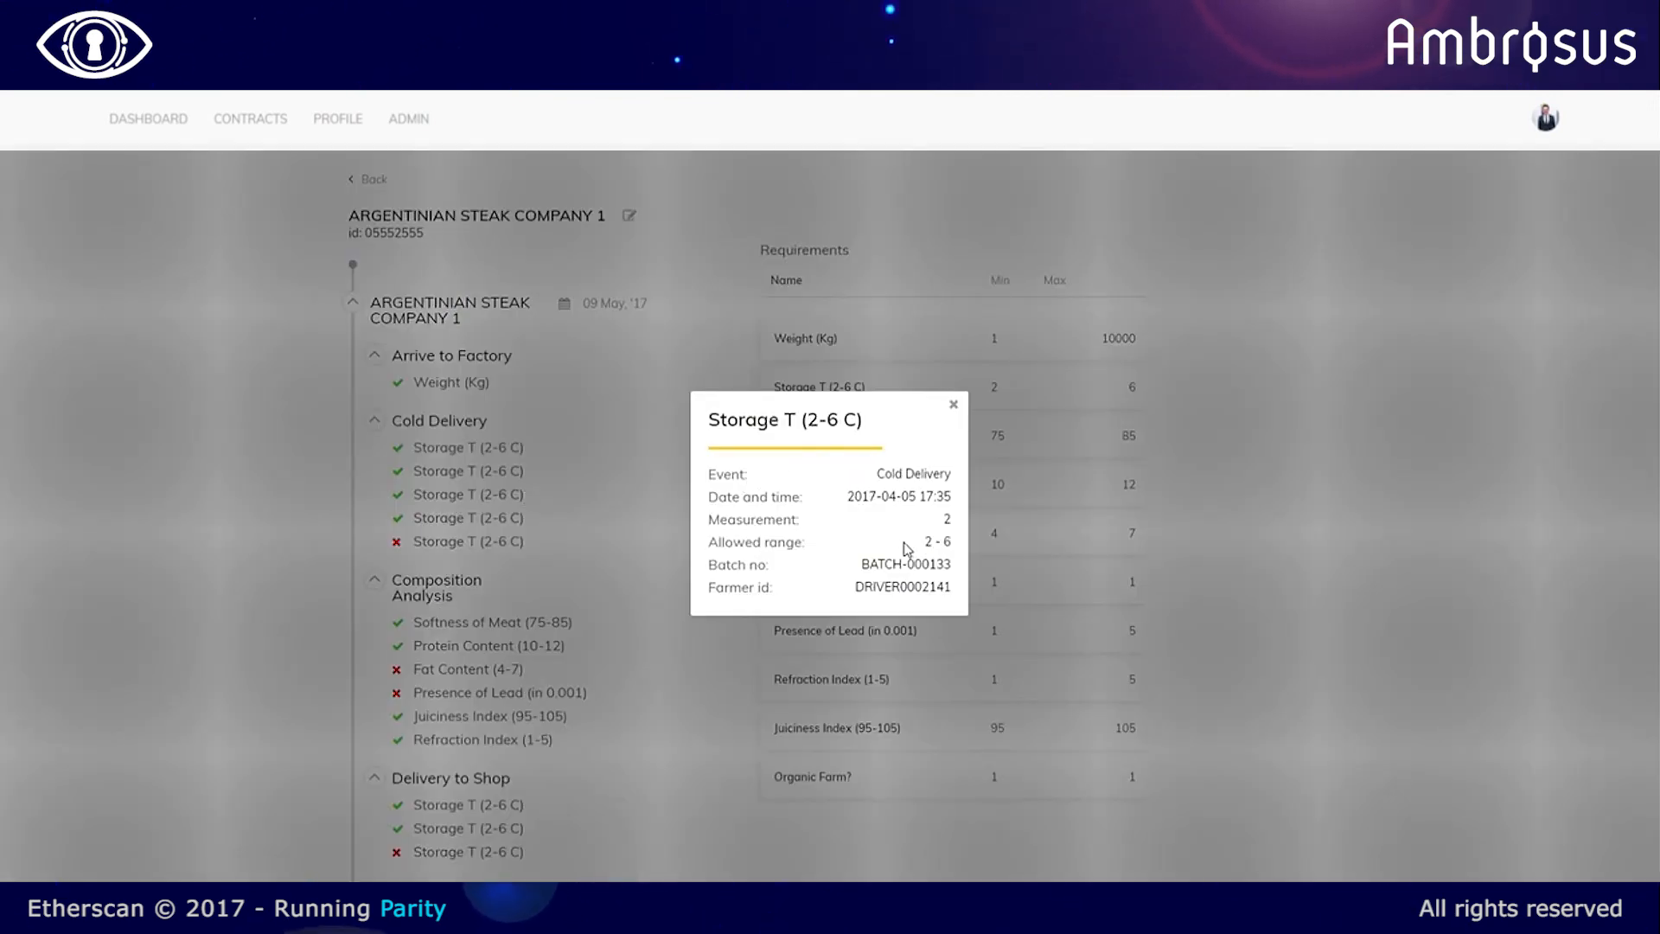
Inspect the failed Fat Content reading of 3 against its allowed range 4–7.
{"action": "left_click", "coordinate": [951, 403]}
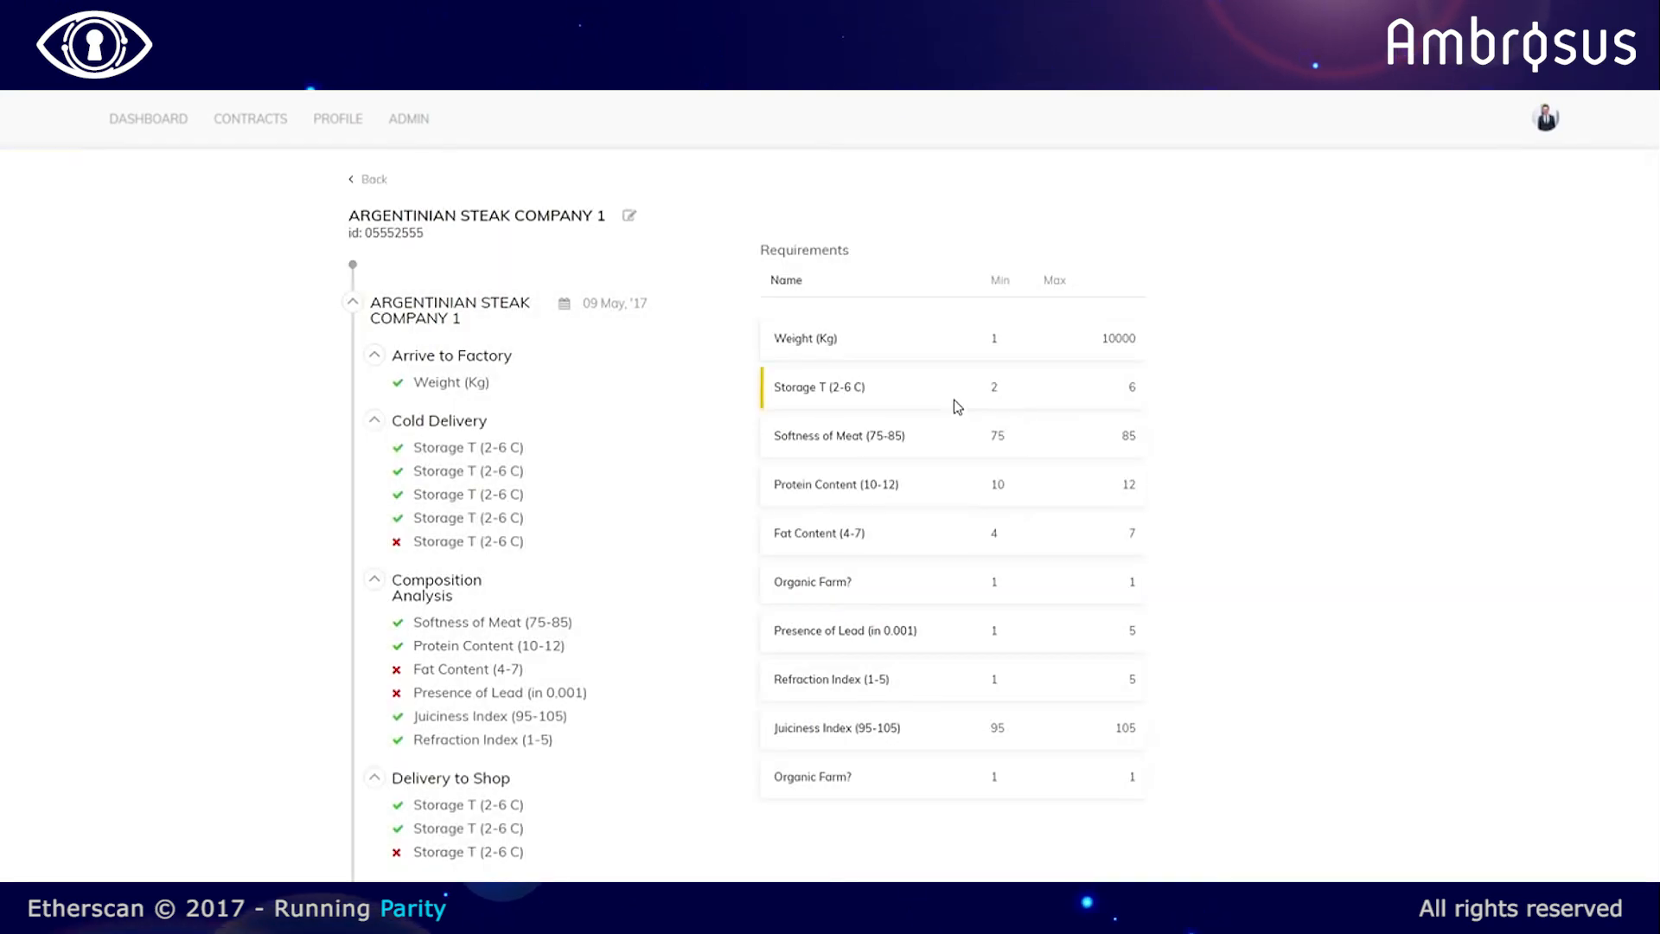
{"action": "left_click", "coordinate": [467, 667]}
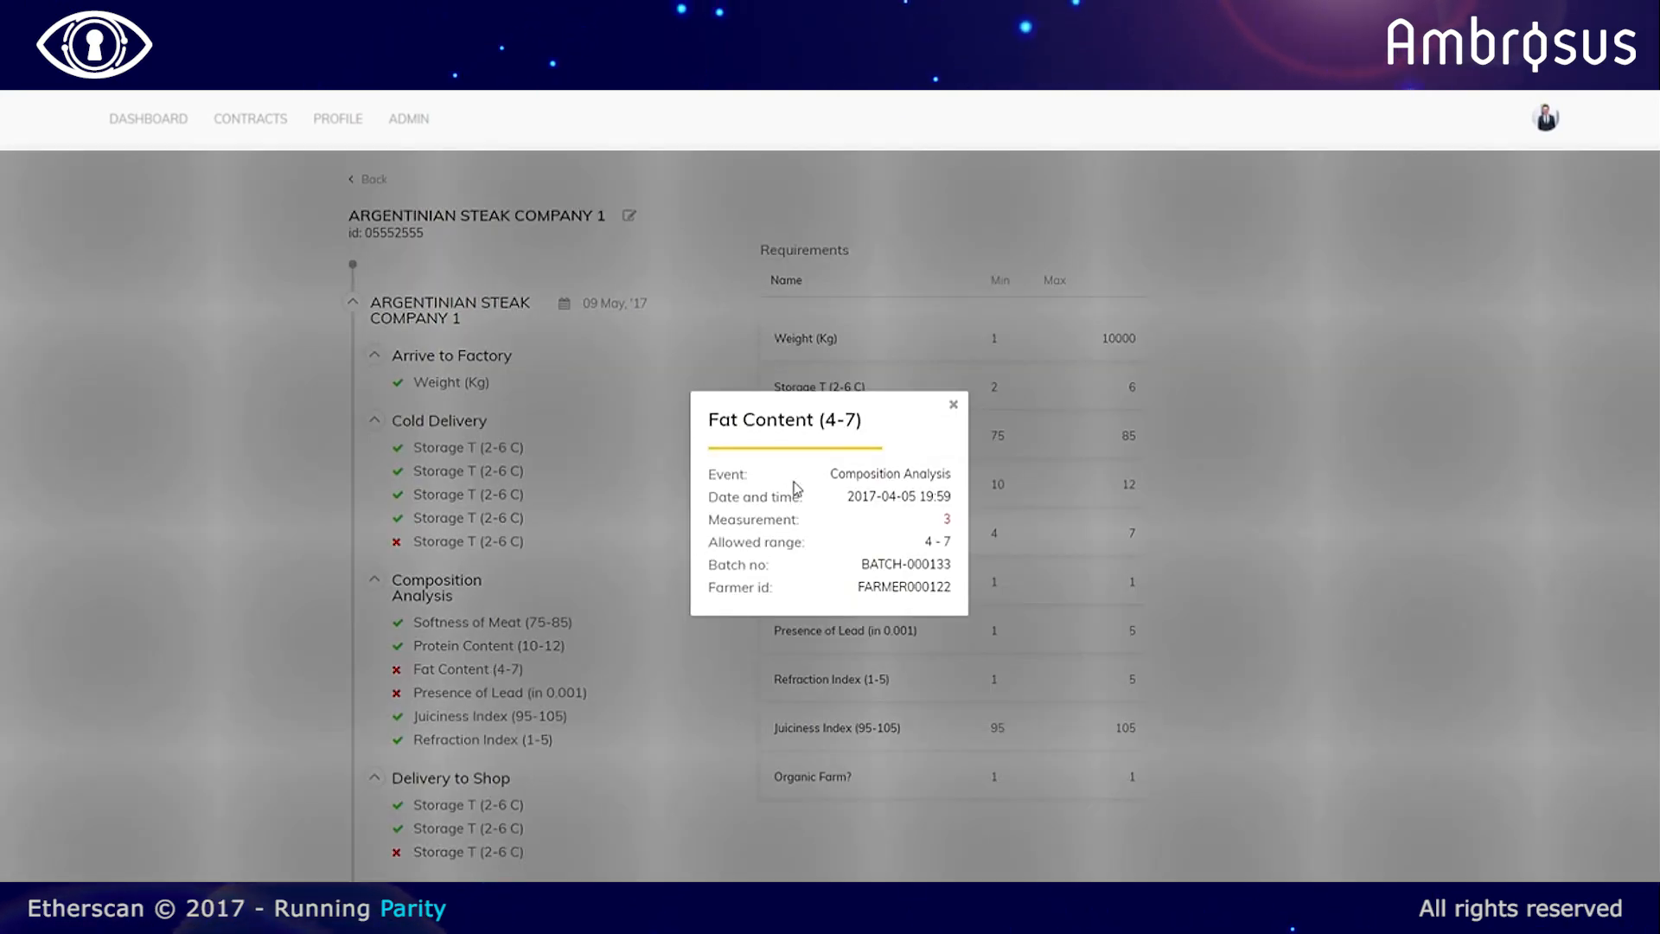
{"action": "mouse_move", "coordinate": [900, 517]}
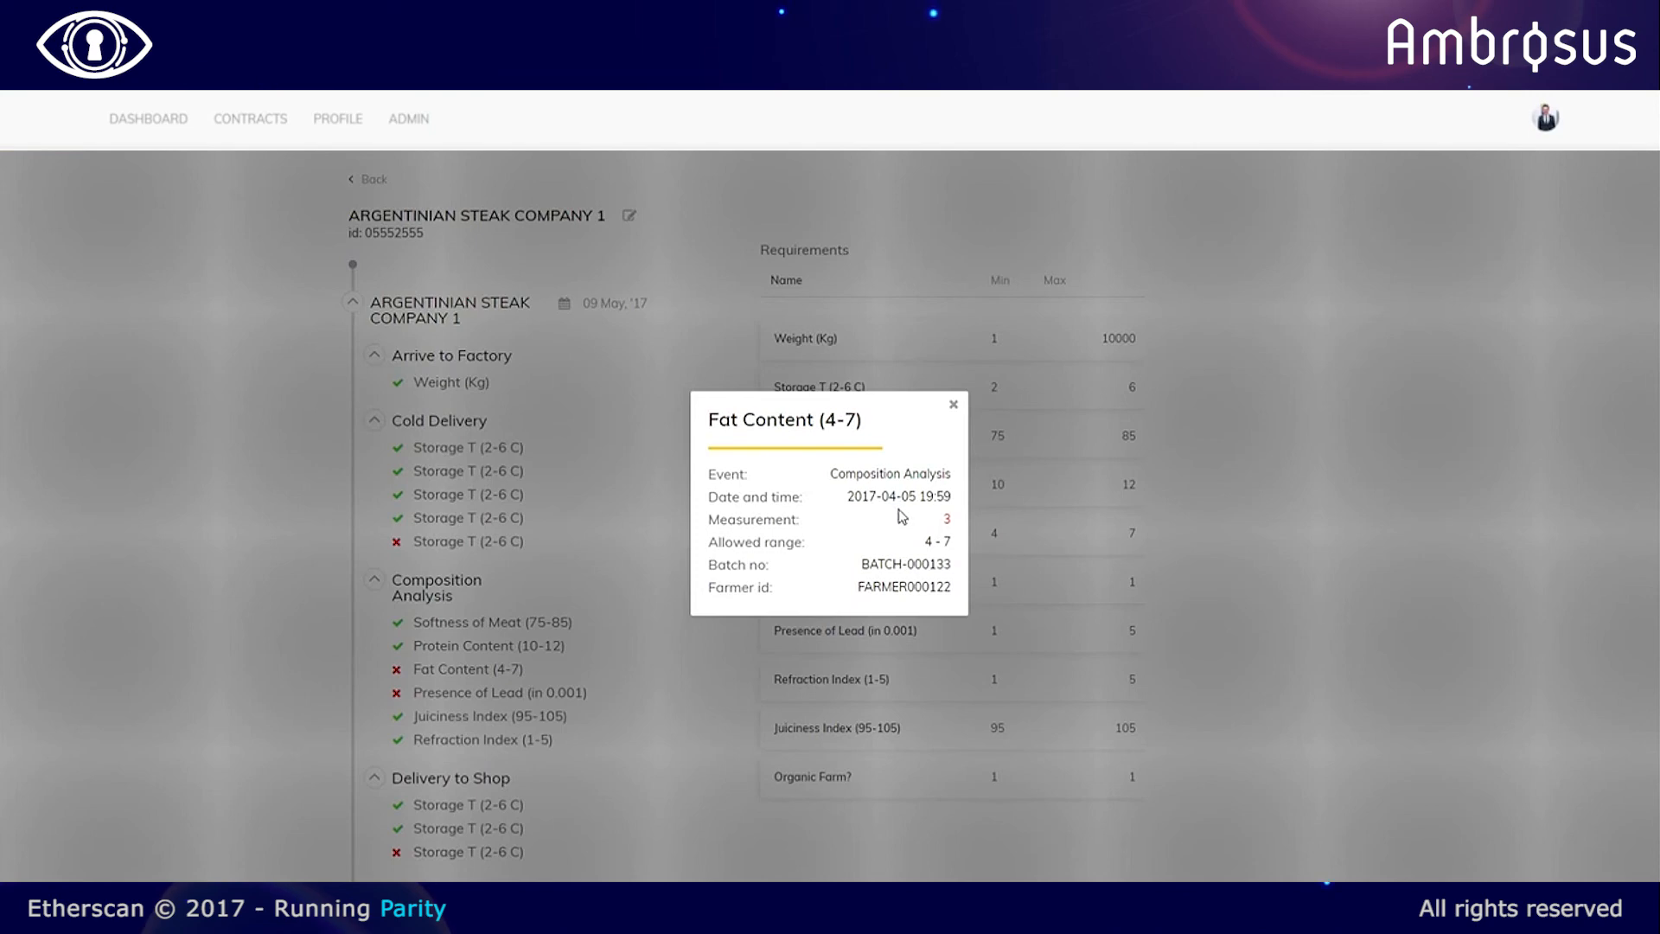
{"action": "mouse_move", "coordinate": [921, 550]}
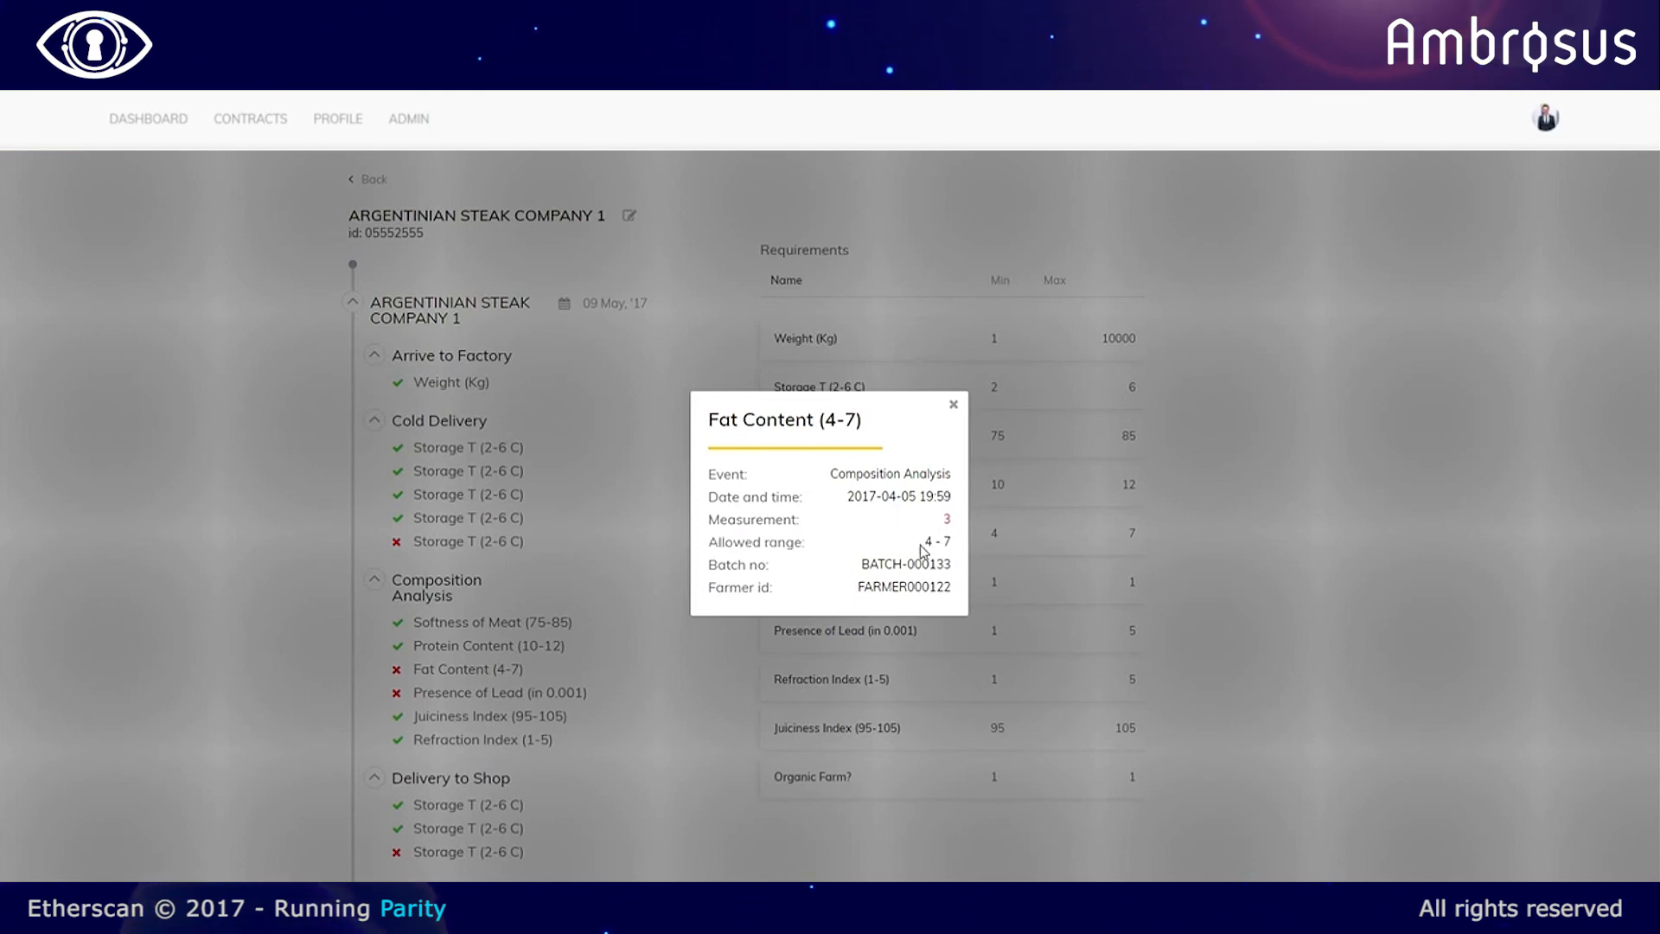
{"action": "double_click", "coordinate": [928, 541]}
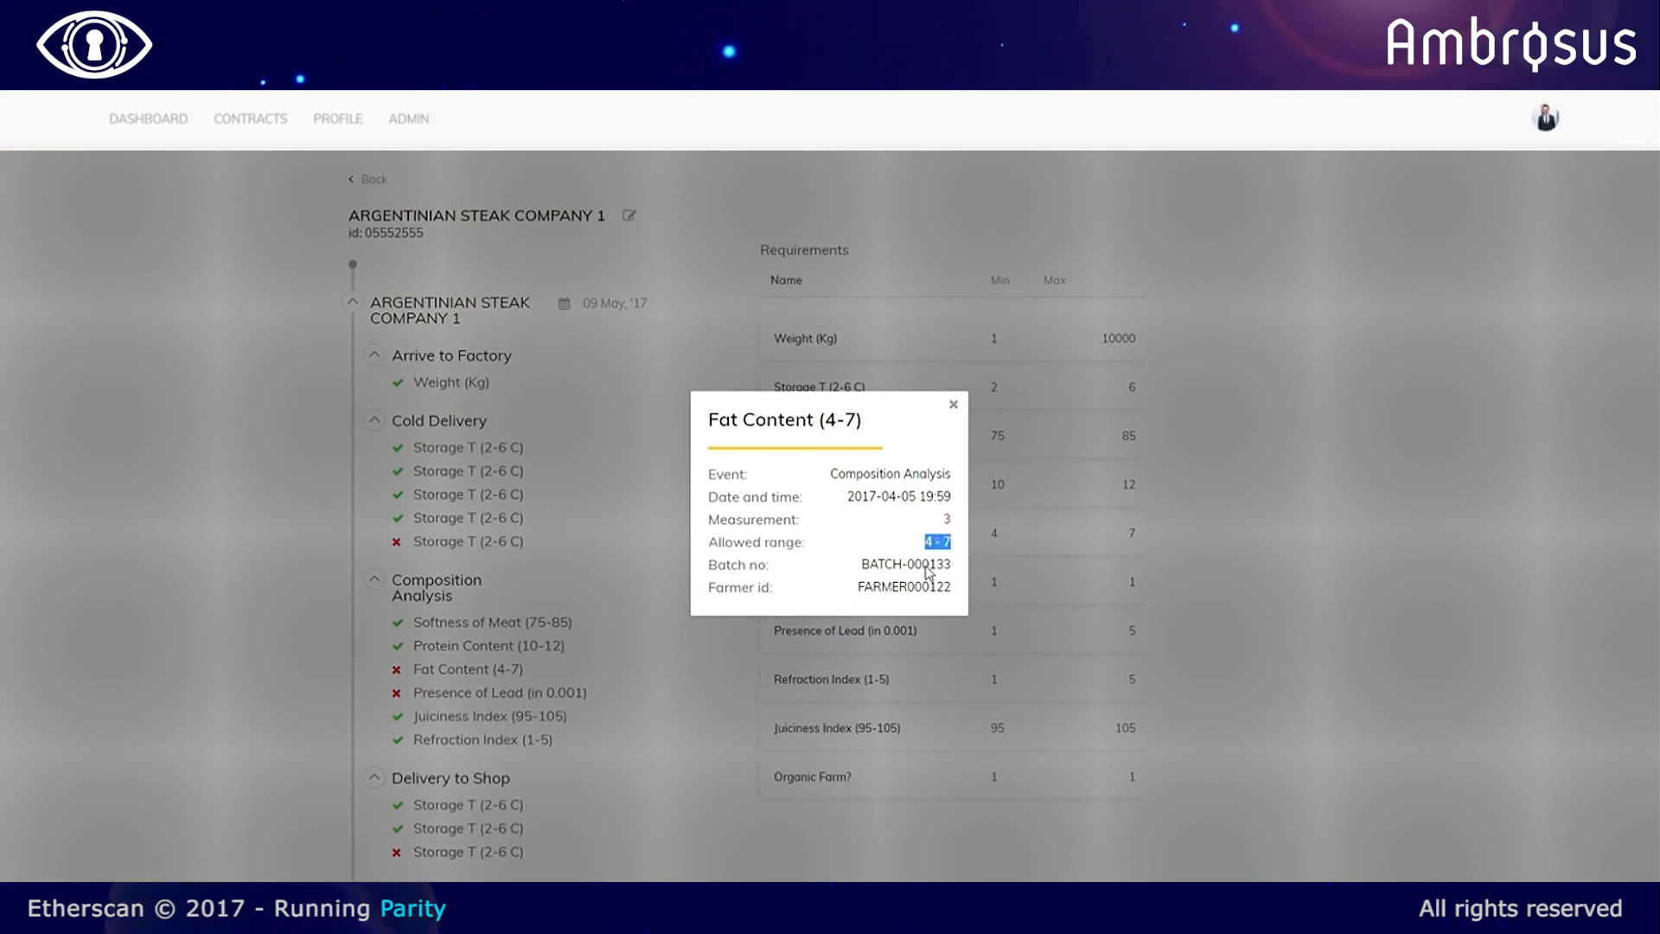
{"action": "mouse_move", "coordinate": [862, 588]}
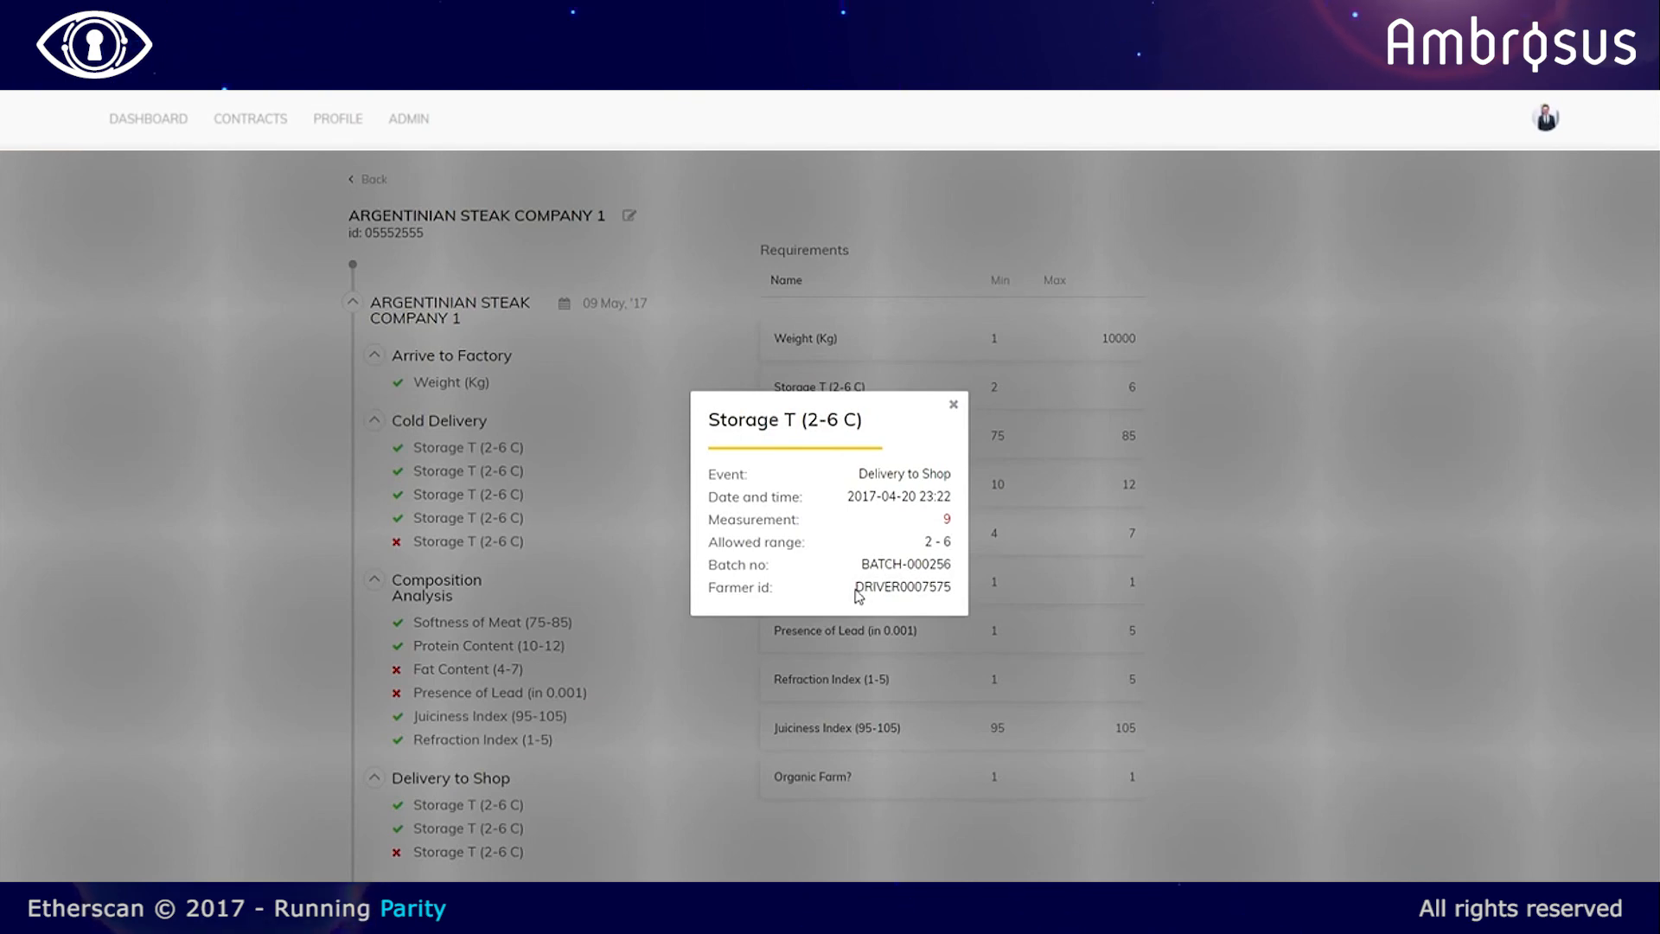
{"action": "mouse_move", "coordinate": [947, 531]}
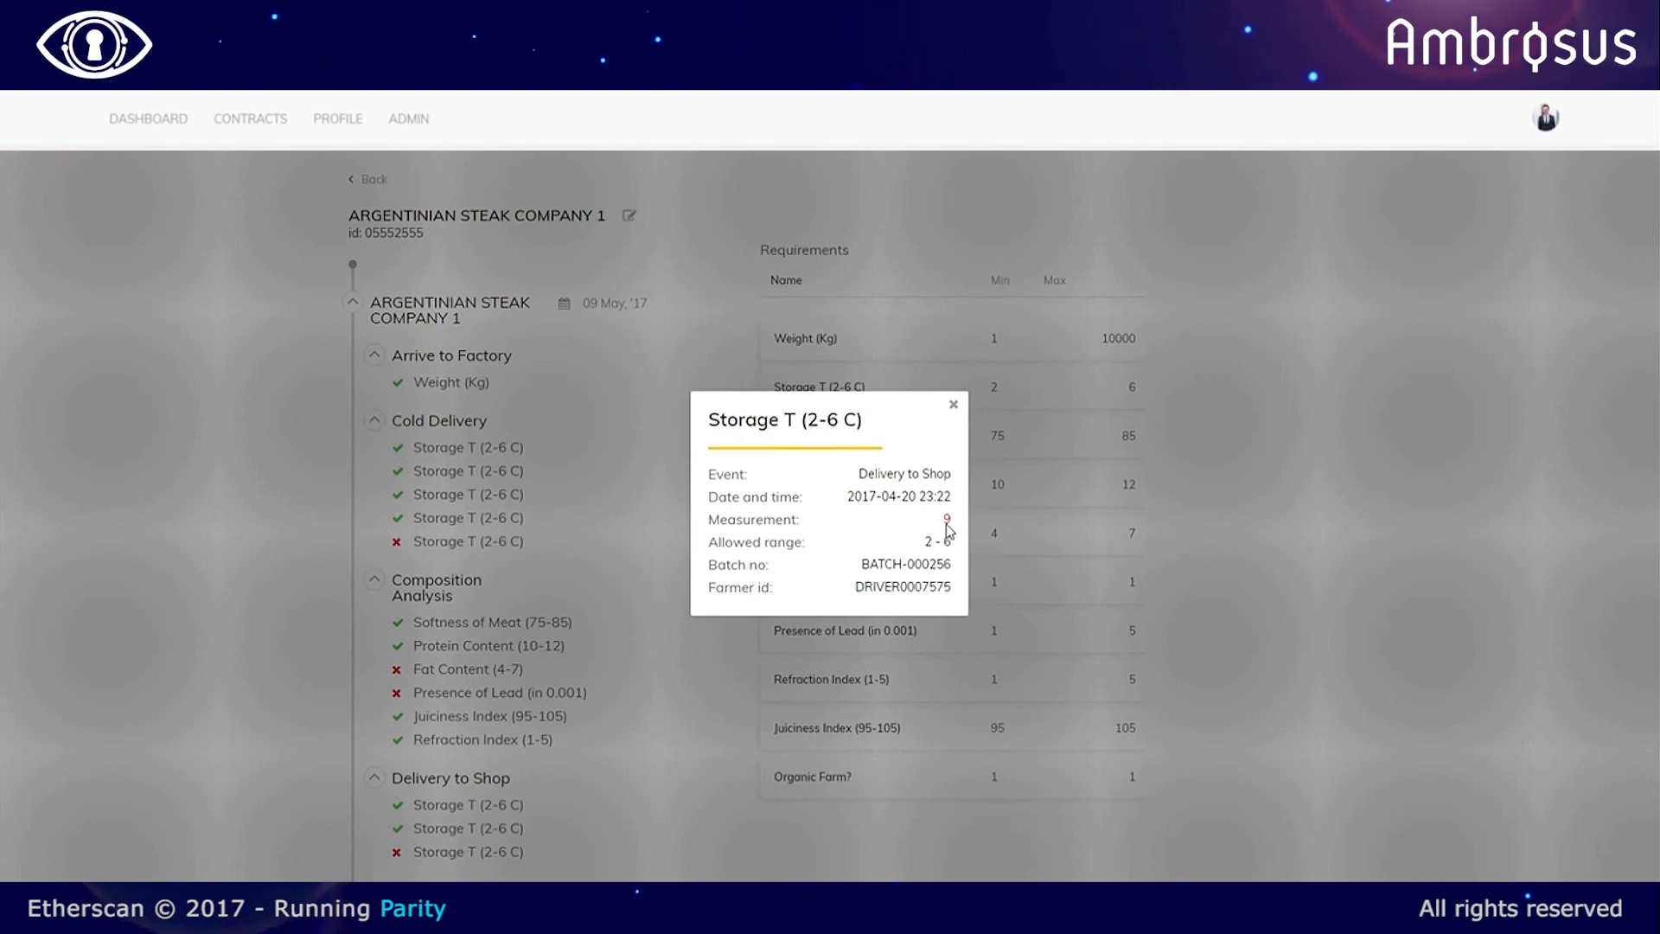